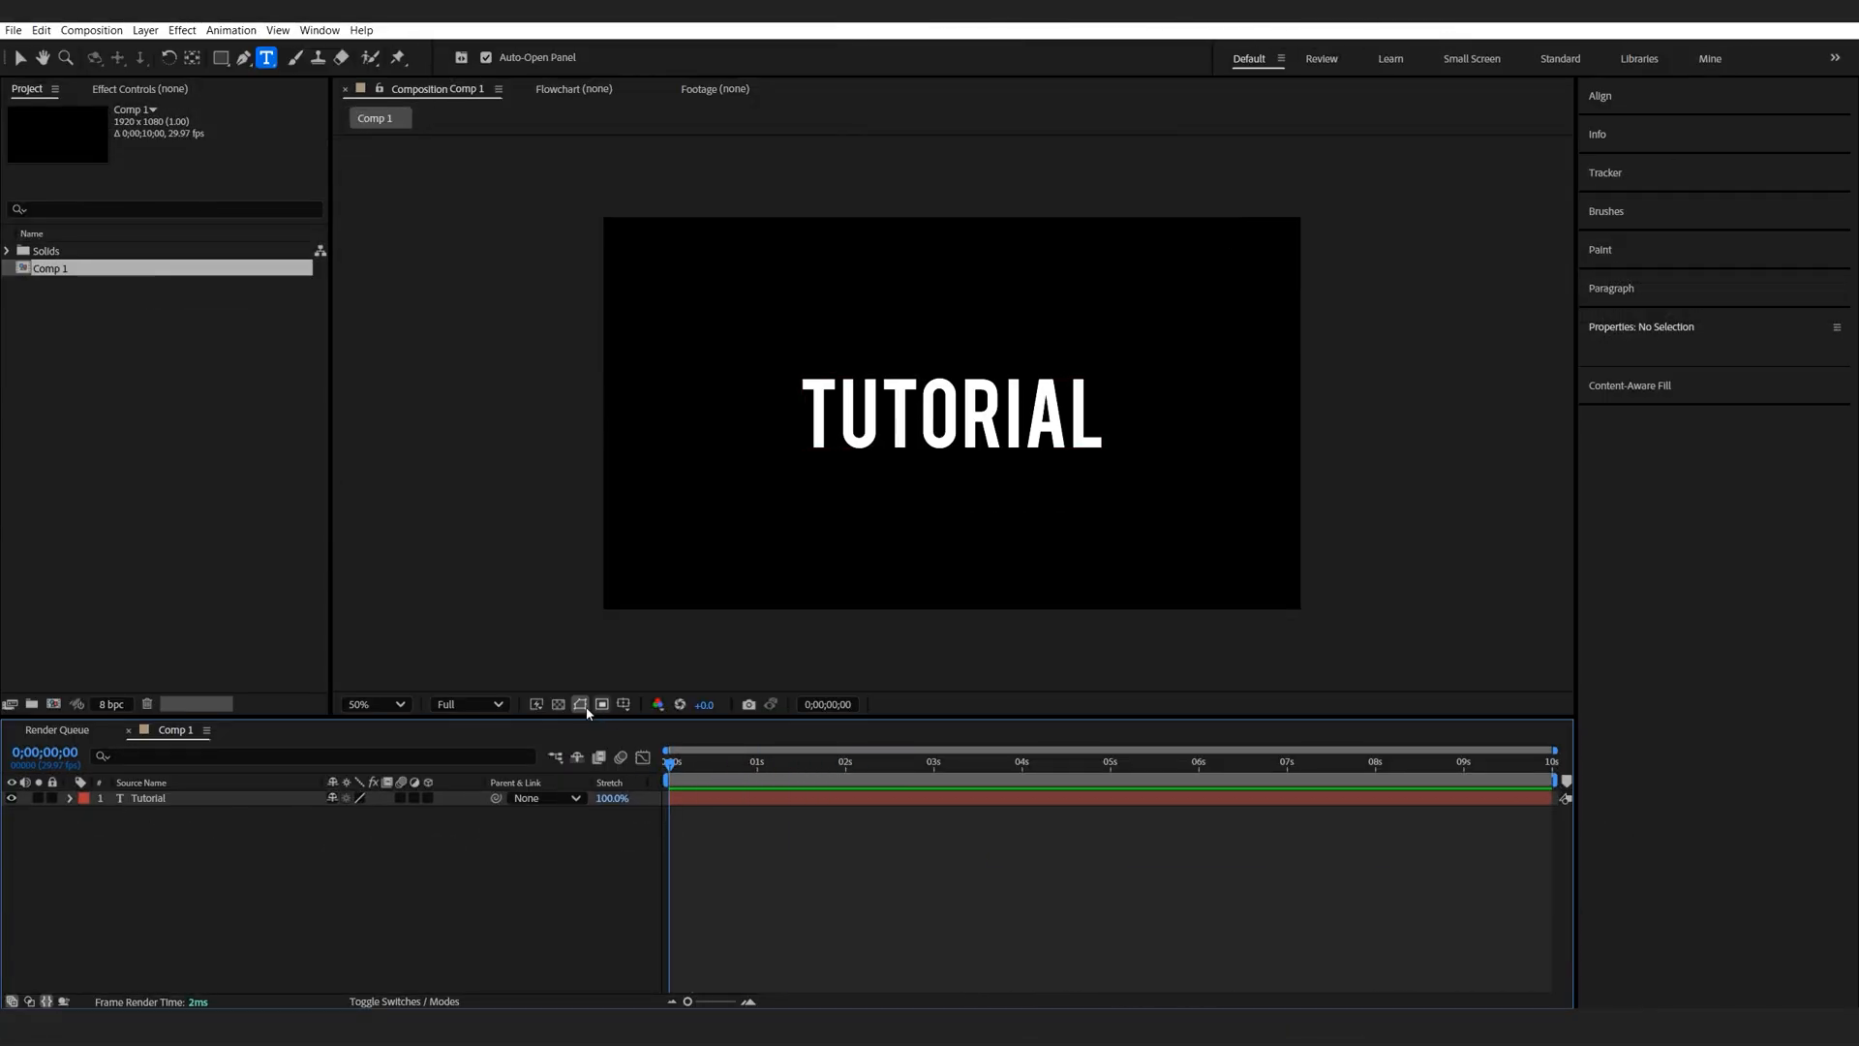
Step: Add a Tracking animator to TUTORIAL with eased Tracking Amount keyframes at 0s and 1:29
left_click(70, 797)
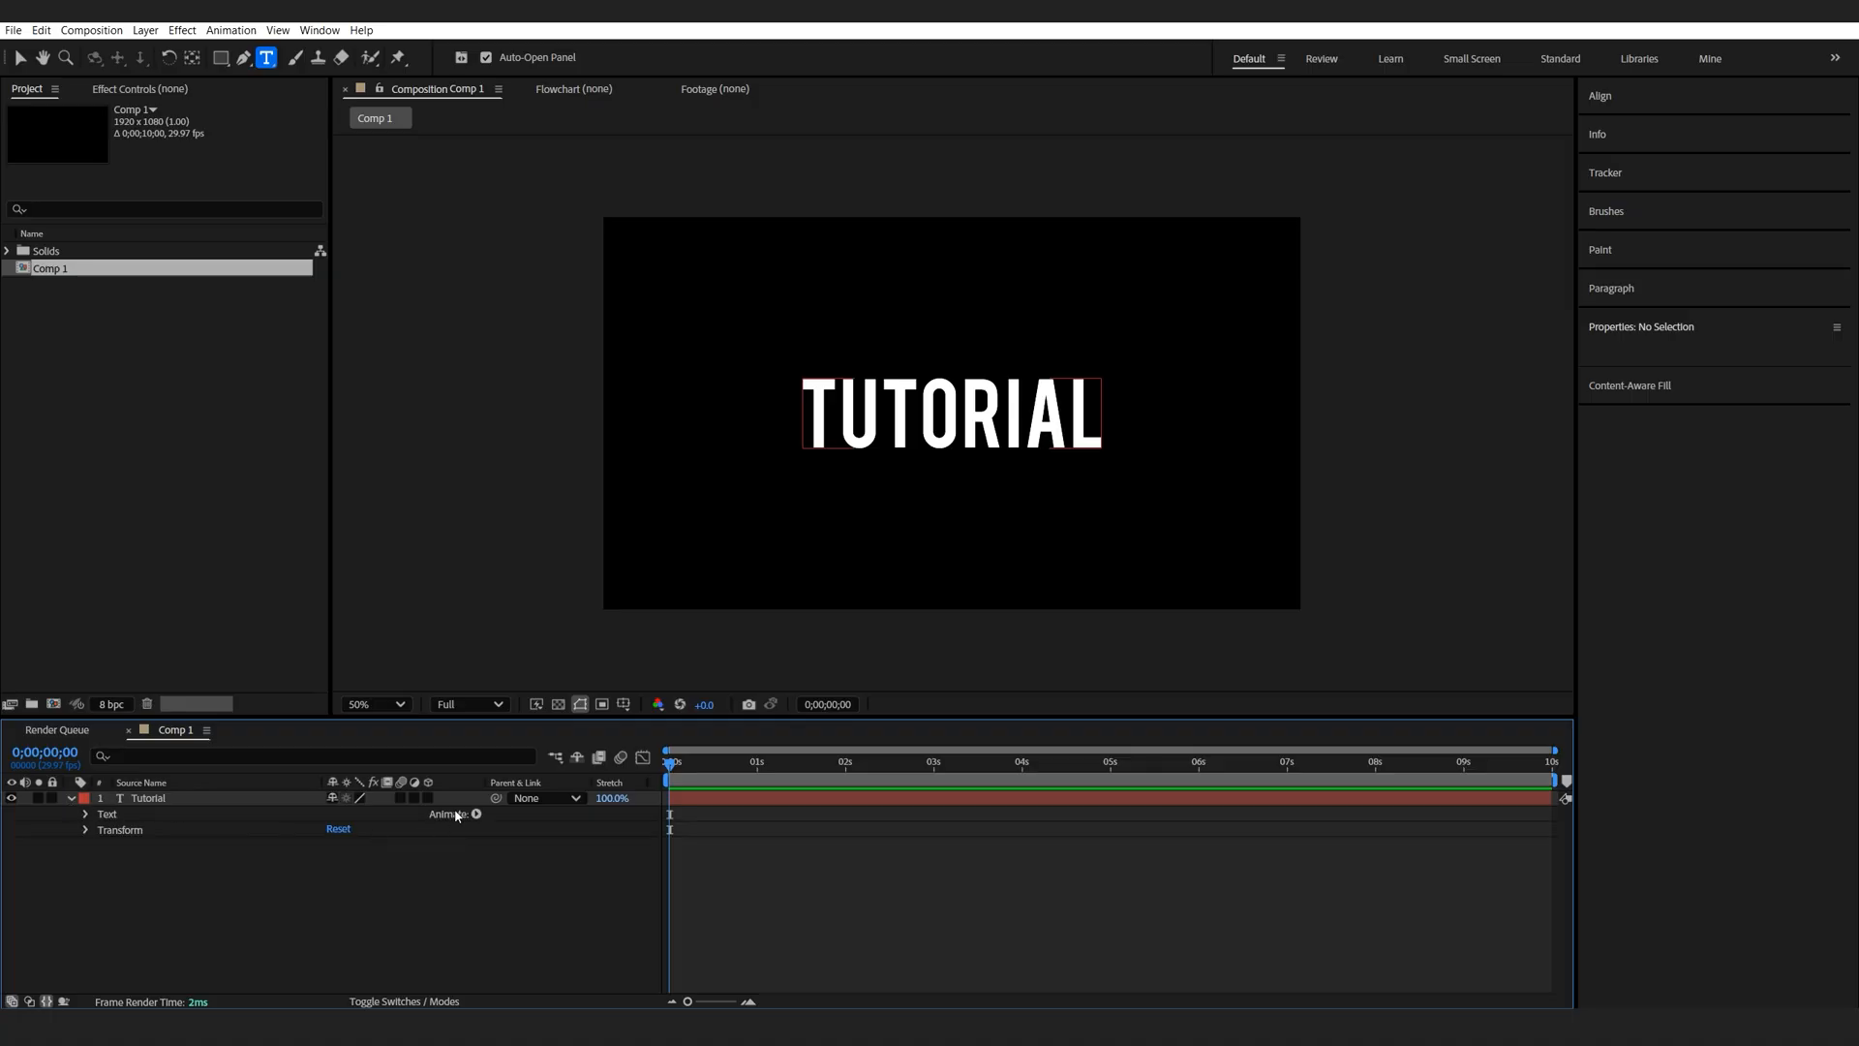
left_click(477, 814)
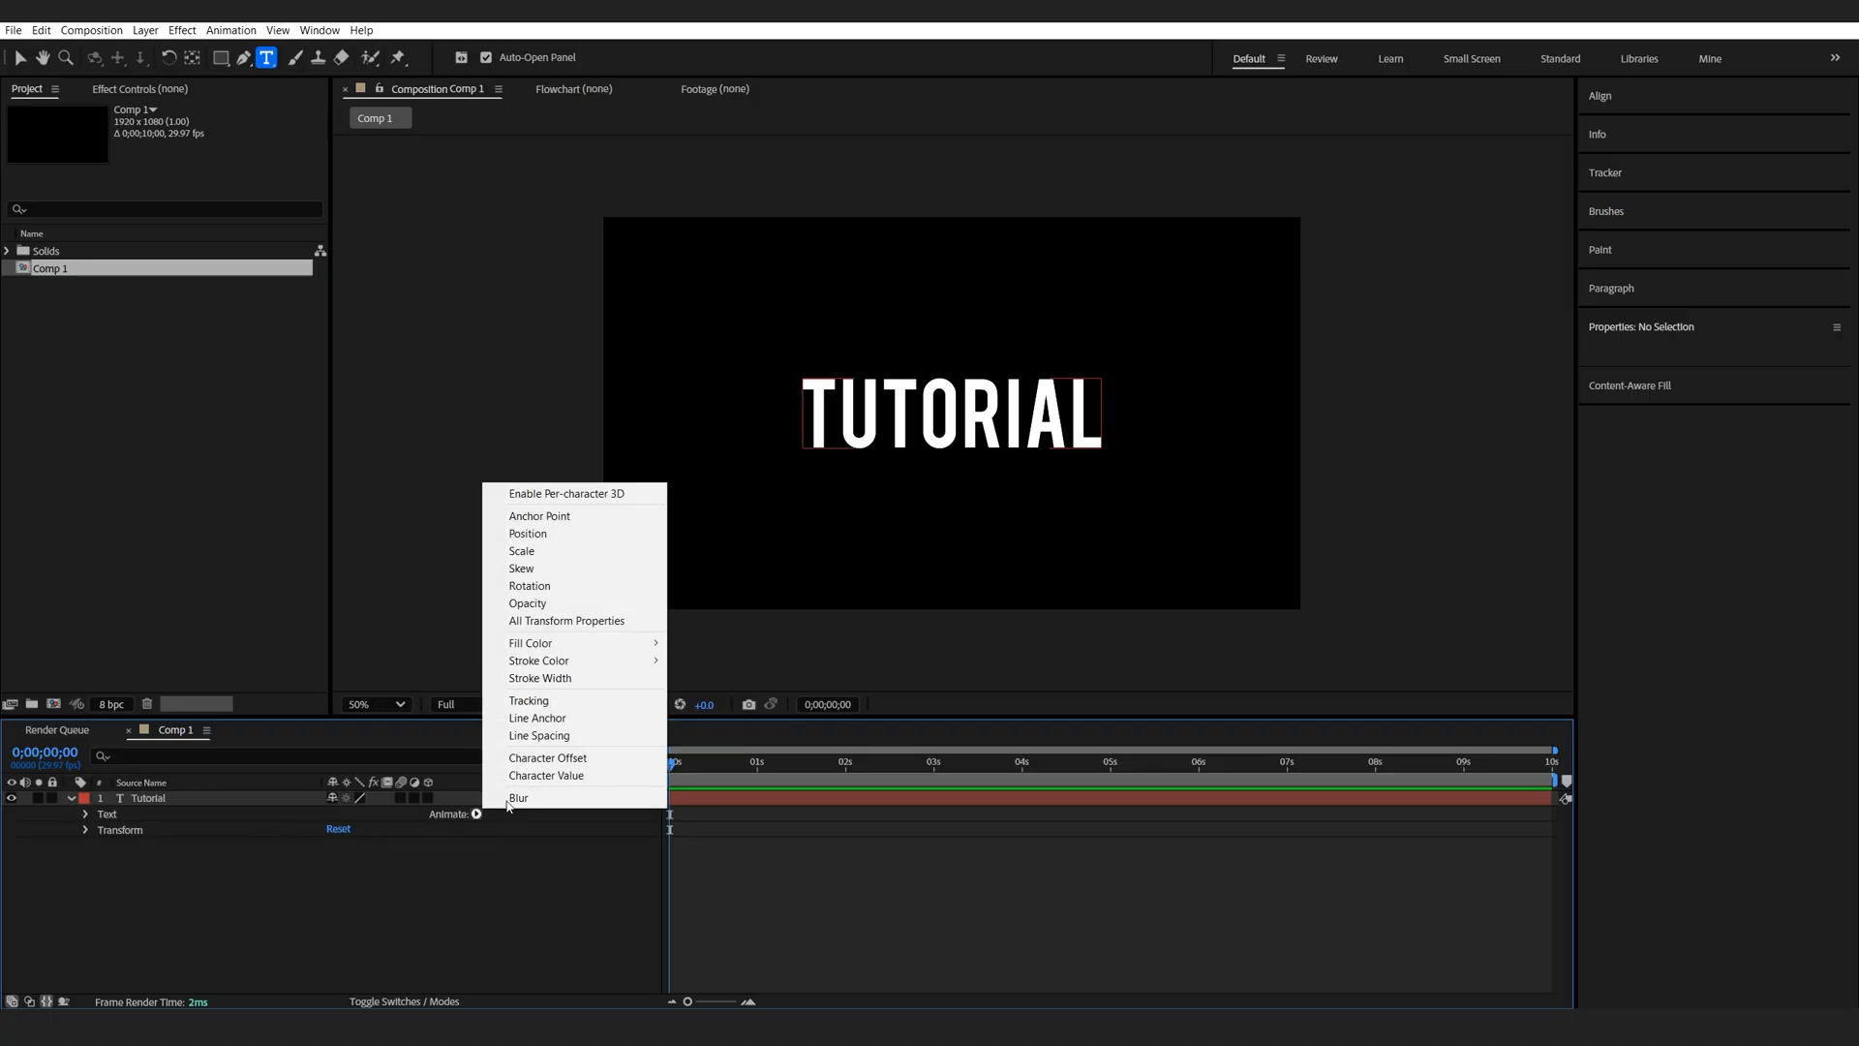
left_click(527, 699)
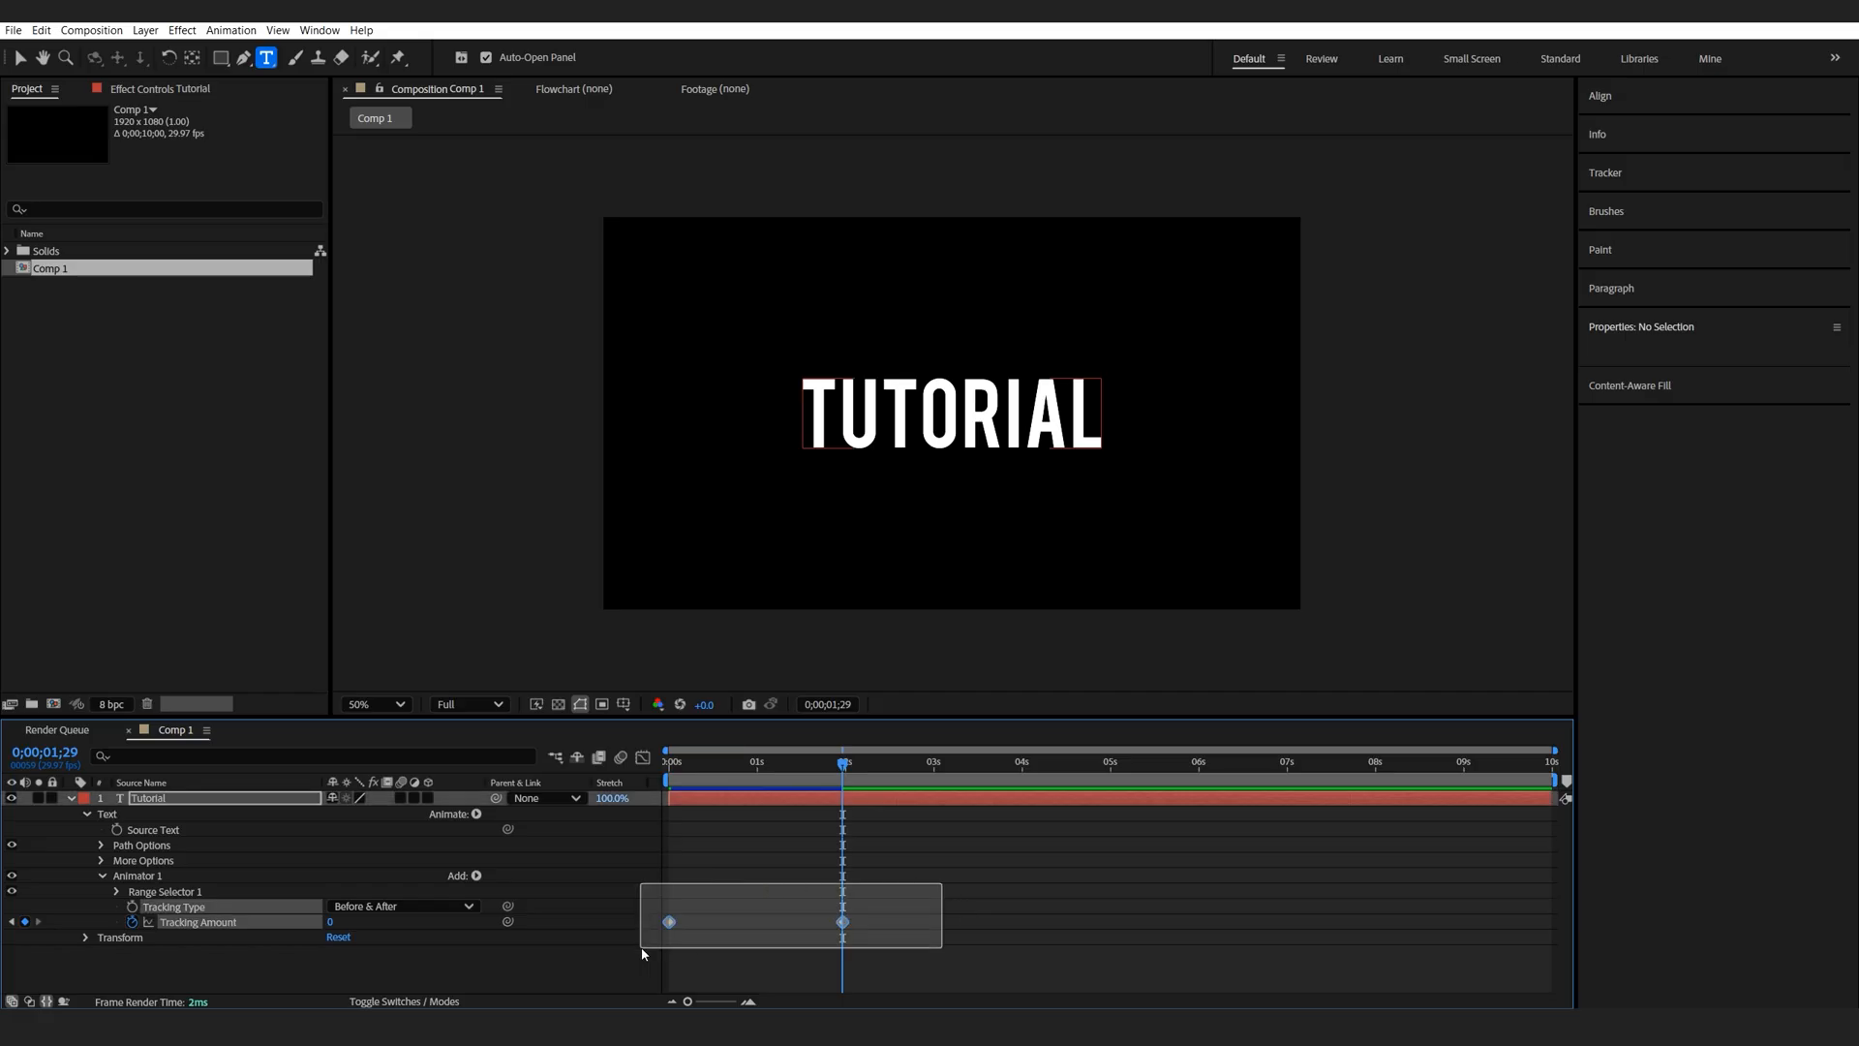
left_click(148, 797)
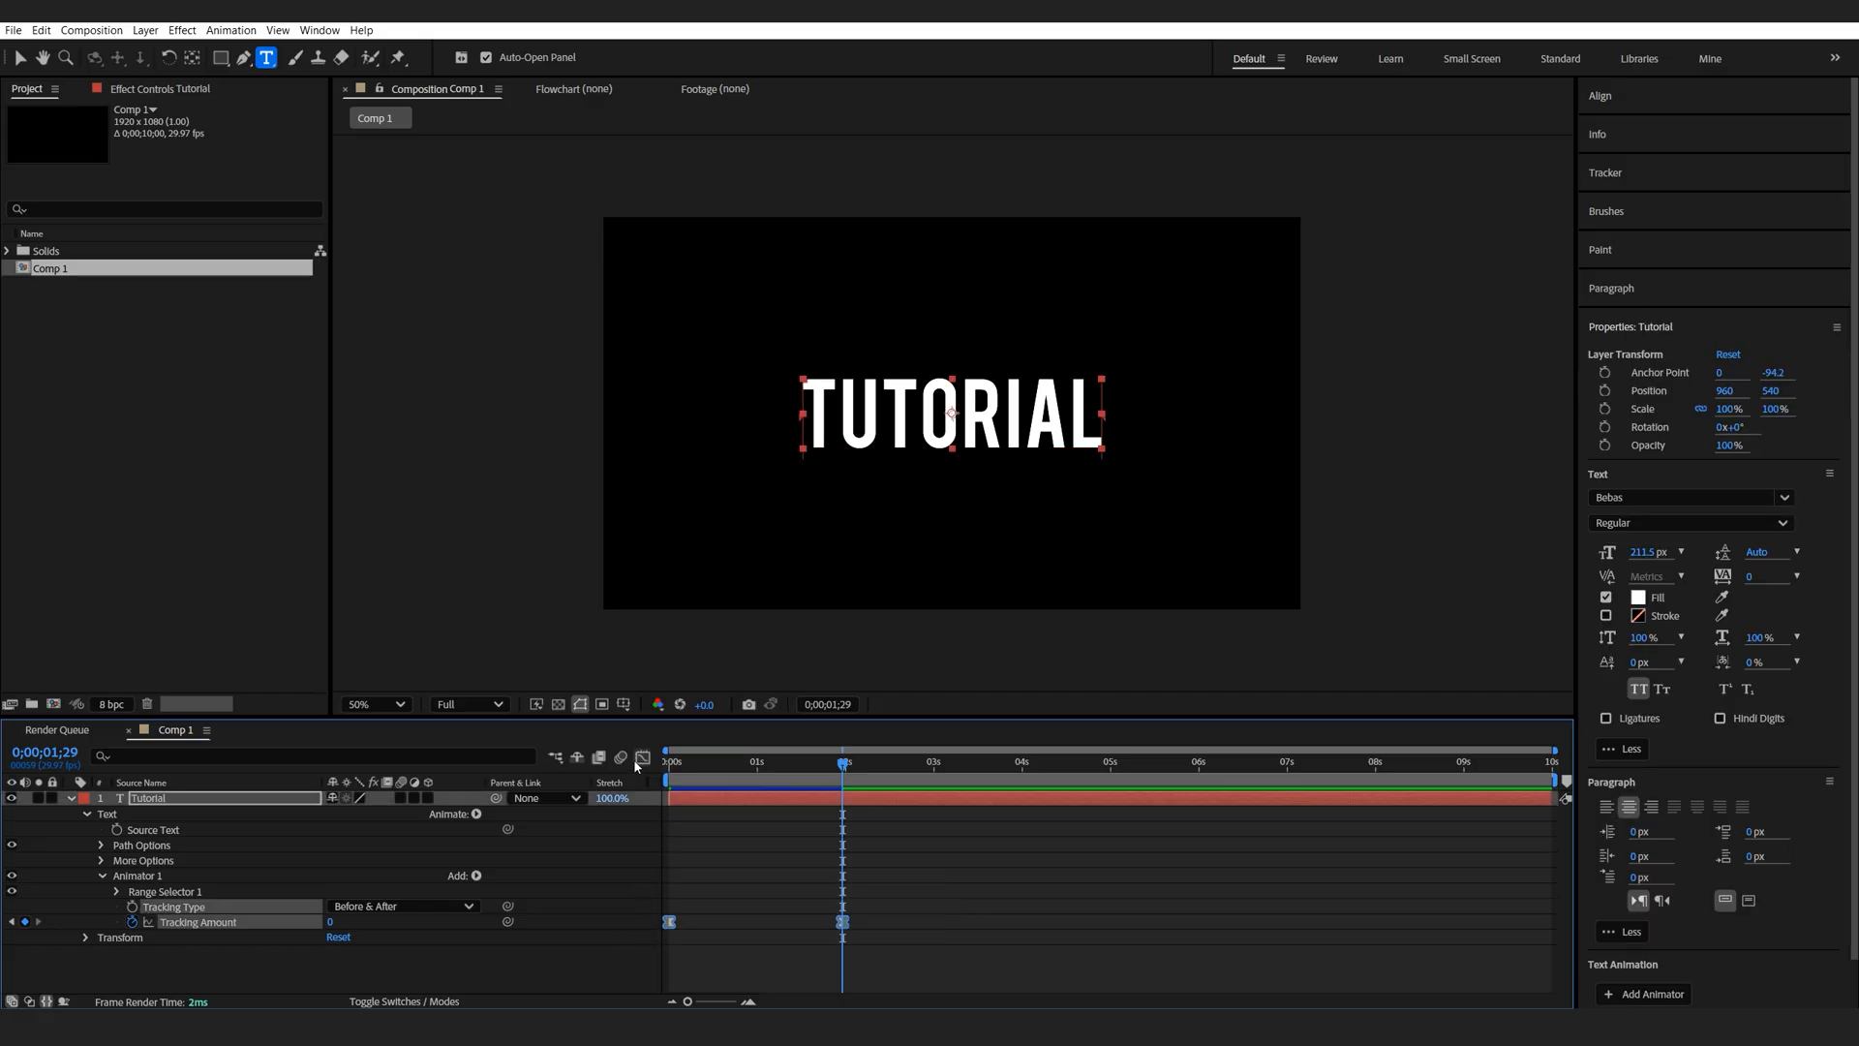
left_click(641, 759)
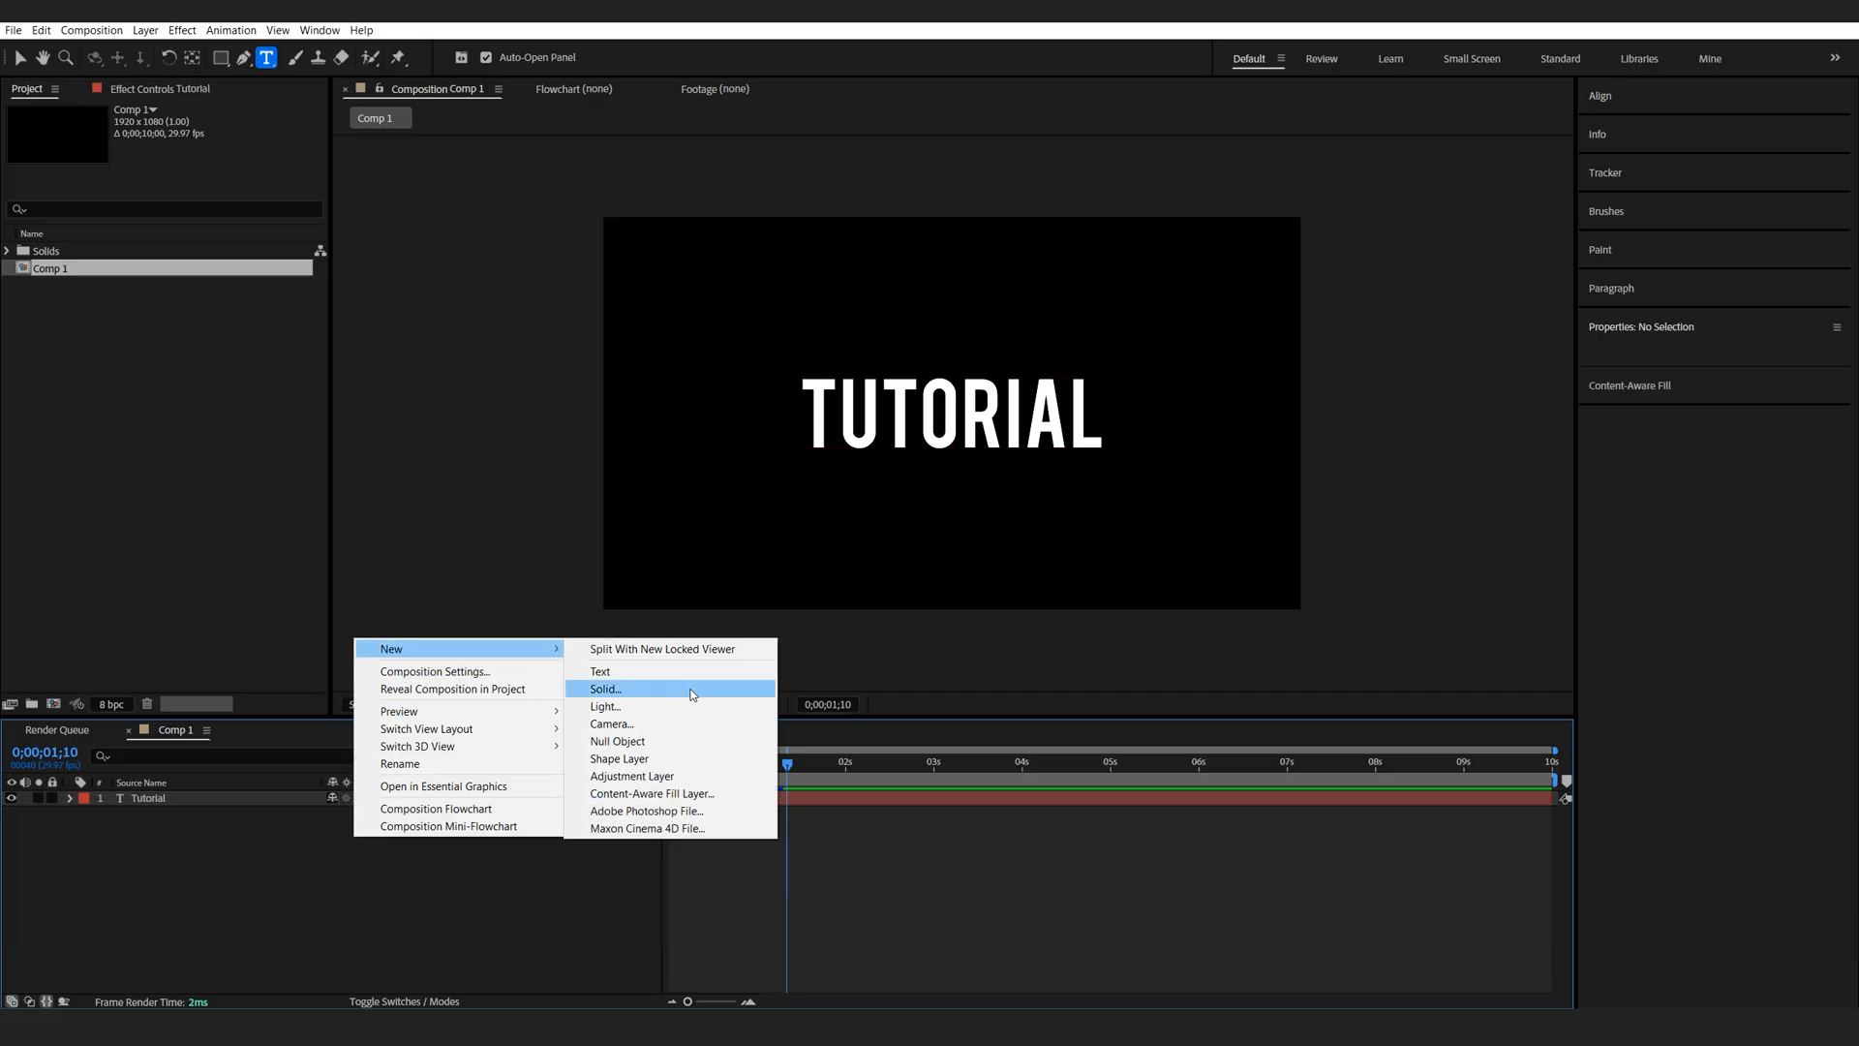
Step: Create a black solid named BG beneath the TUTORIAL text layer
left_click(604, 688)
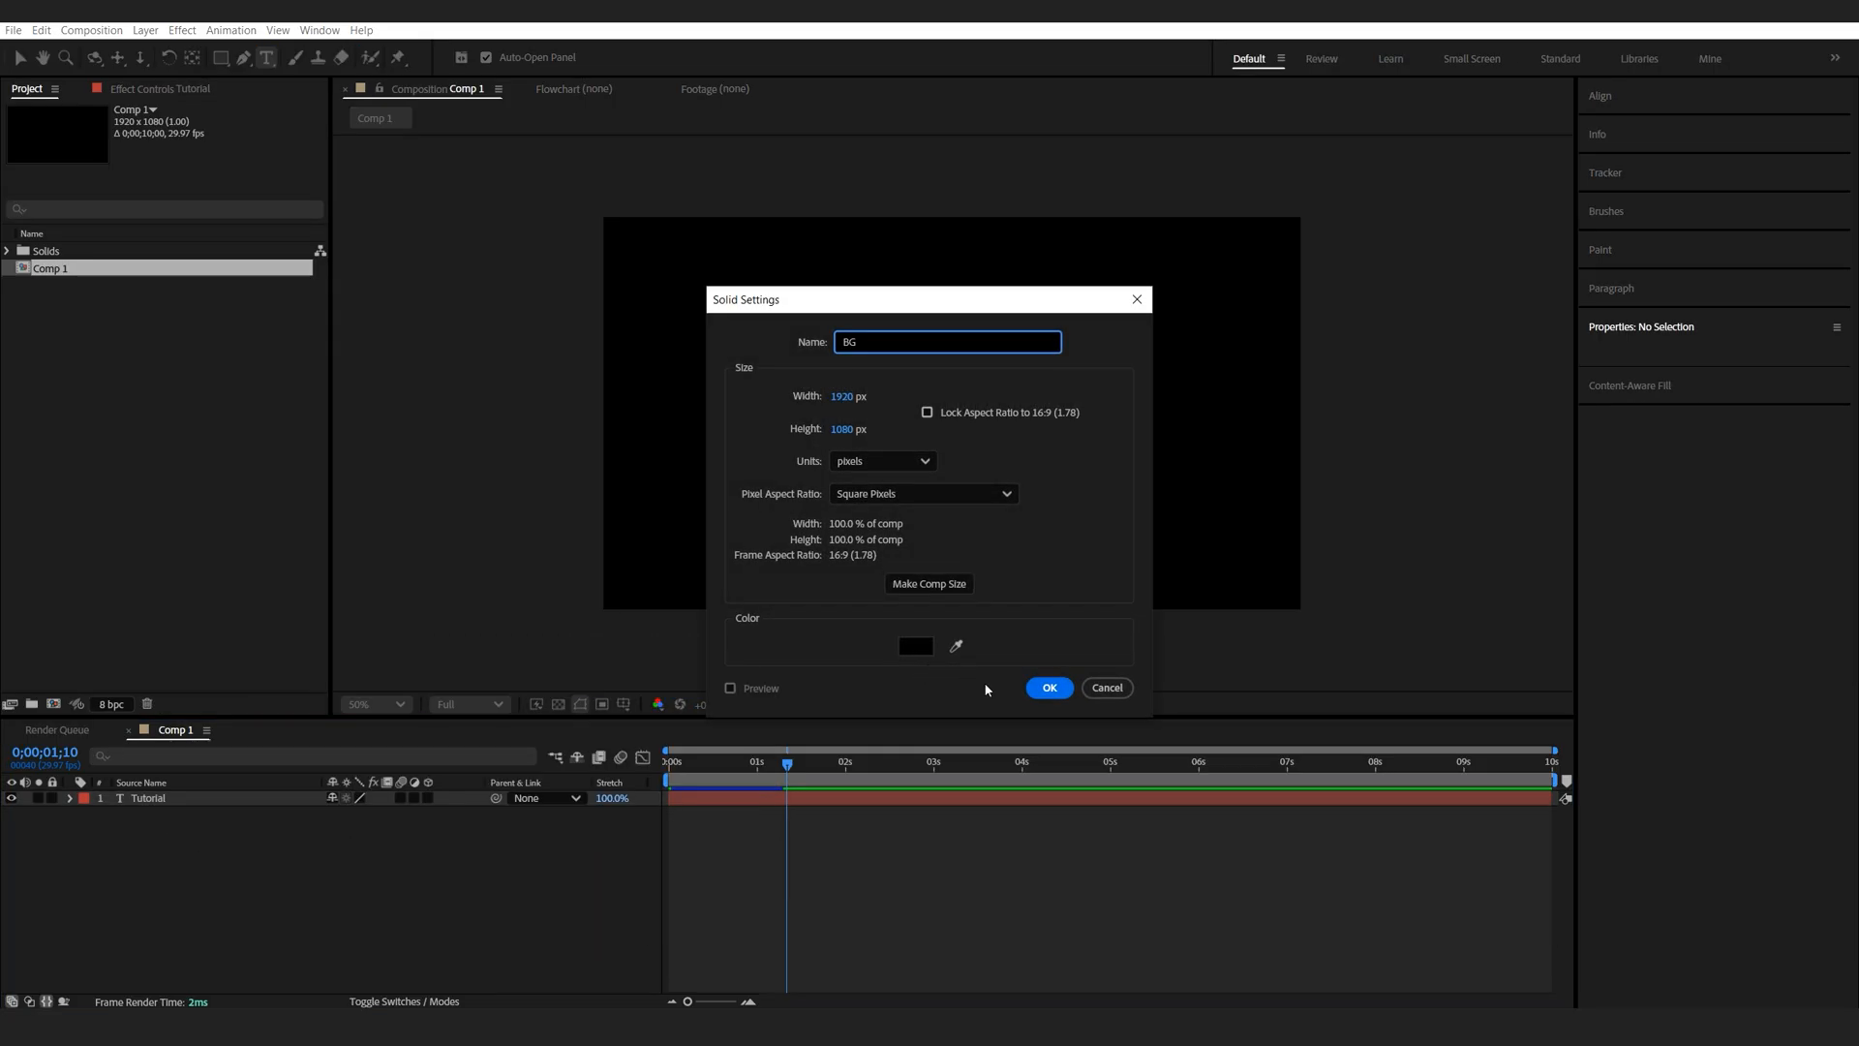
left_click(1047, 687)
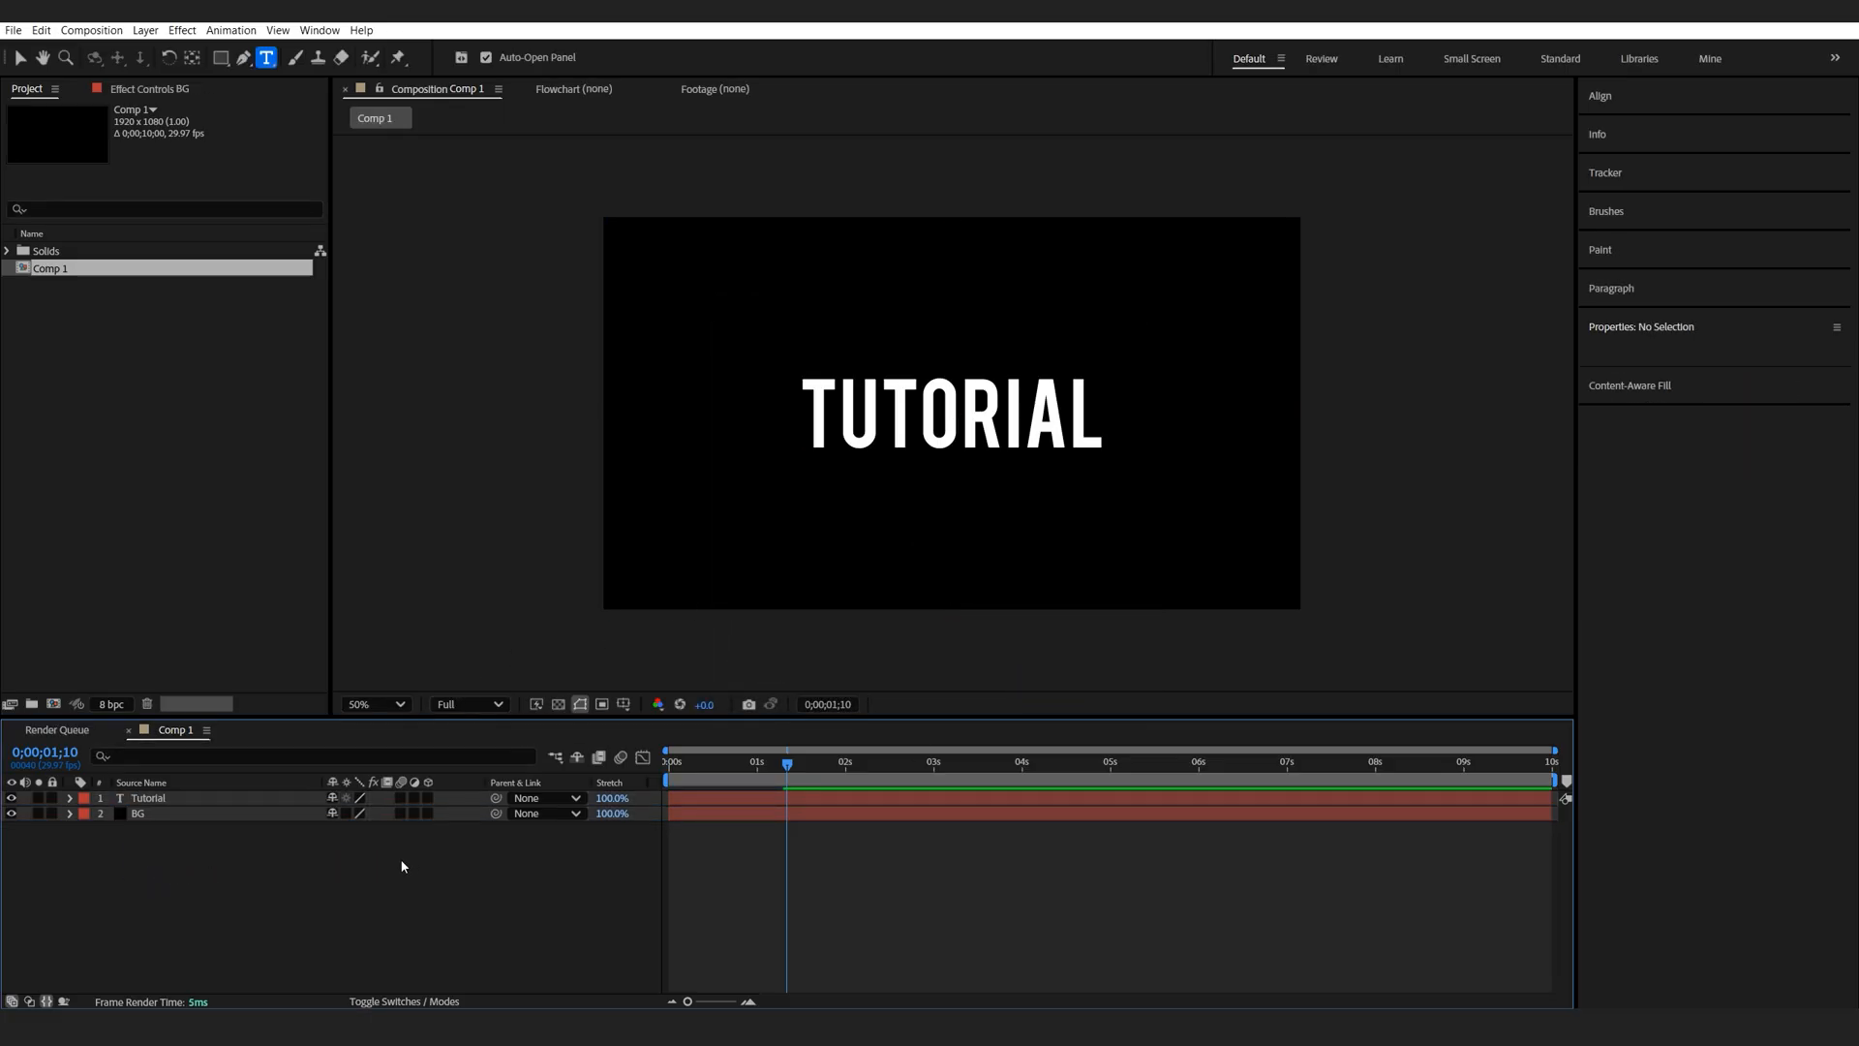
Step: Create a Fractal Lines solid with Fractal Noise set to the Dynamic fractal type
right_click(403, 866)
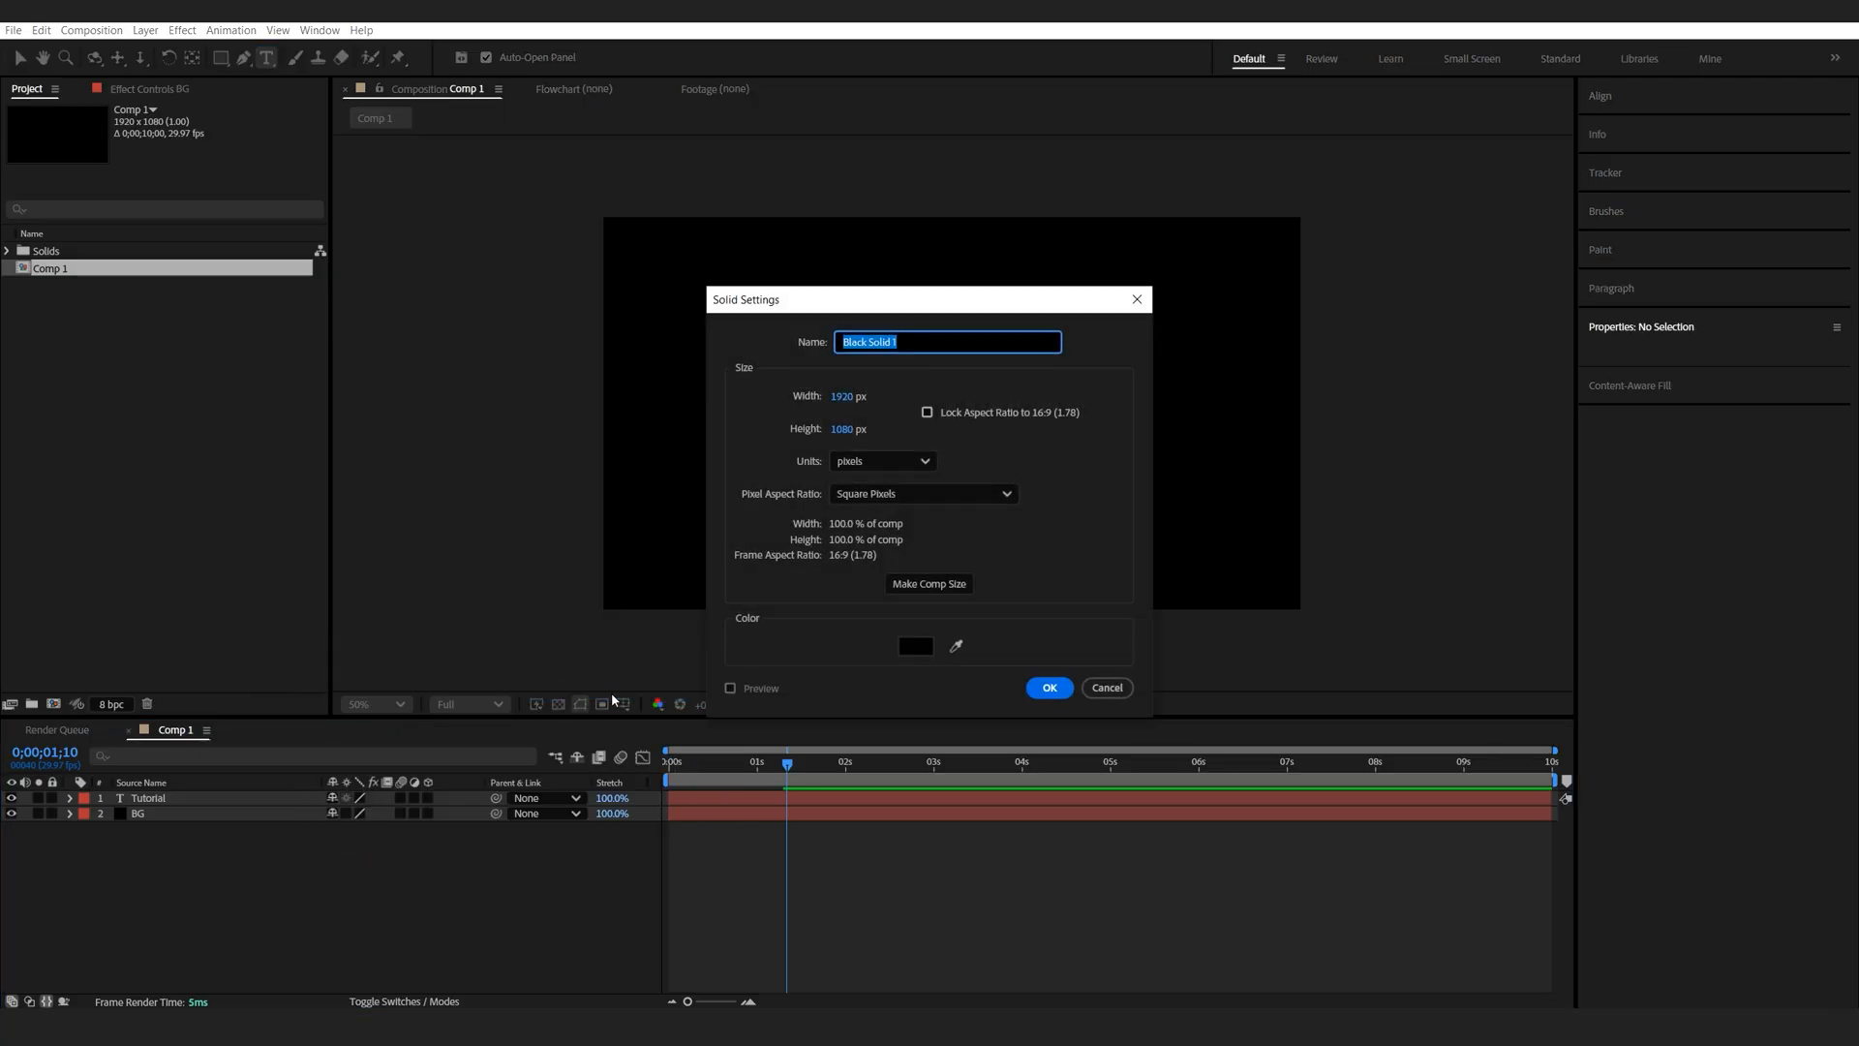
type("Fracta")
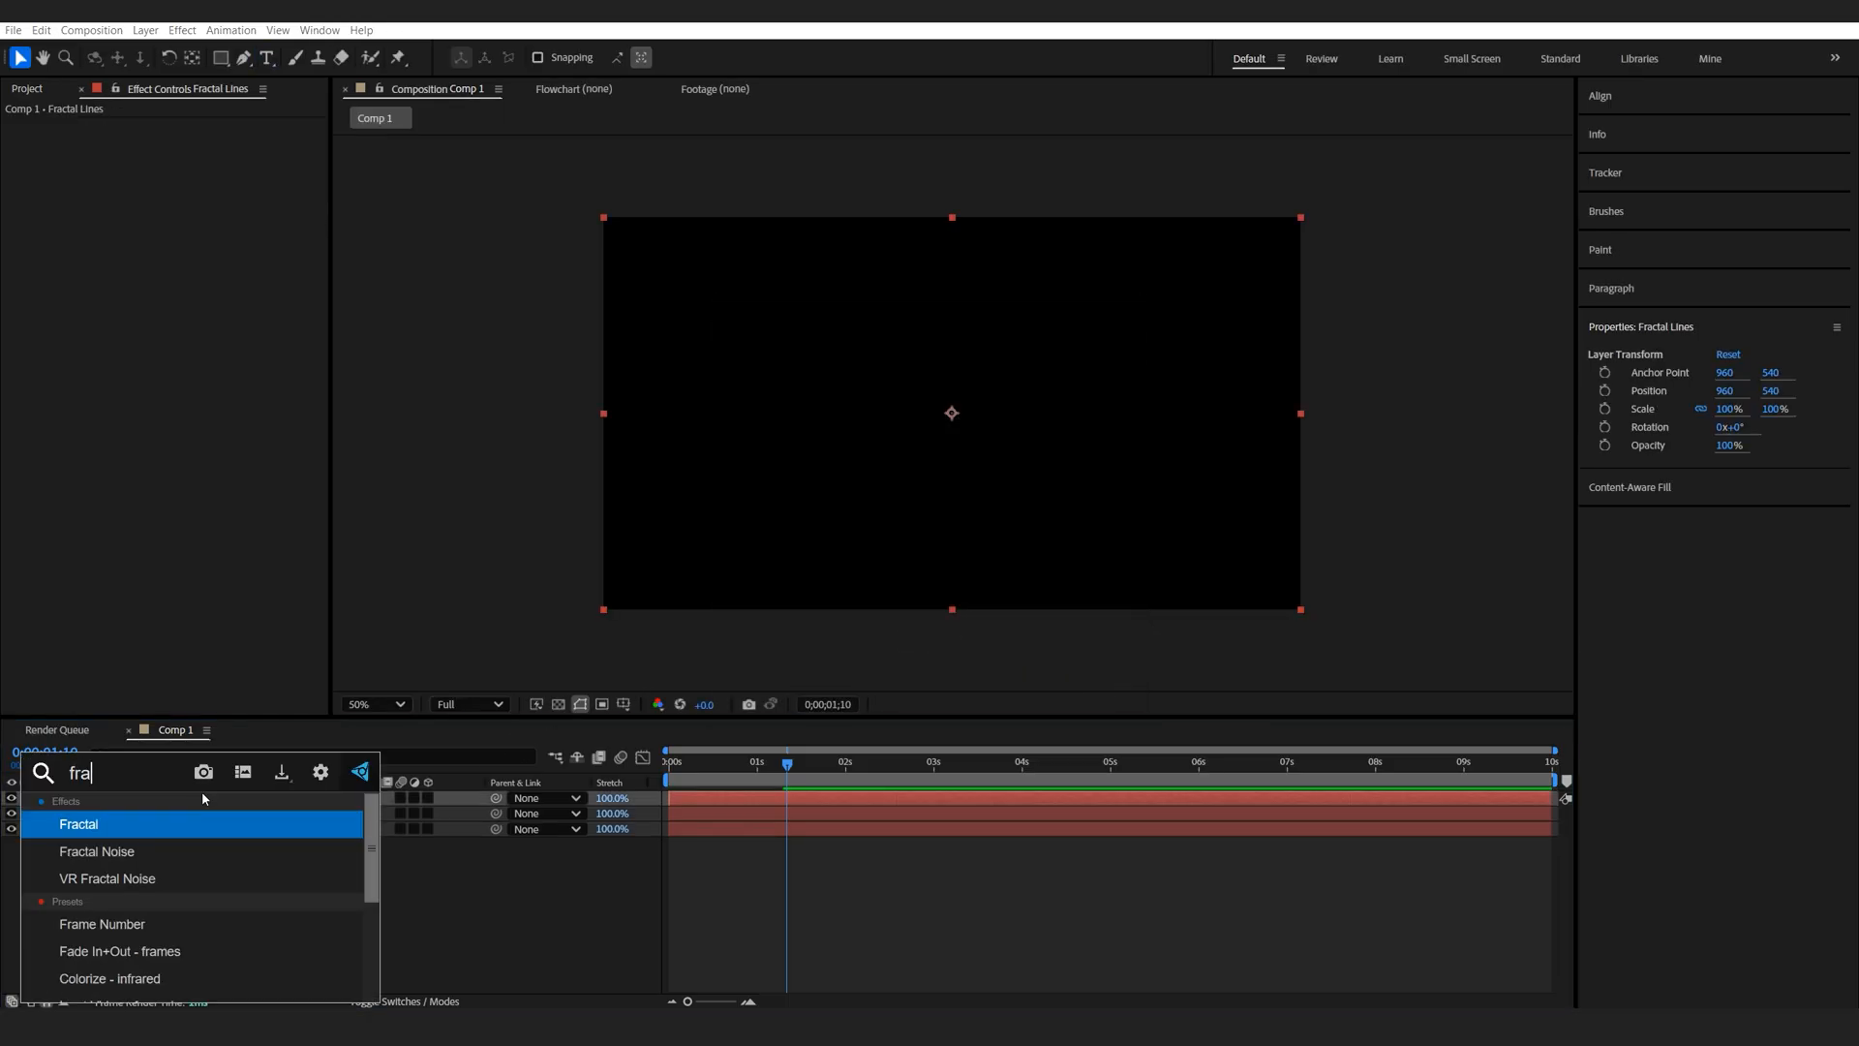
double_click(96, 852)
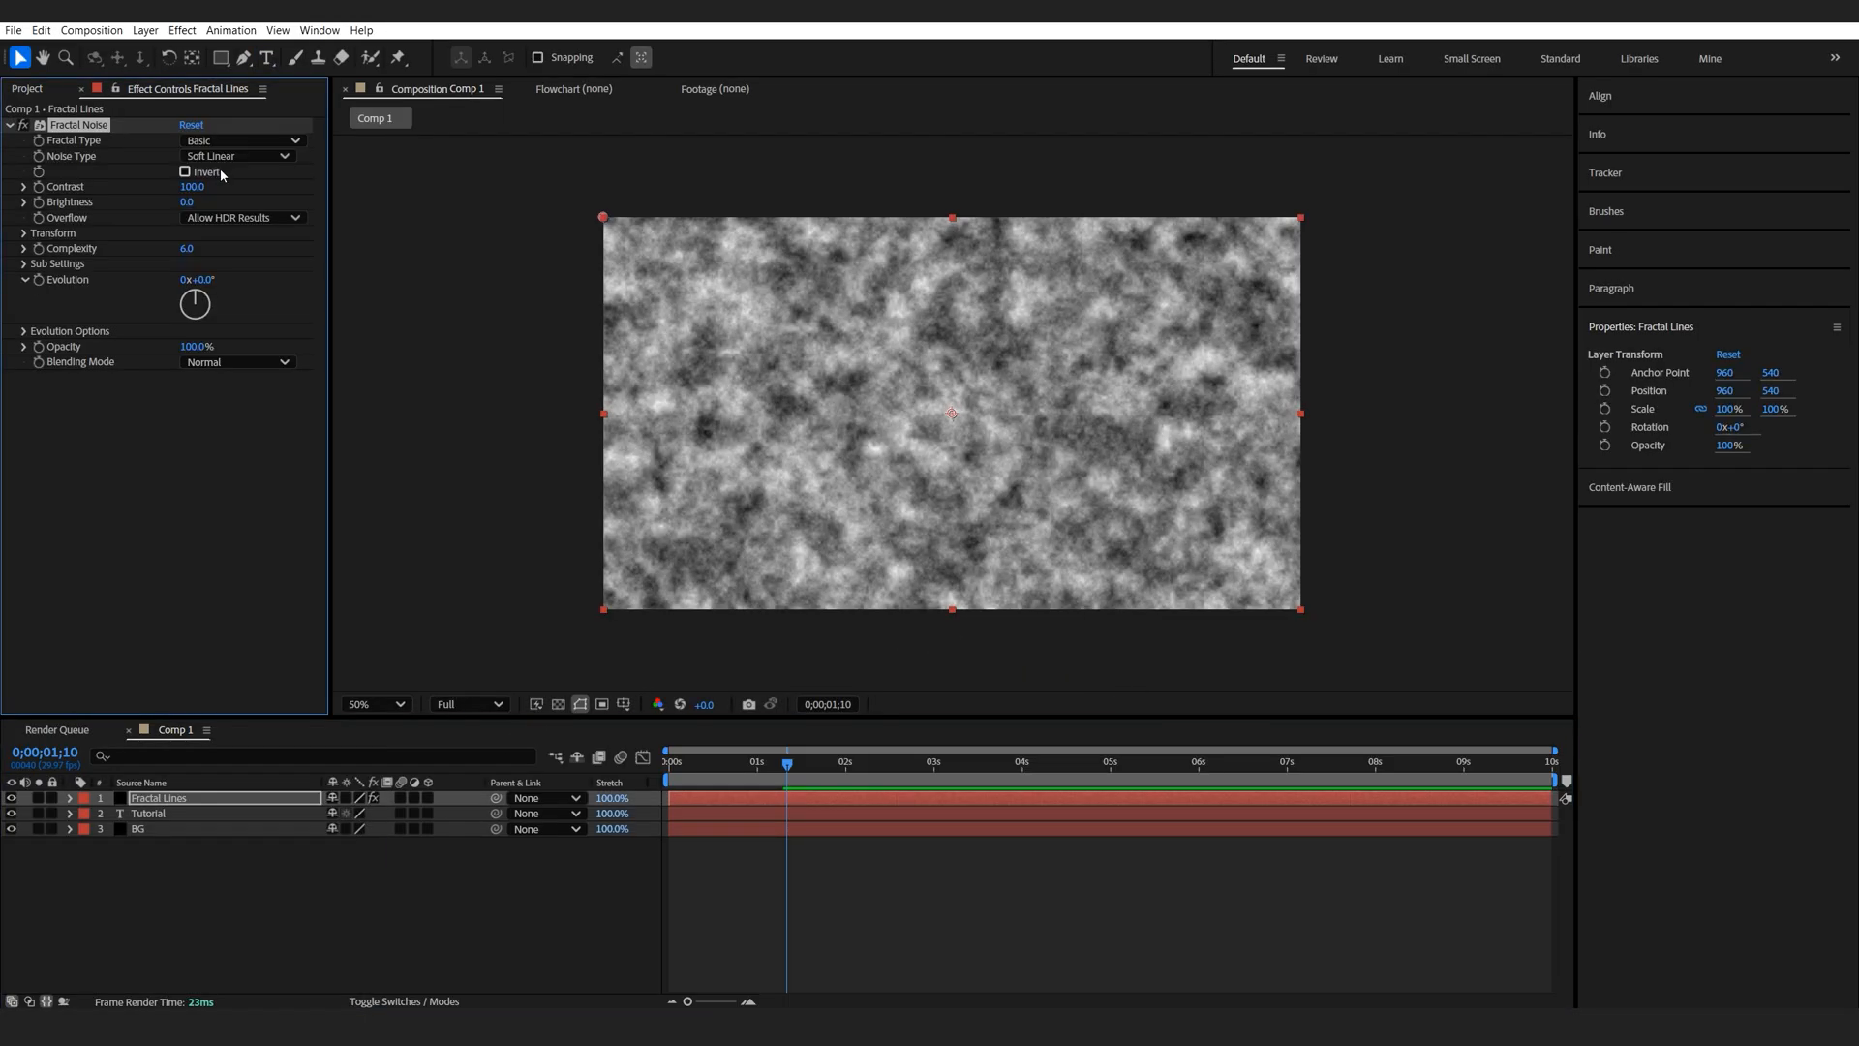
left_click(237, 139)
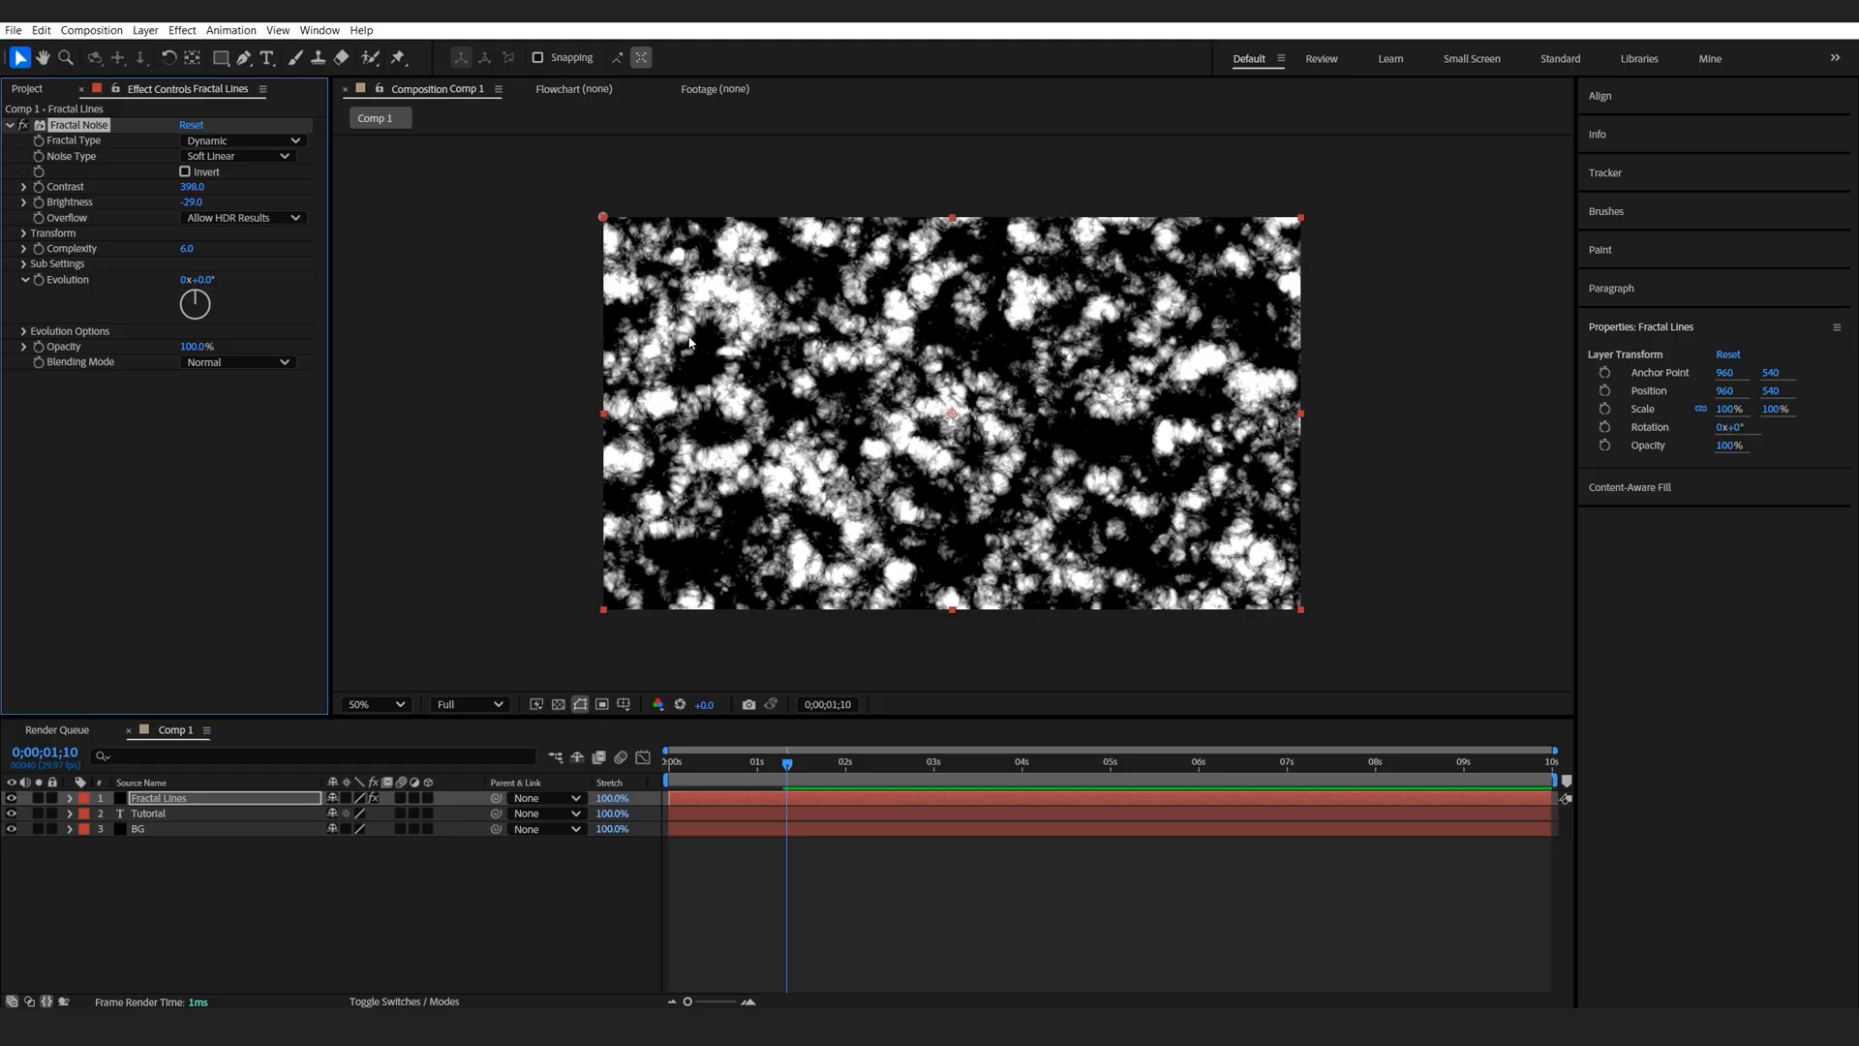
Step: Stretch the noise horizontally into streaks by widening Scale Width
left_click(23, 232)
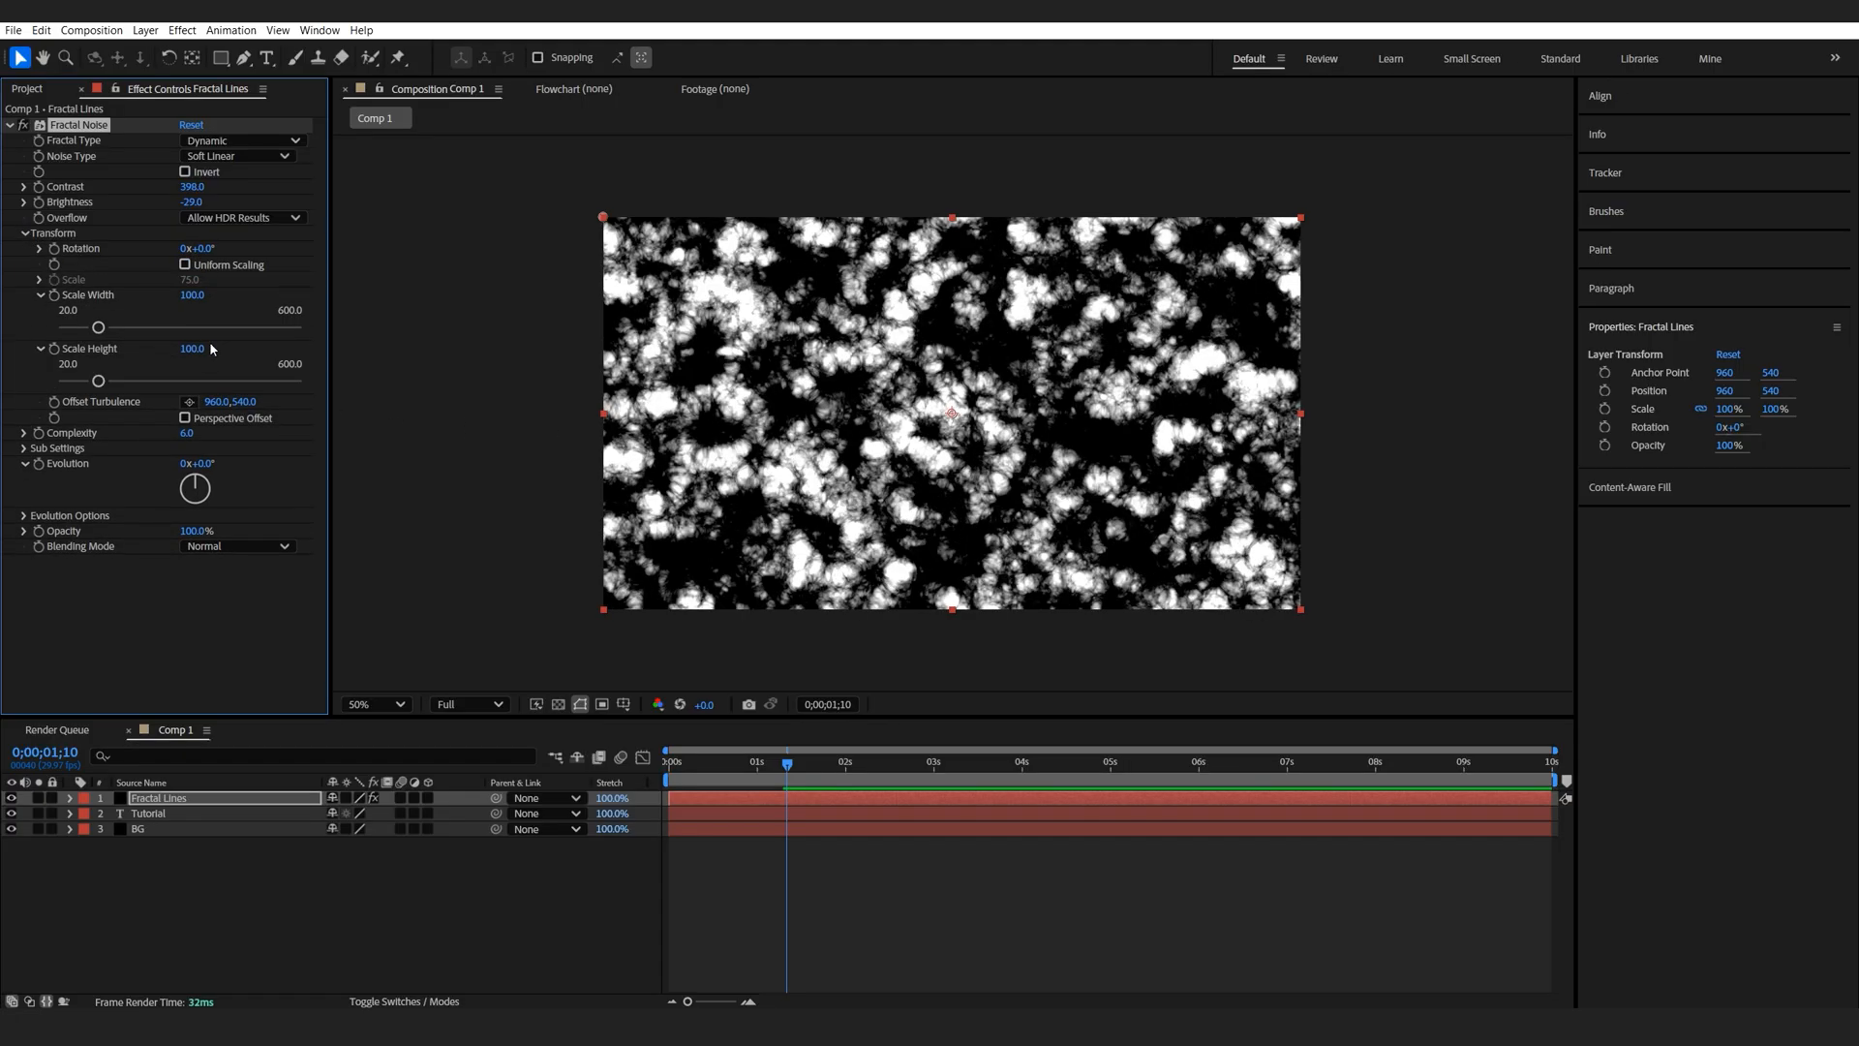
left_click_drag(99, 327, 167, 327)
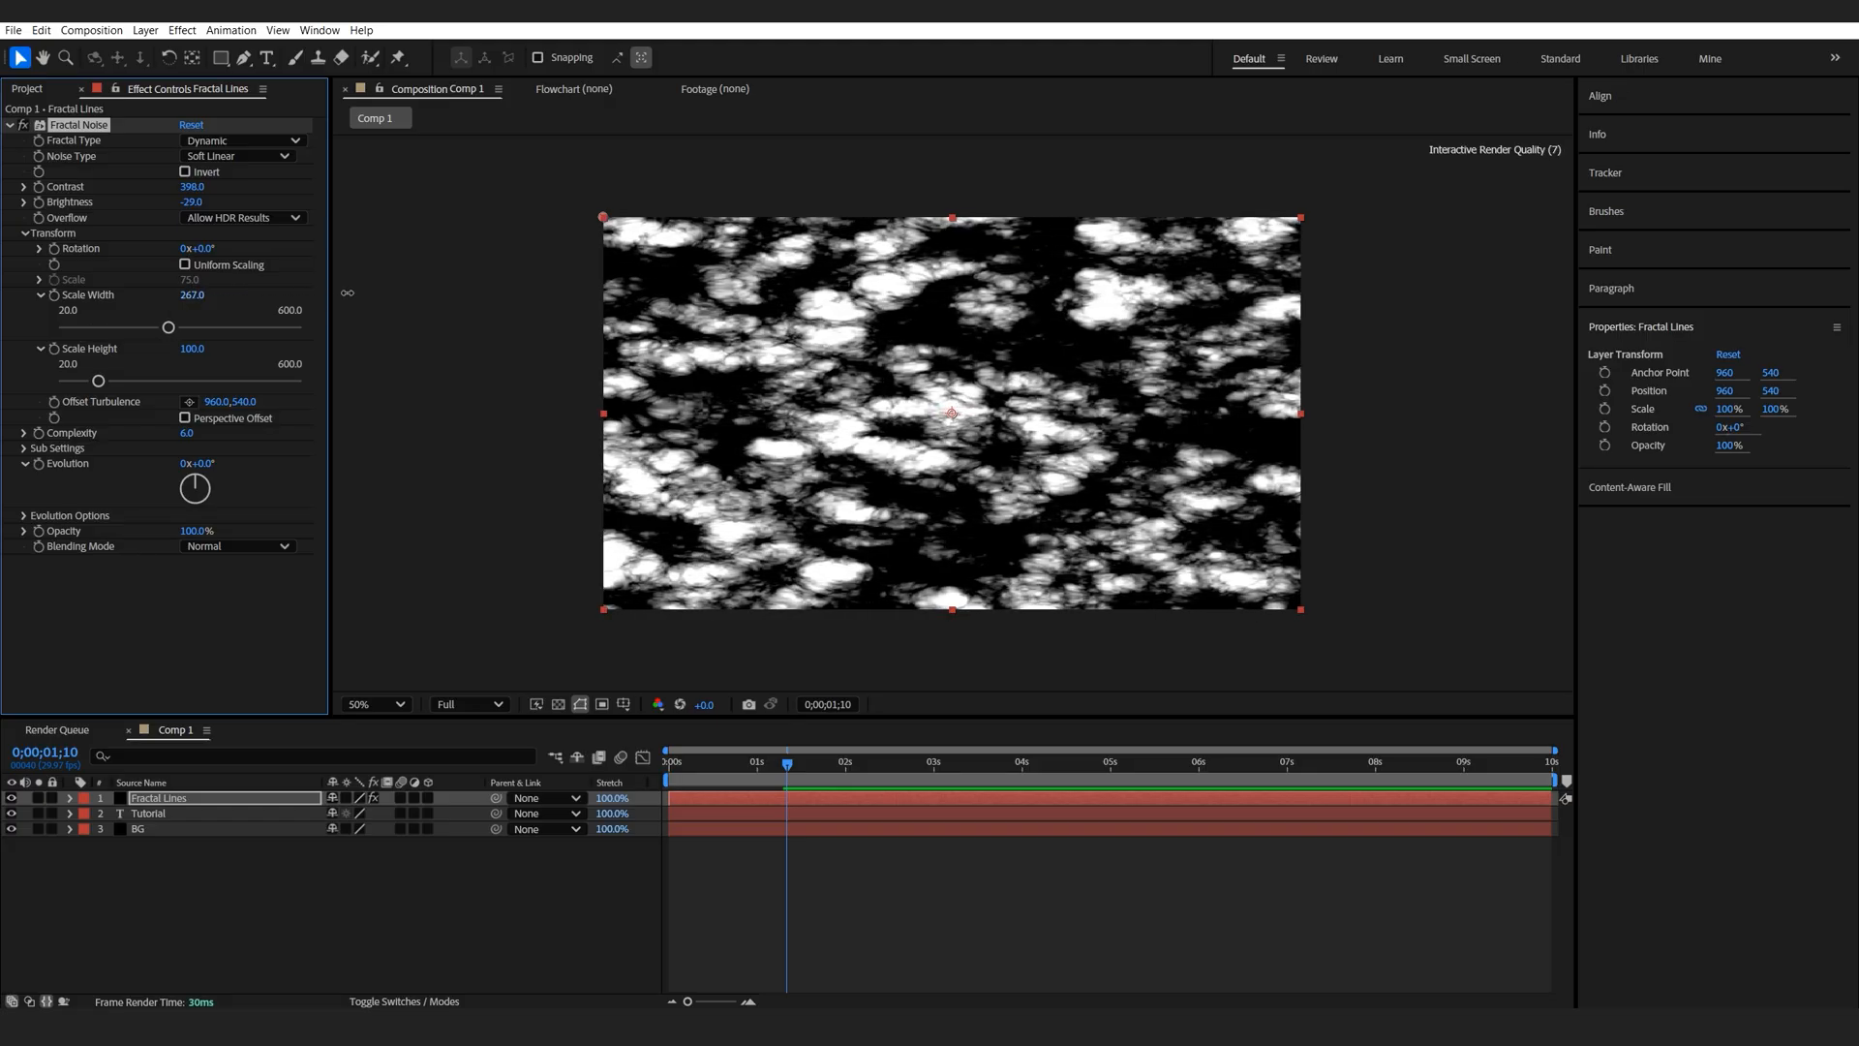
left_click_drag(166, 328, 296, 327)
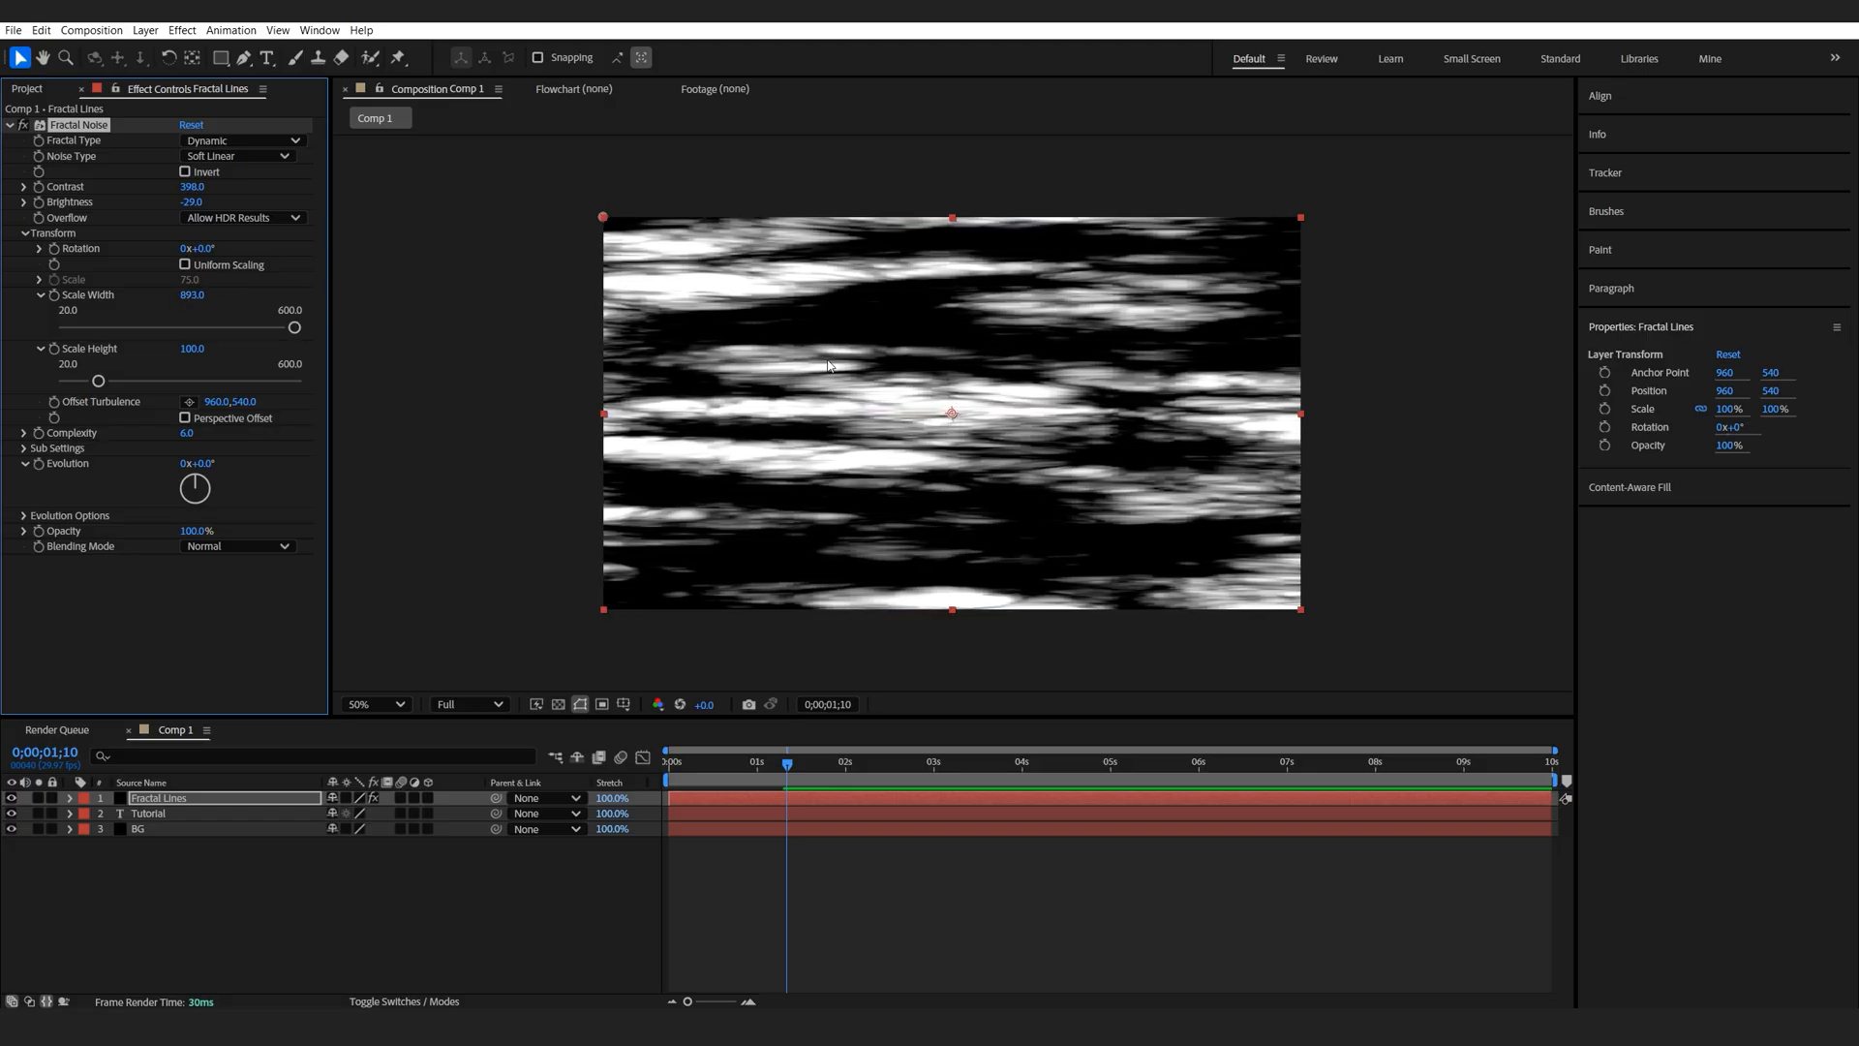
left_click_drag(192, 349, 187, 349)
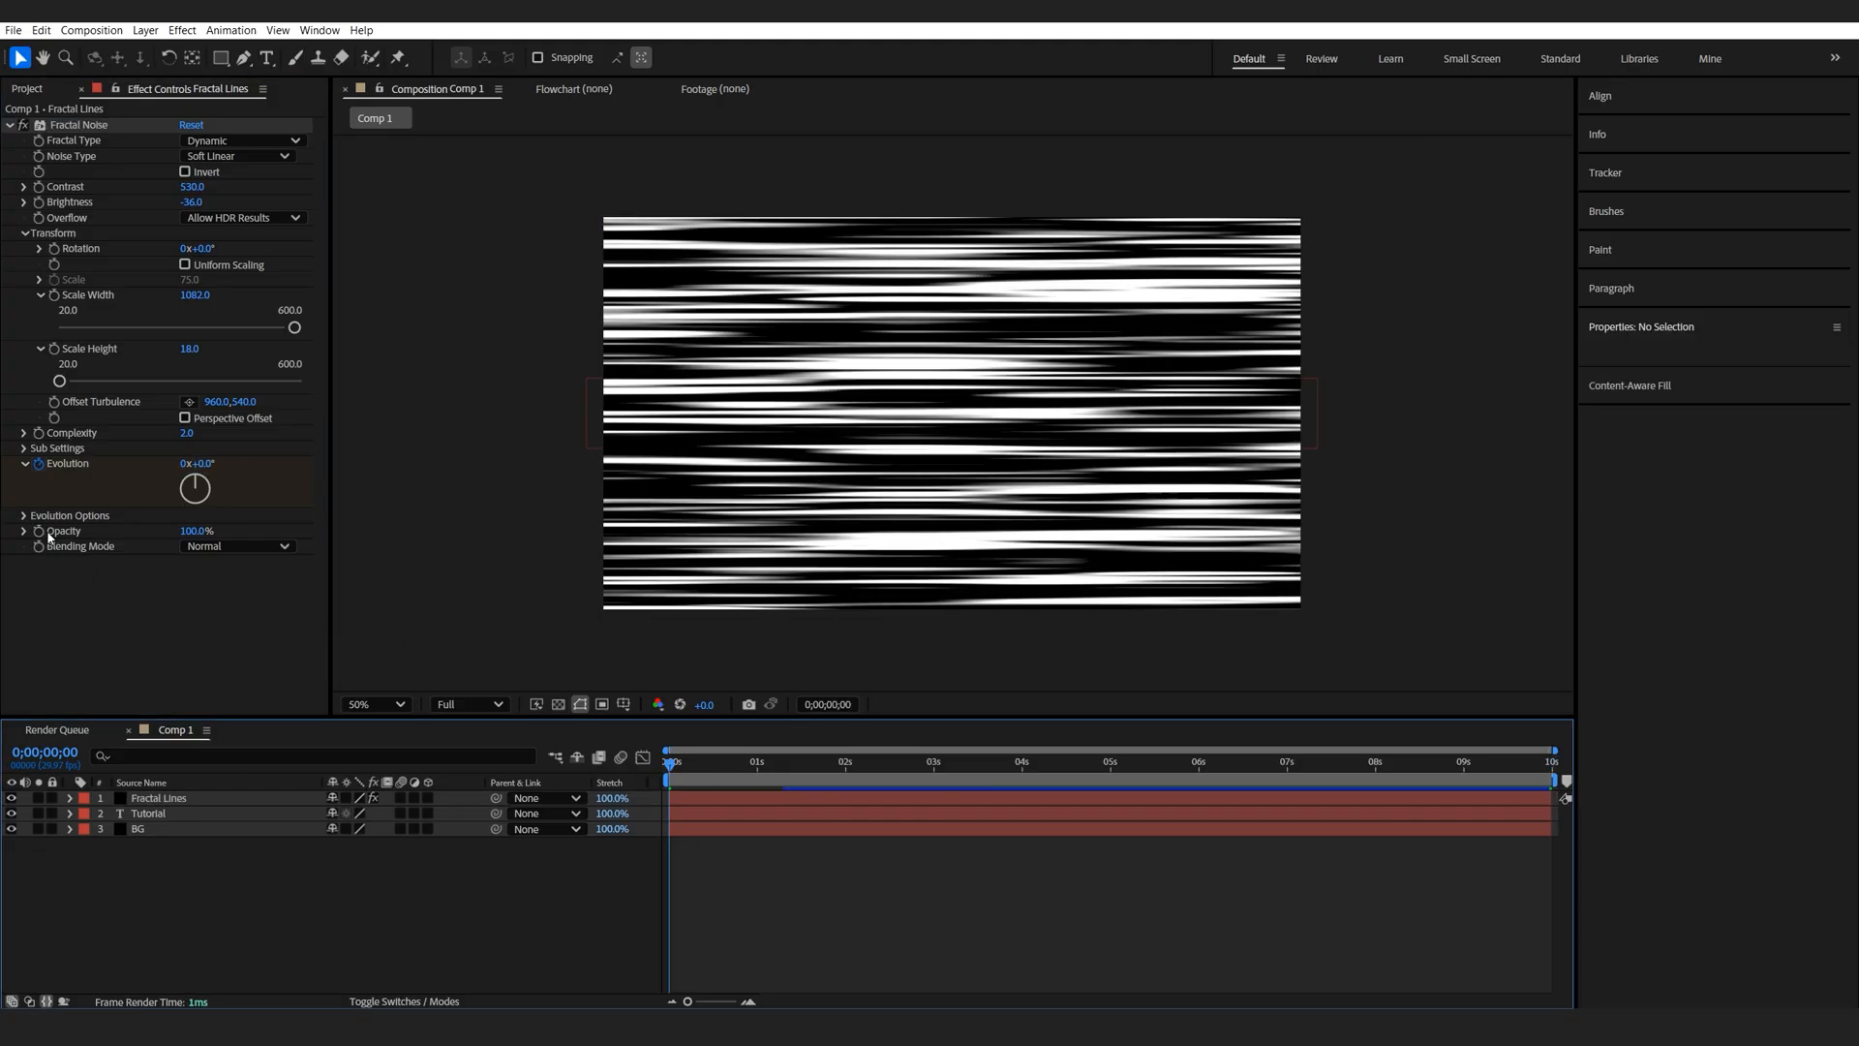
Step: Add a starting Evolution keyframe on the noise and enter a value of 50
left_click(8, 514)
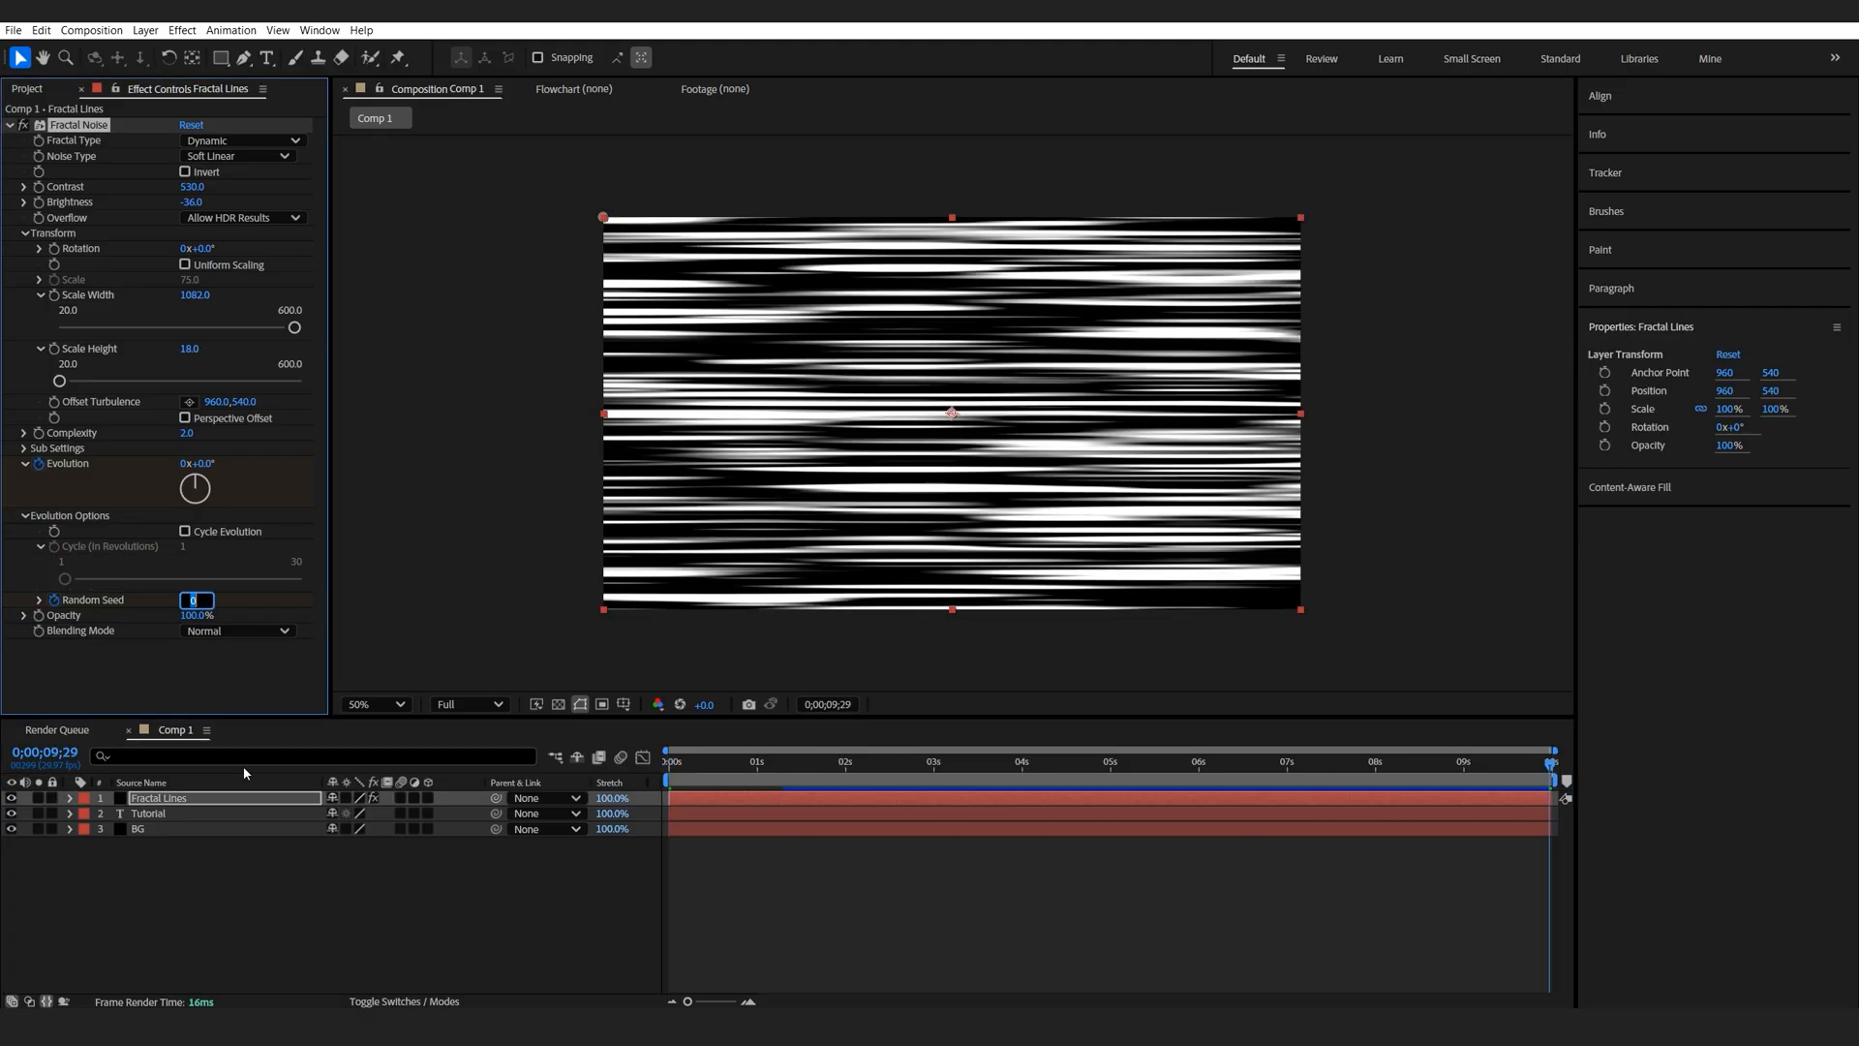
type("50")
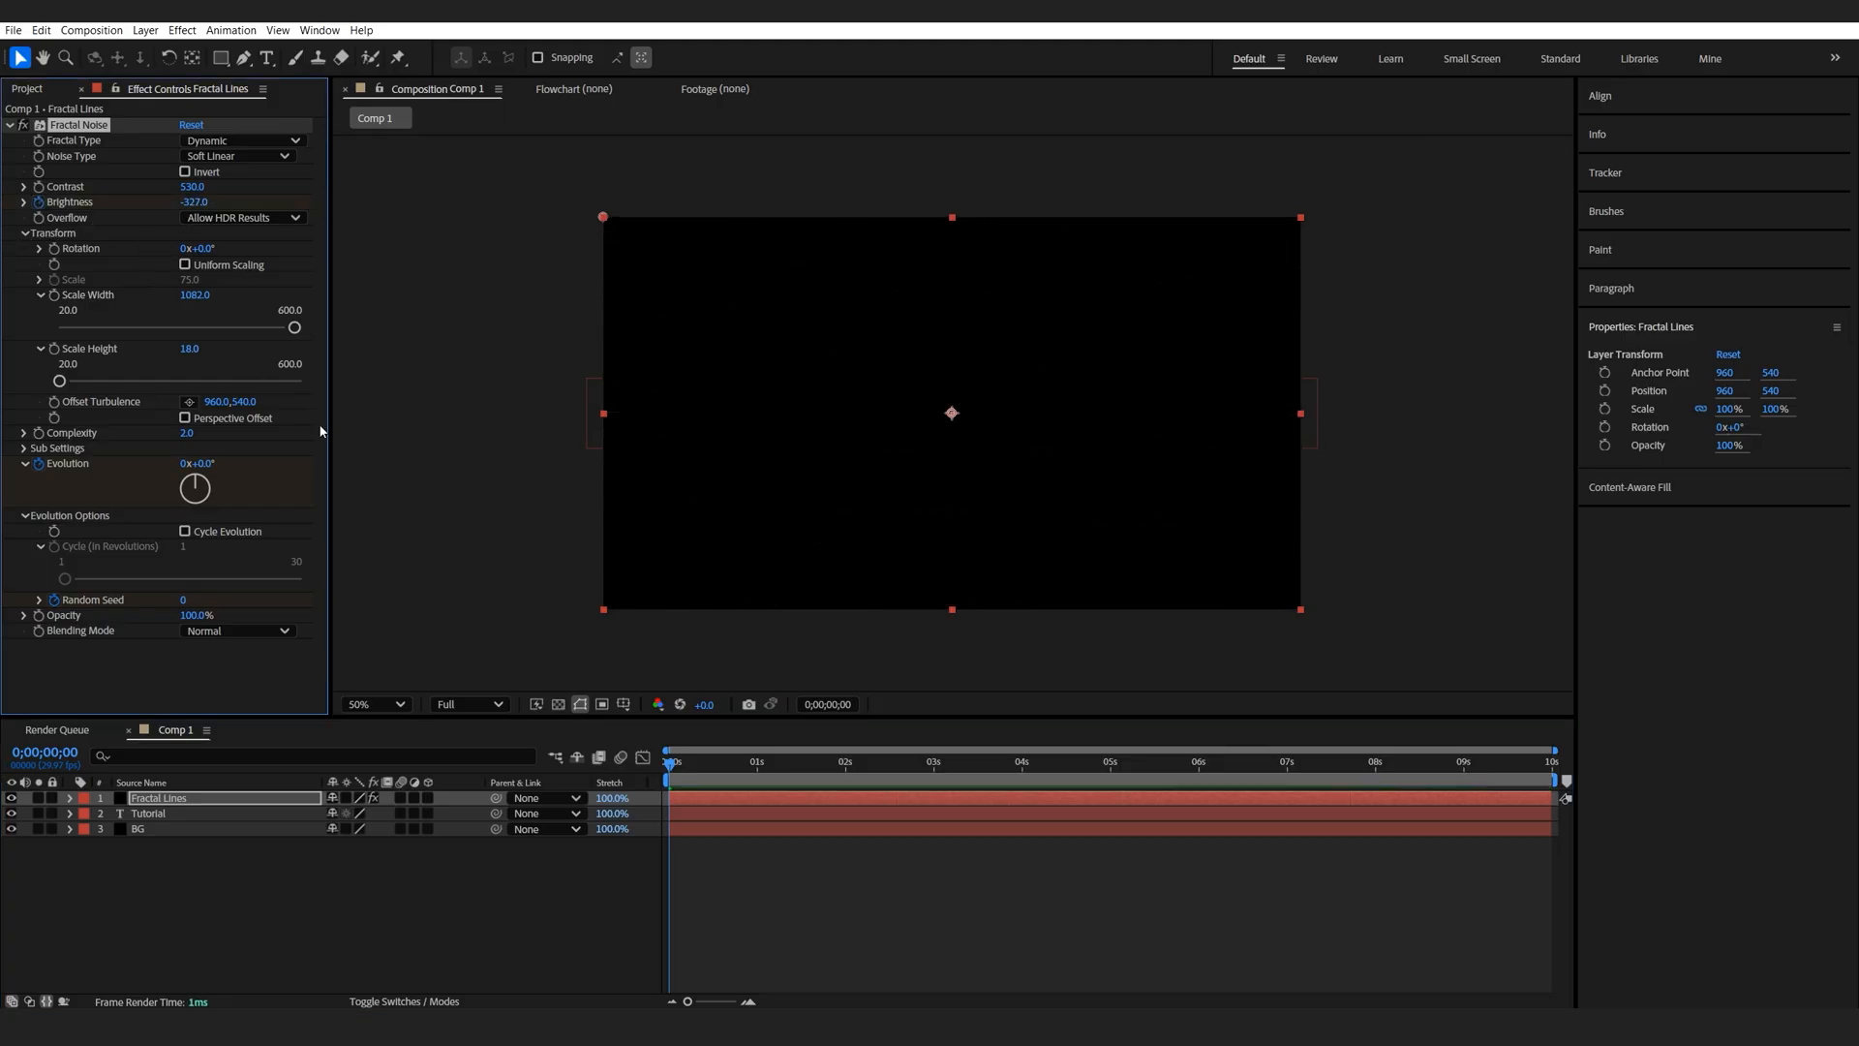
Step: Keyframe Brightness rising from -327 and duplicate the Fractal Lines layer
left_click(786, 761)
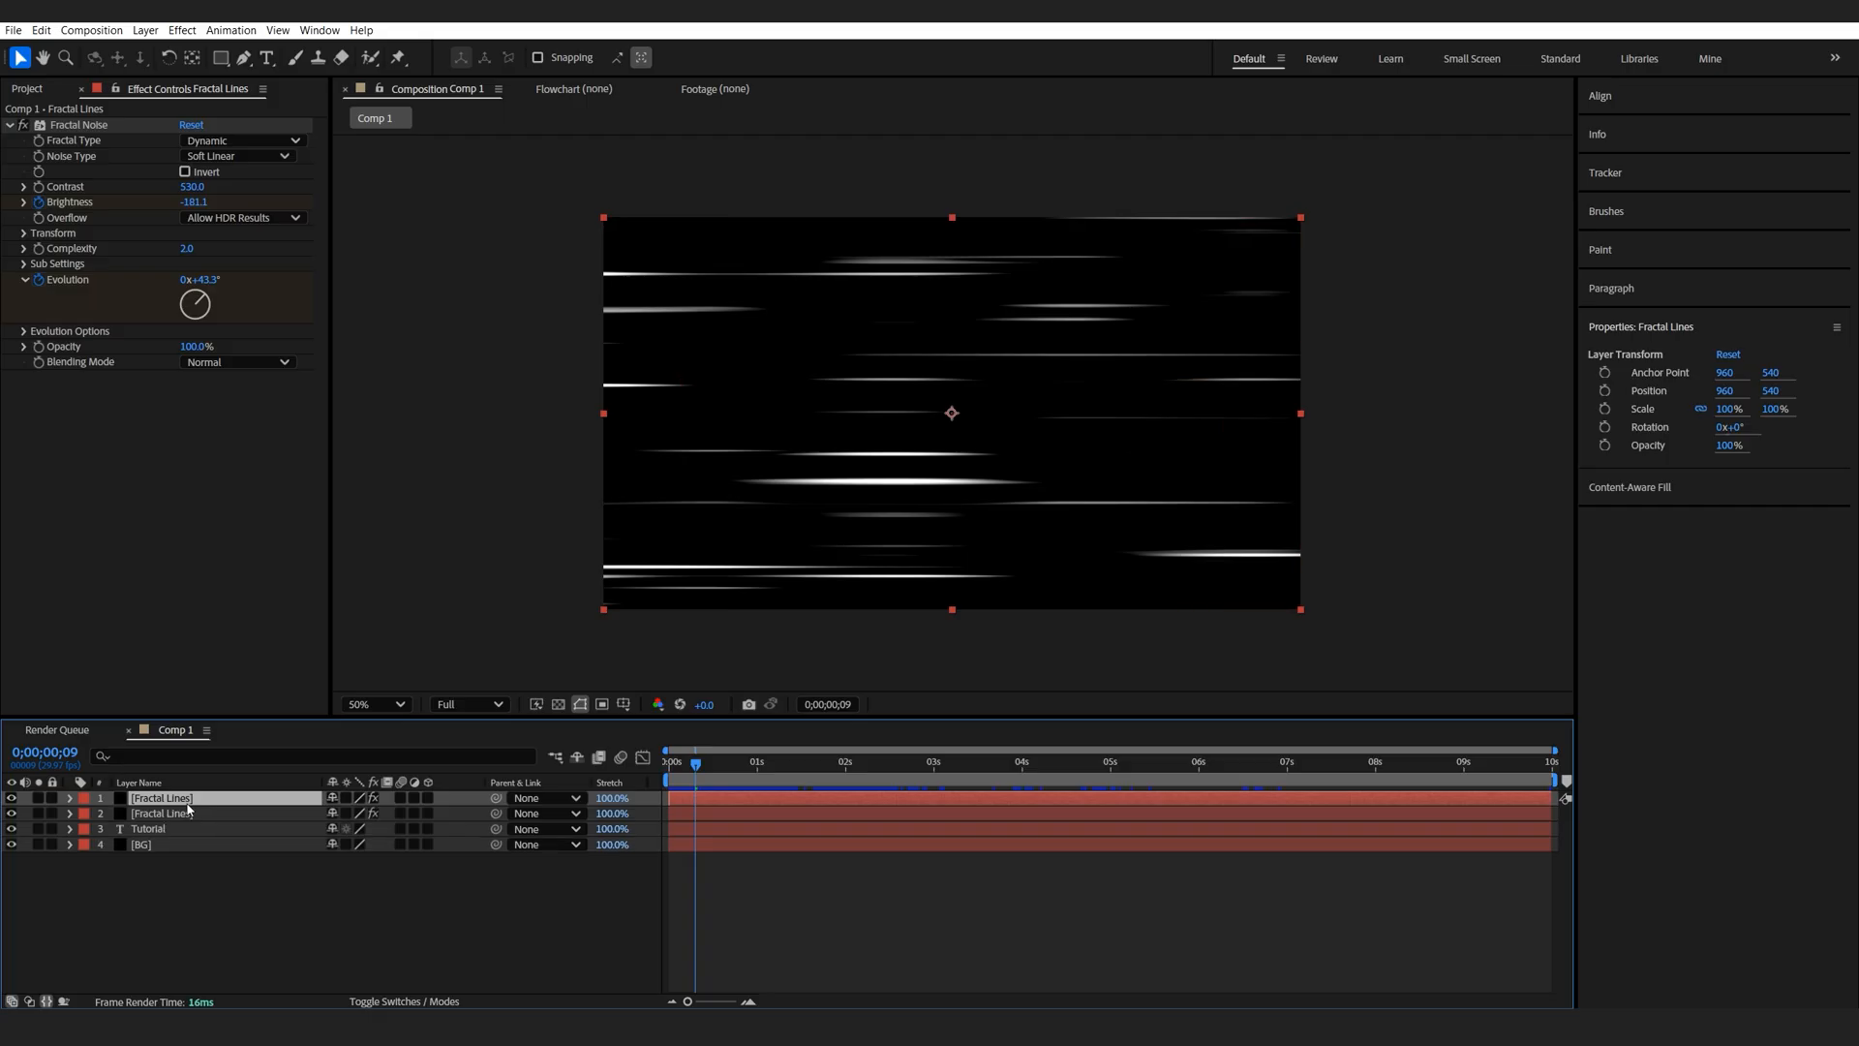
Step: Rename the duplicate 'Fractal Block', switch it to Block noise, and set Screen blending
double_click(160, 797)
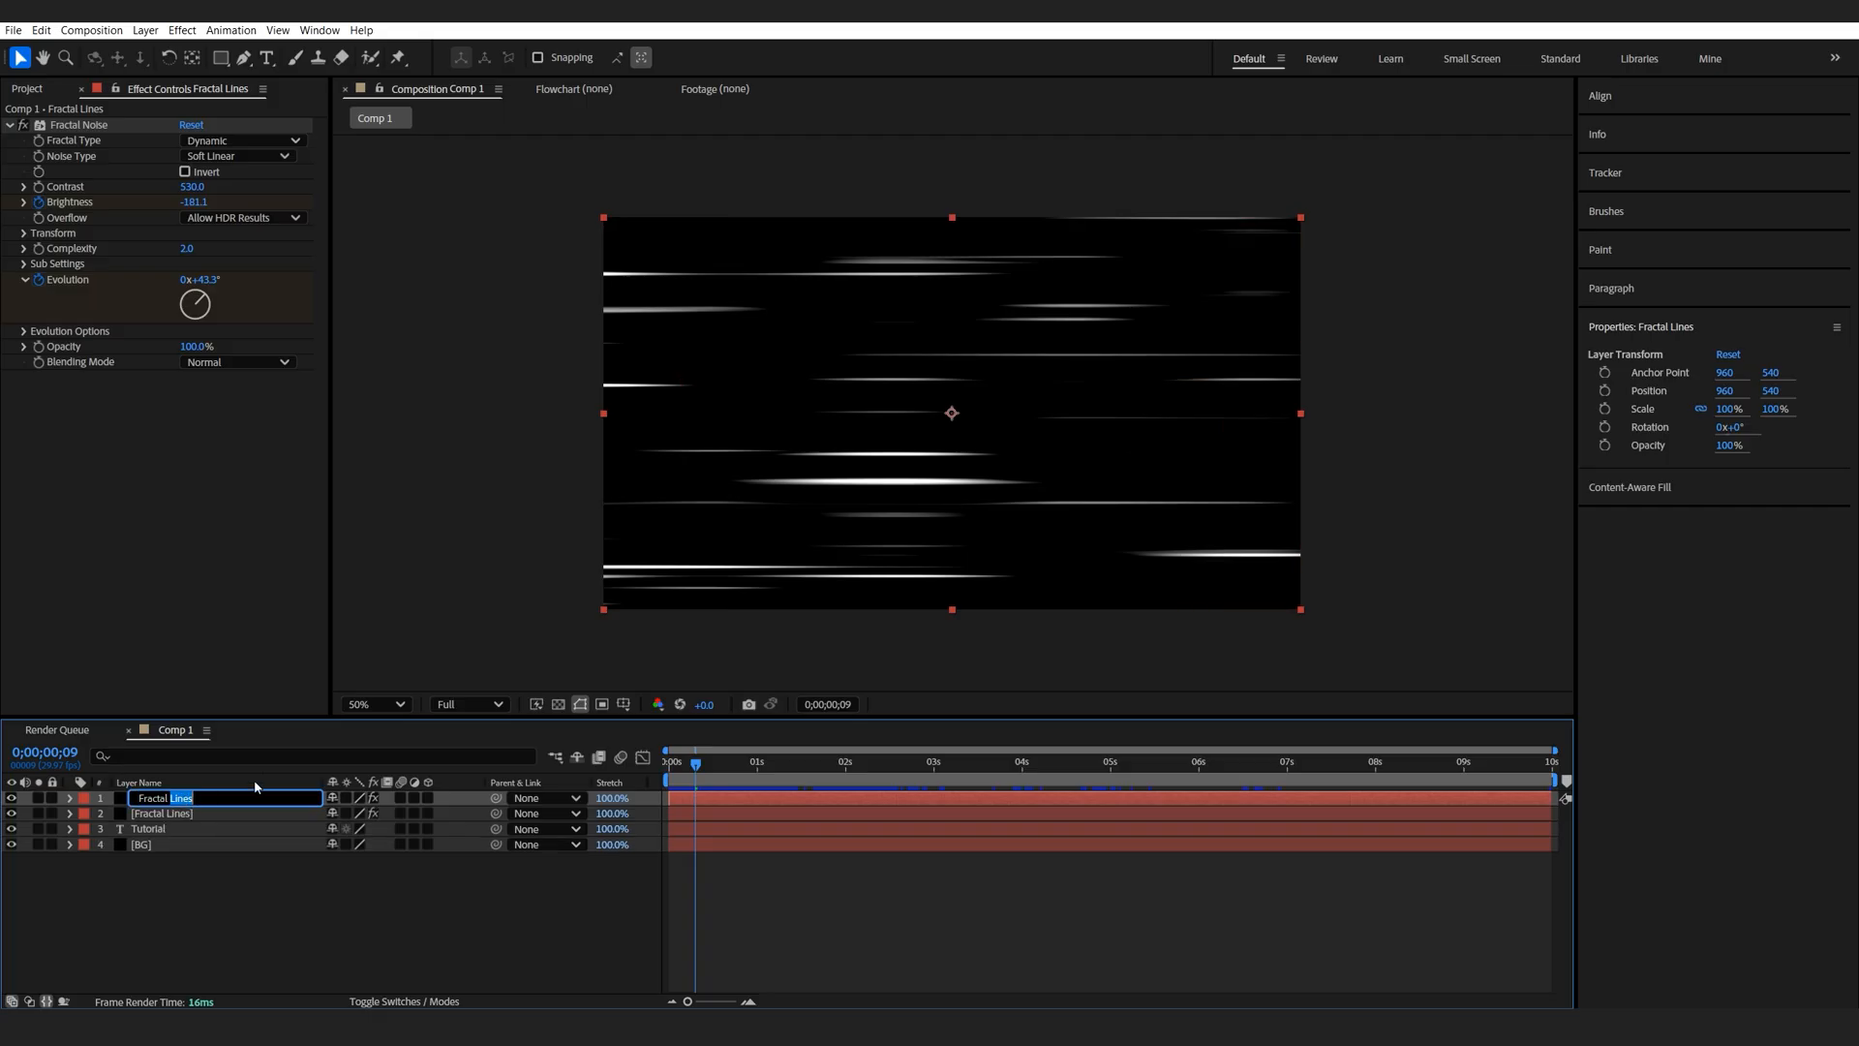
type("Fractal Block")
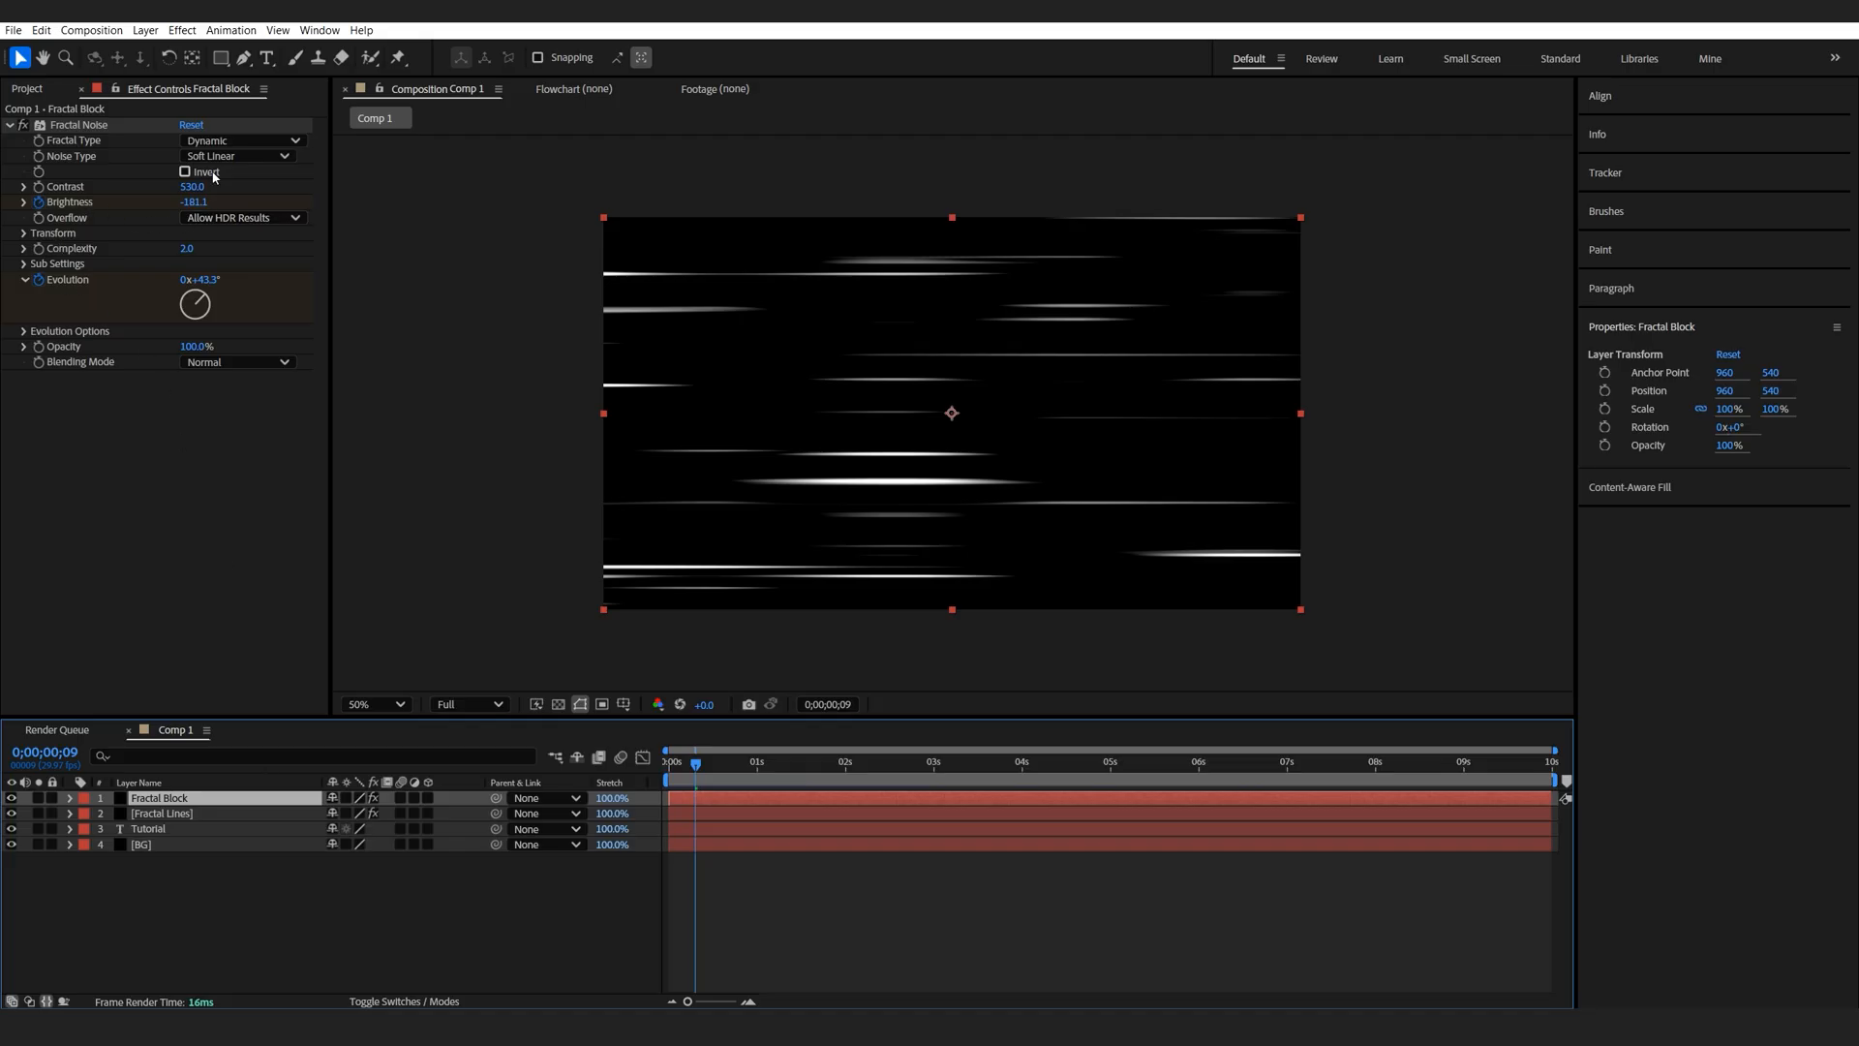
left_click(237, 155)
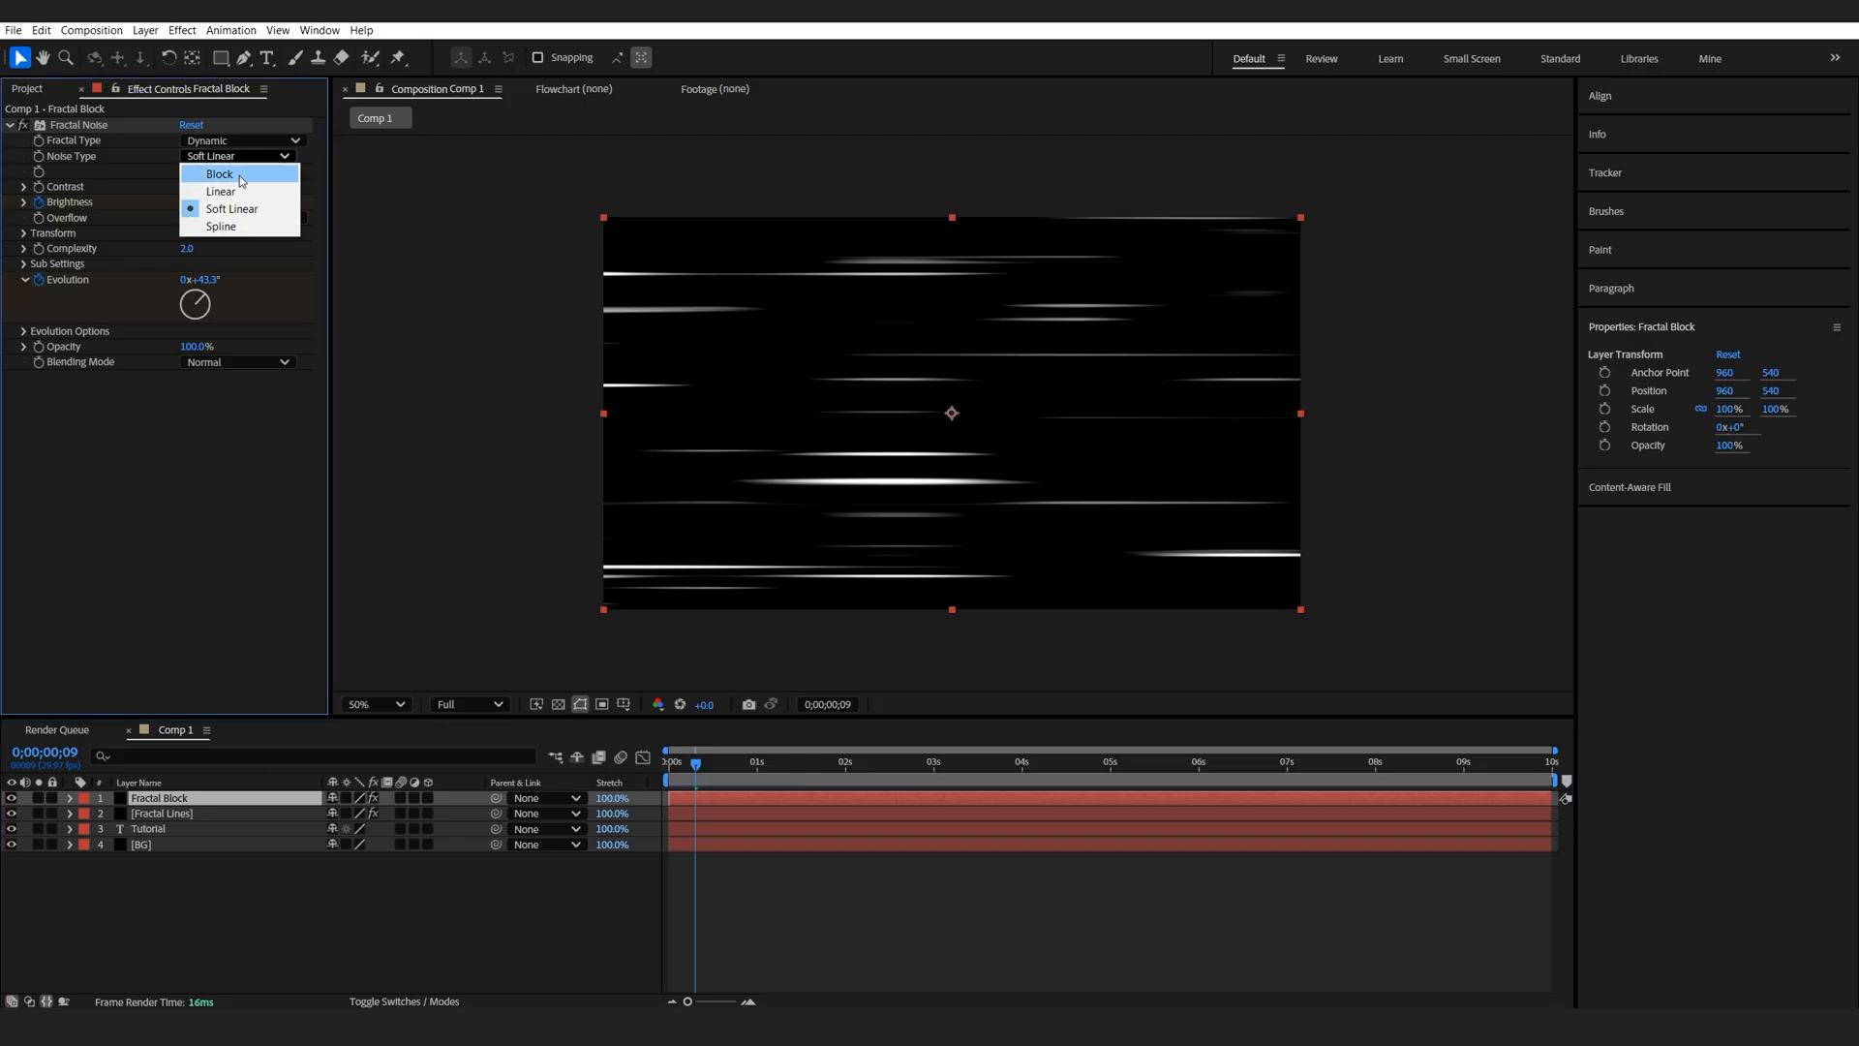
left_click(218, 174)
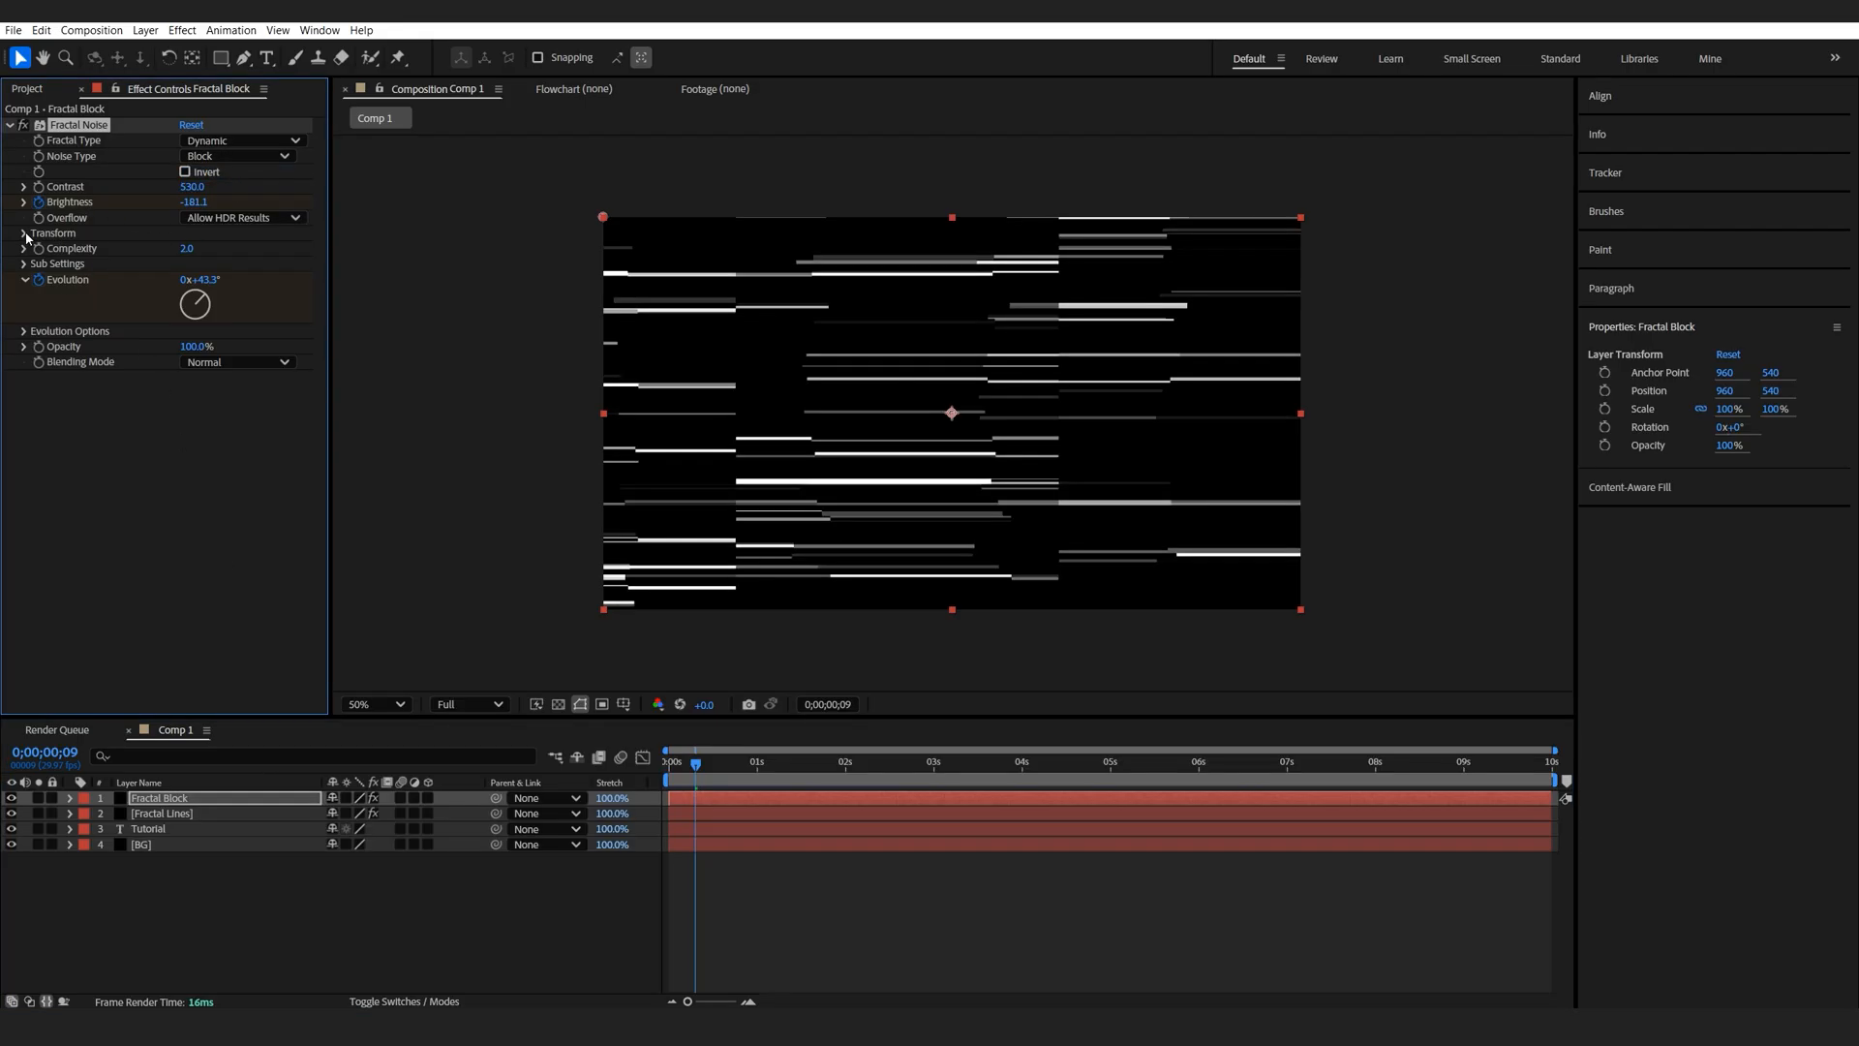
left_click(24, 233)
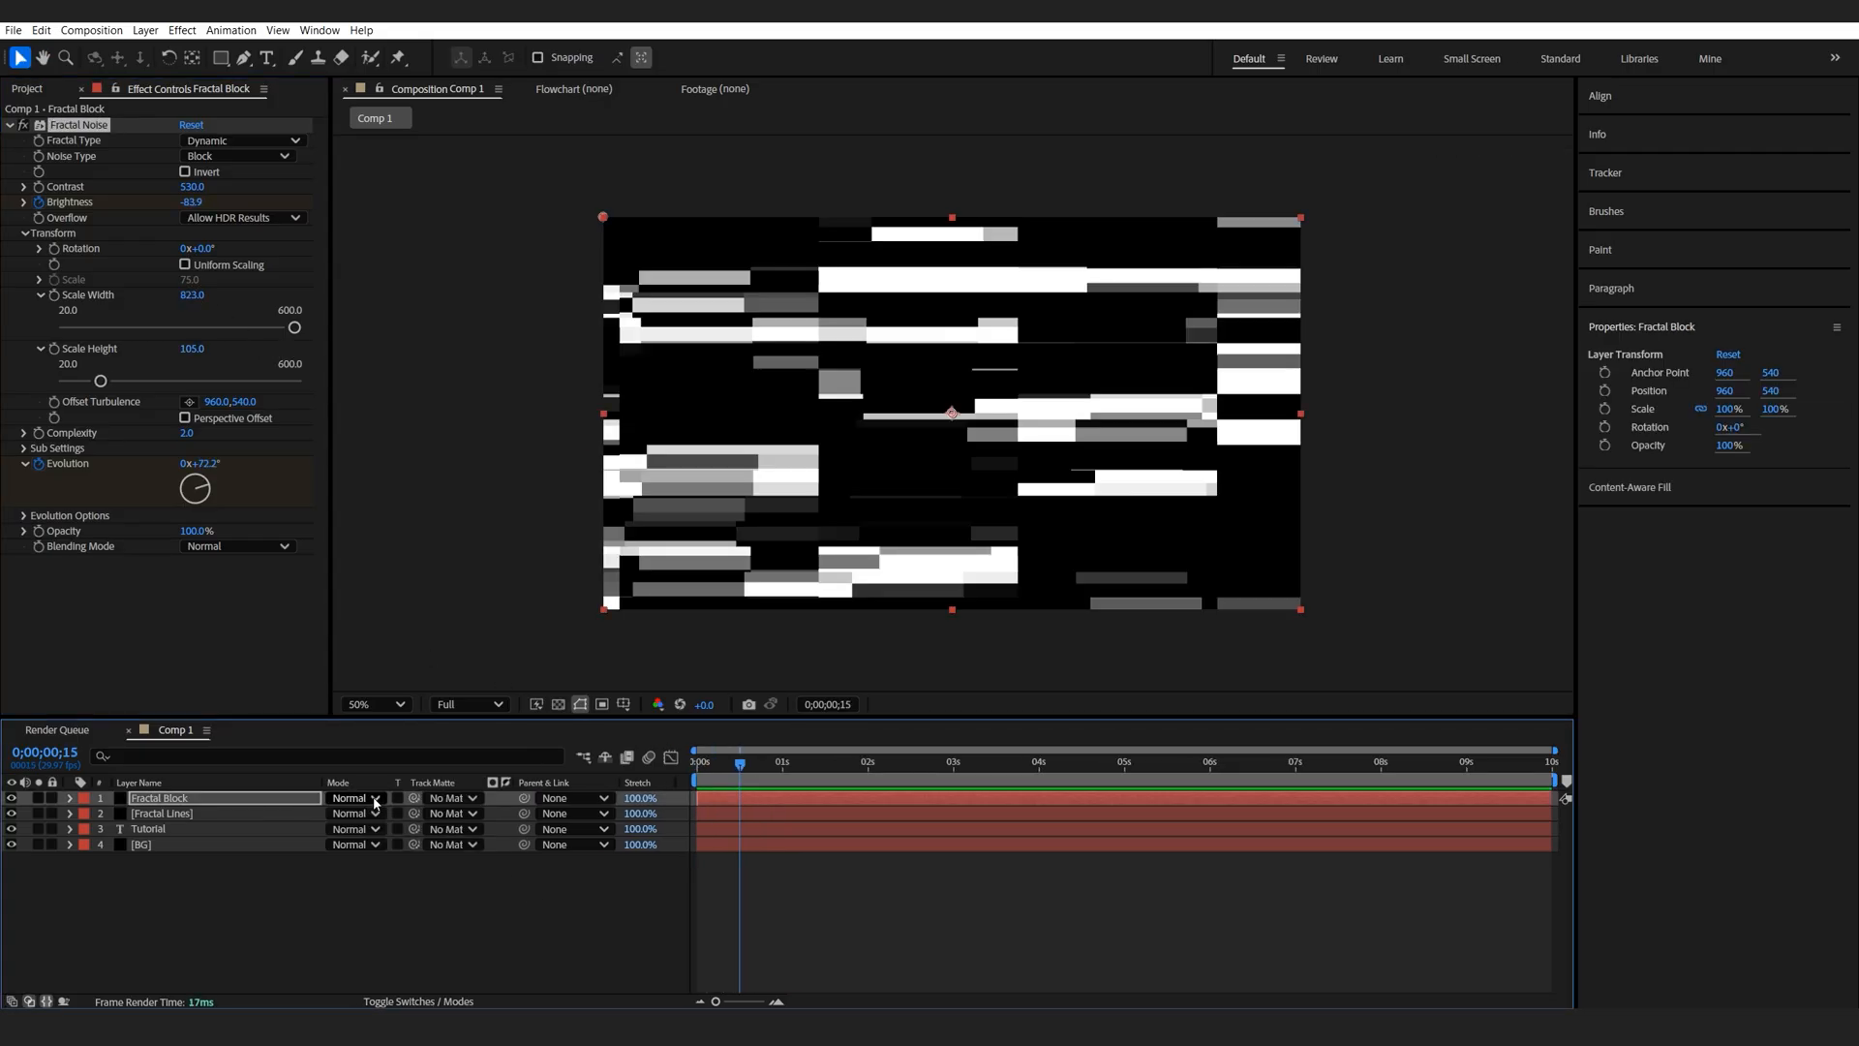
left_click(355, 797)
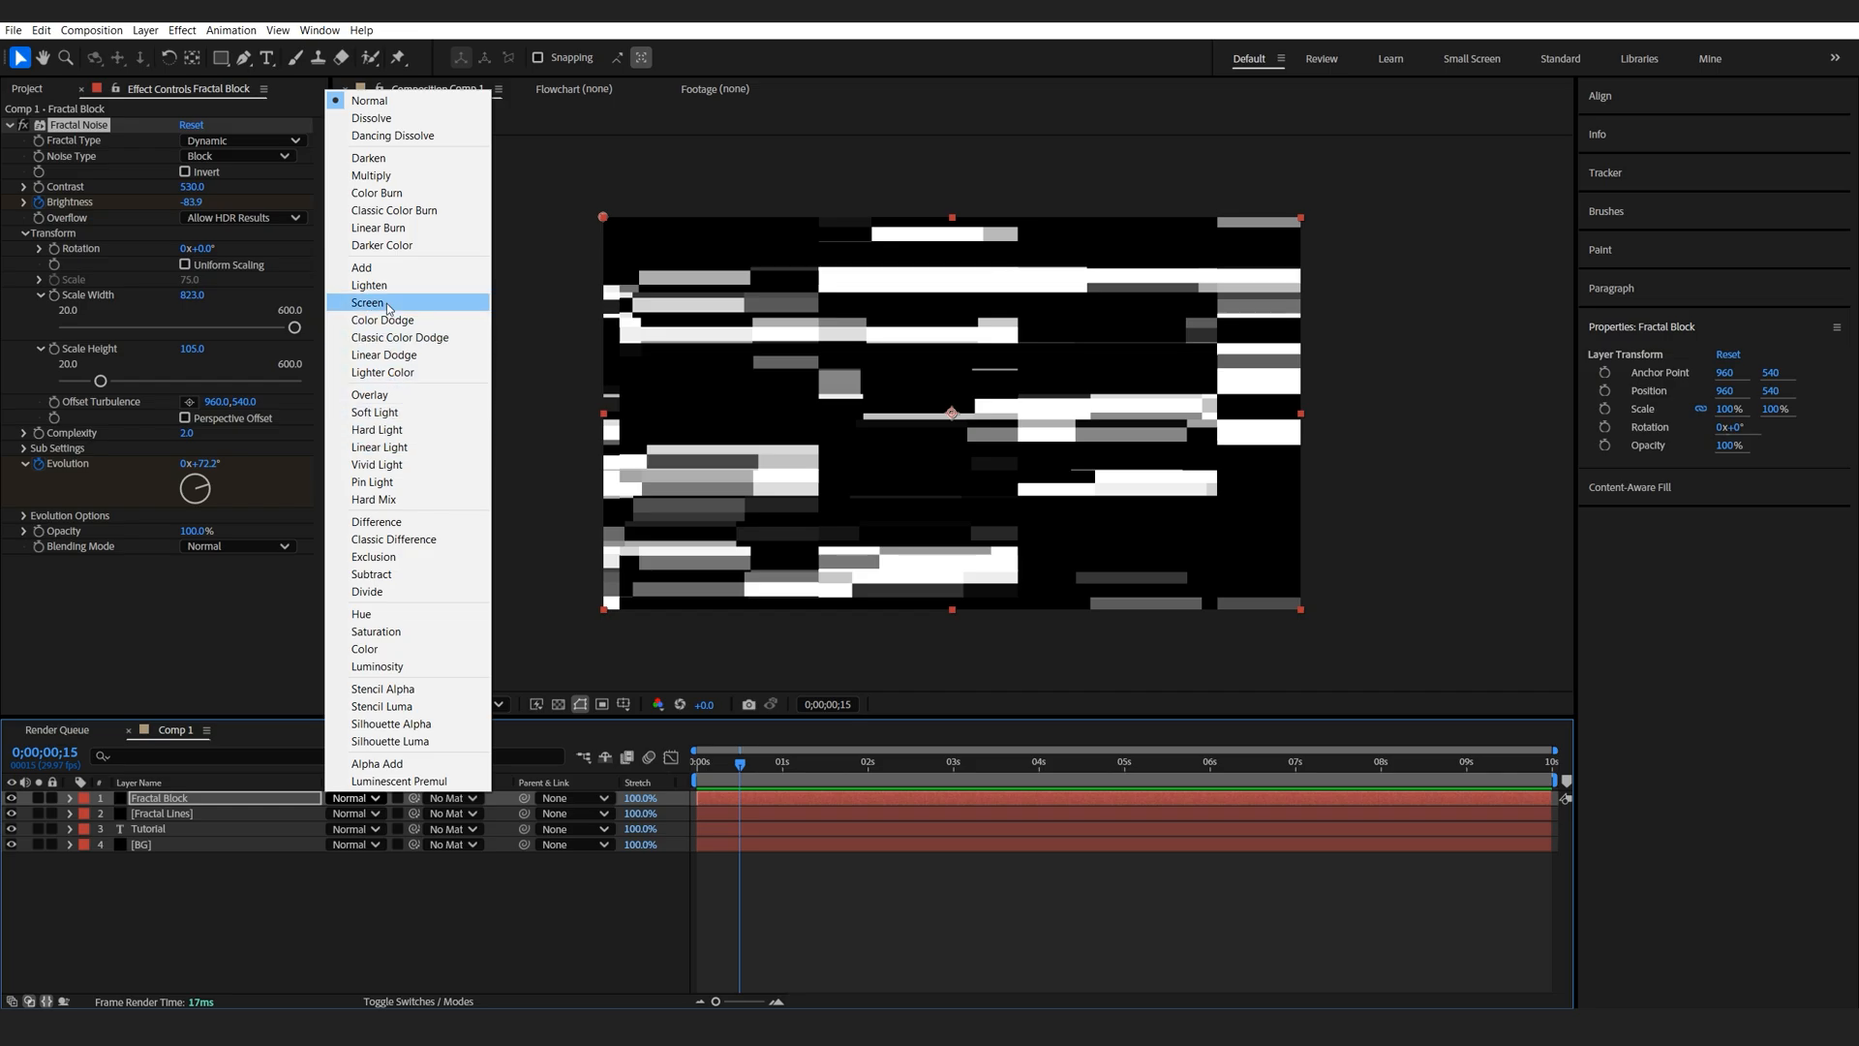
left_click(369, 302)
type("Frac")
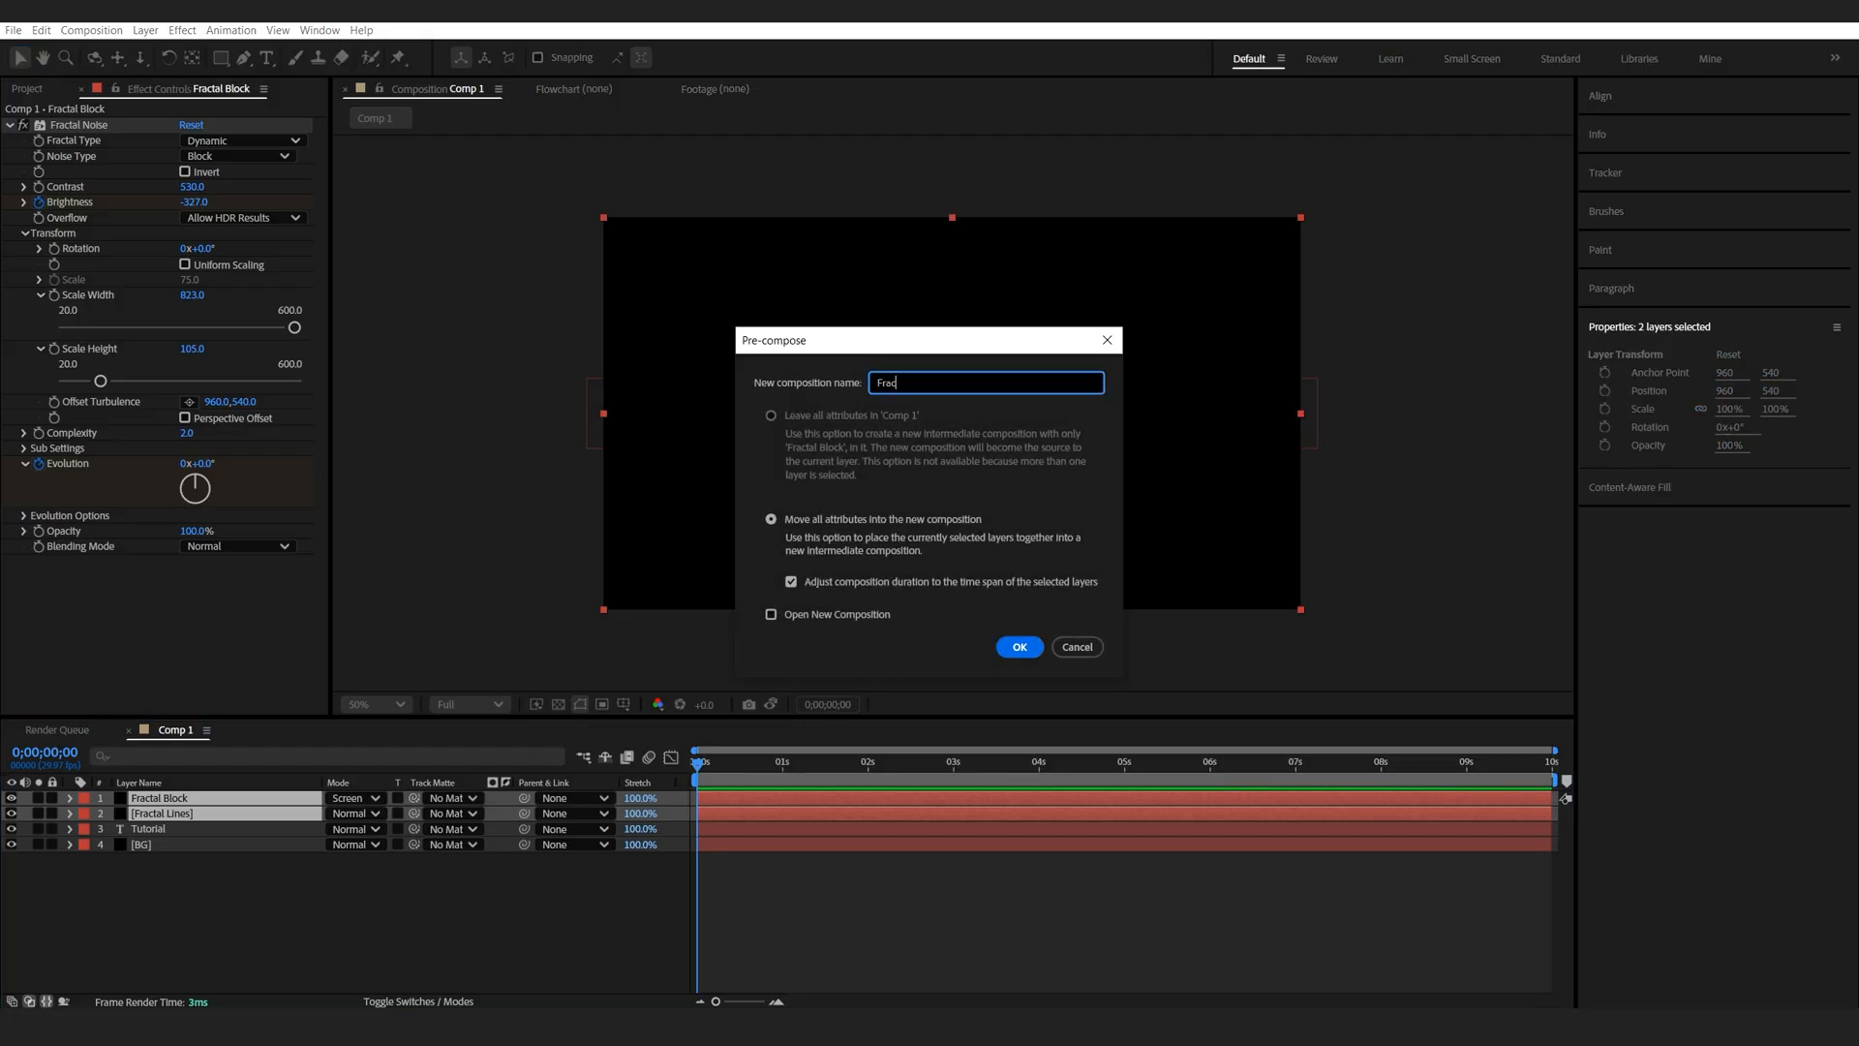
Step: Precompose both fractal layers as 'Fractal' and use it as TUTORIAL's track matte
left_click(1018, 646)
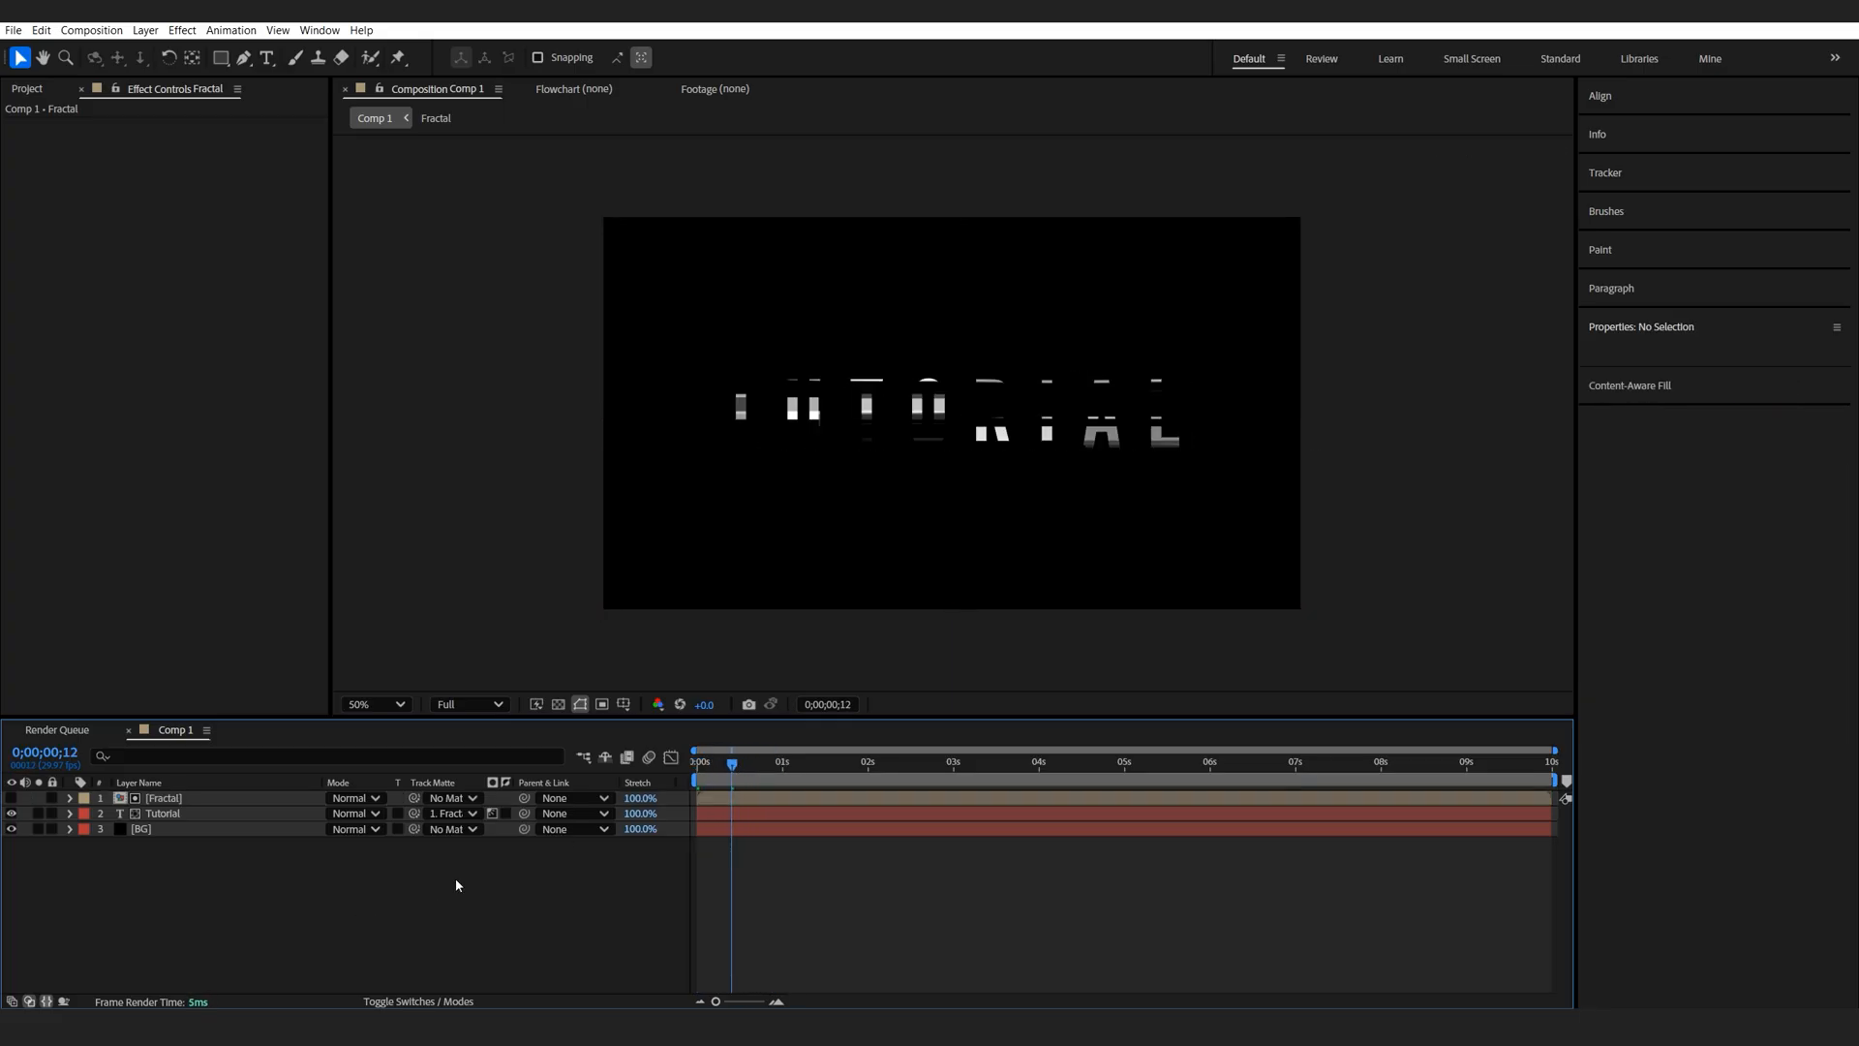
Step: Add a Displace adjustment layer using Luminance for both displacement channels
right_click(454, 884)
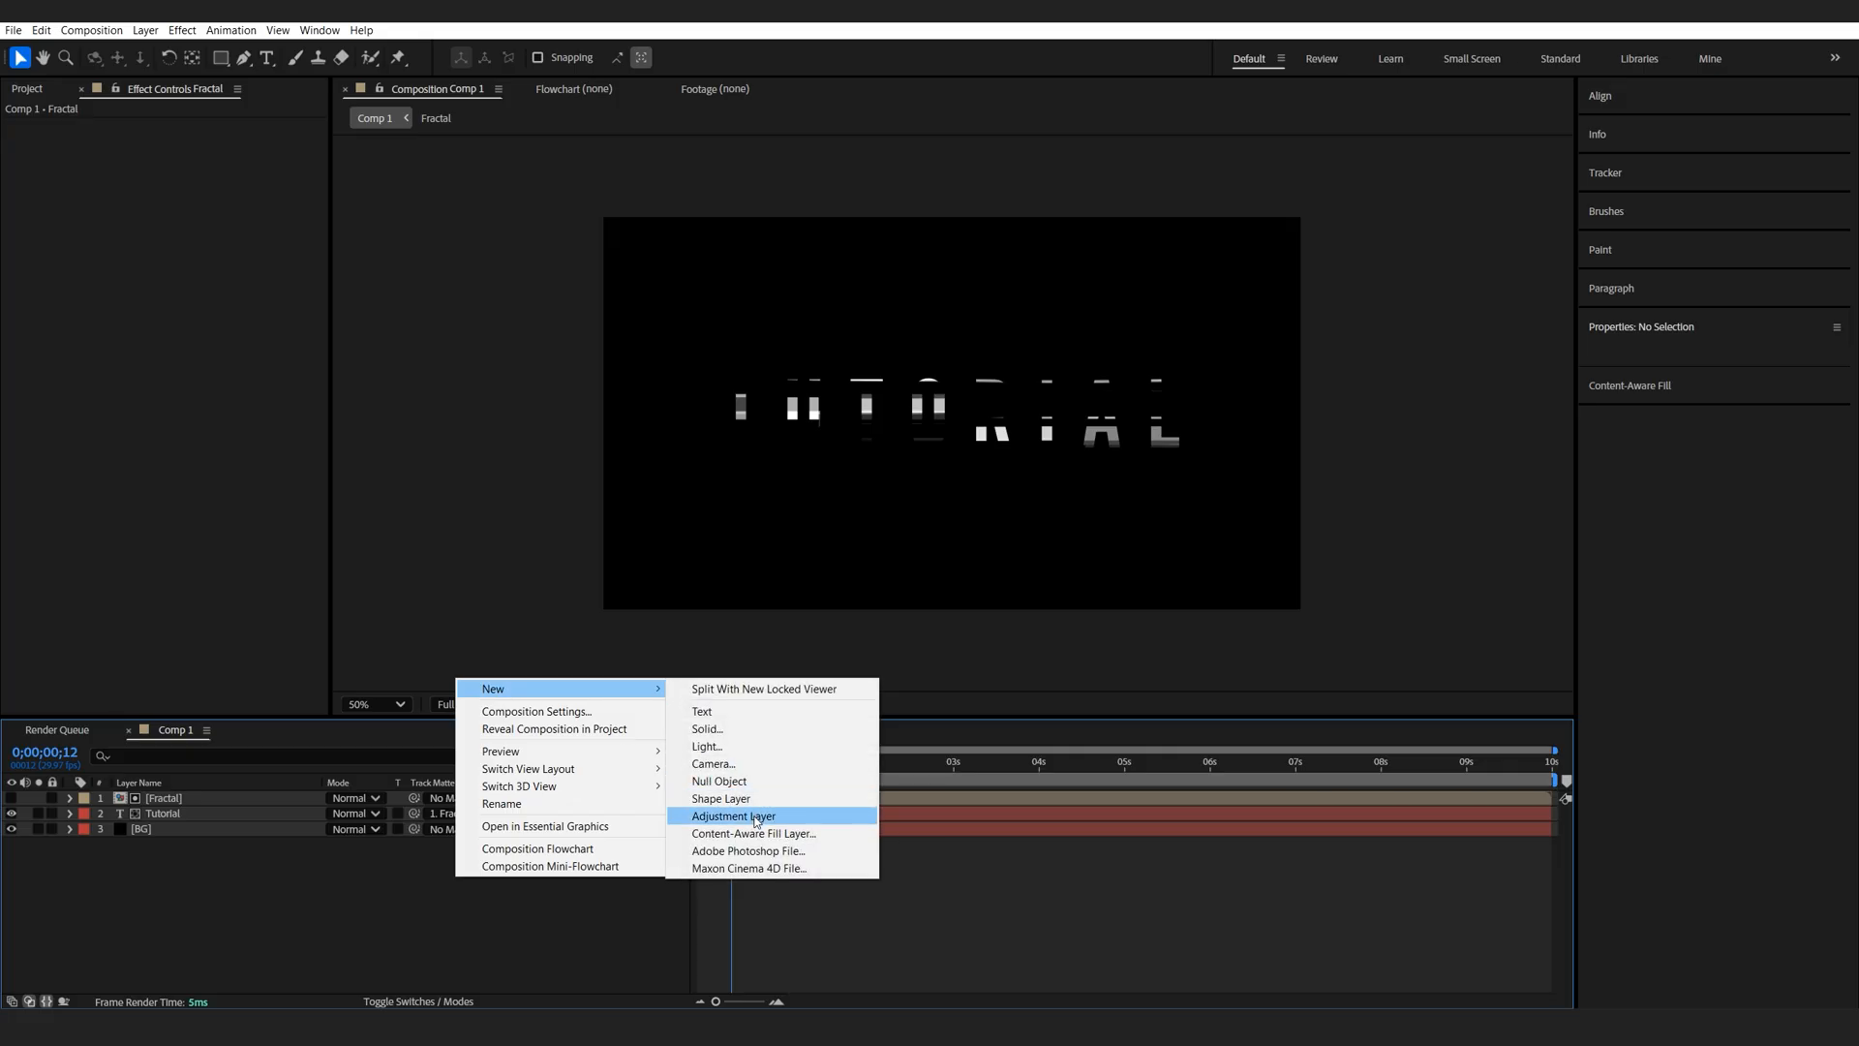
left_click(733, 816)
type("Displace")
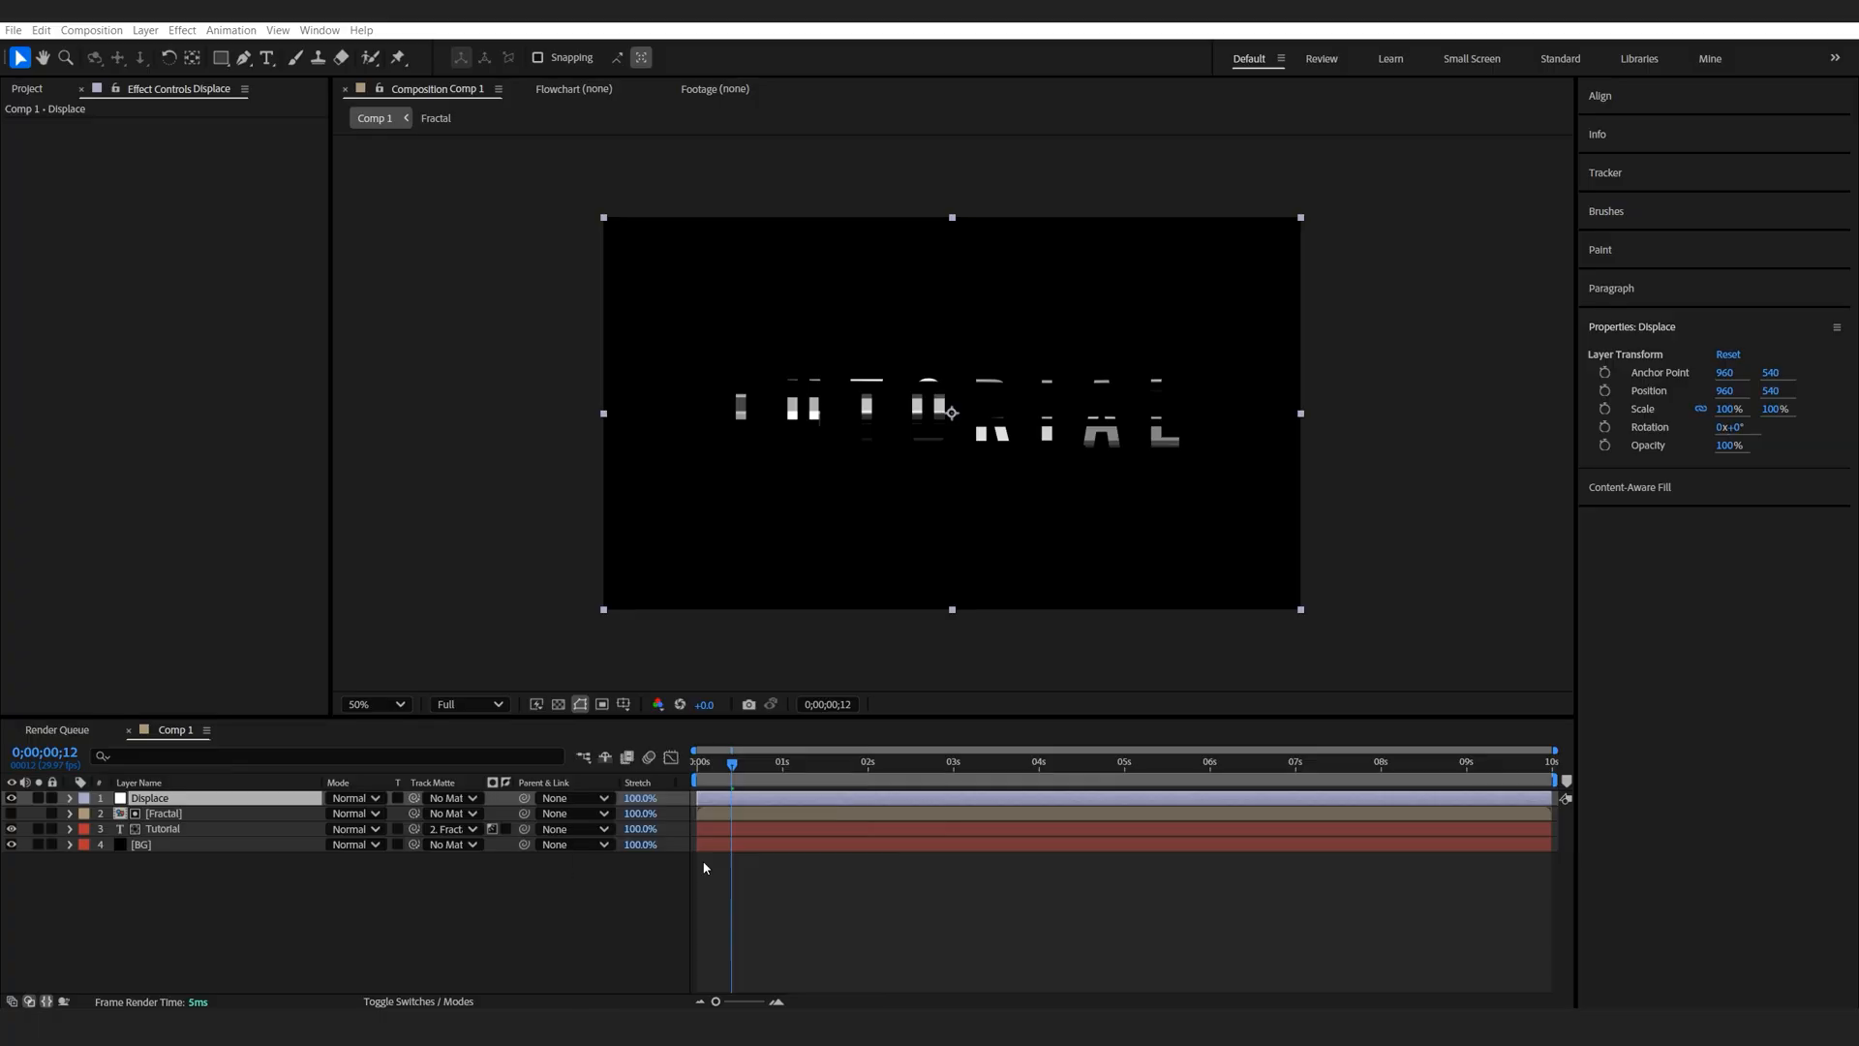
left_click(209, 139)
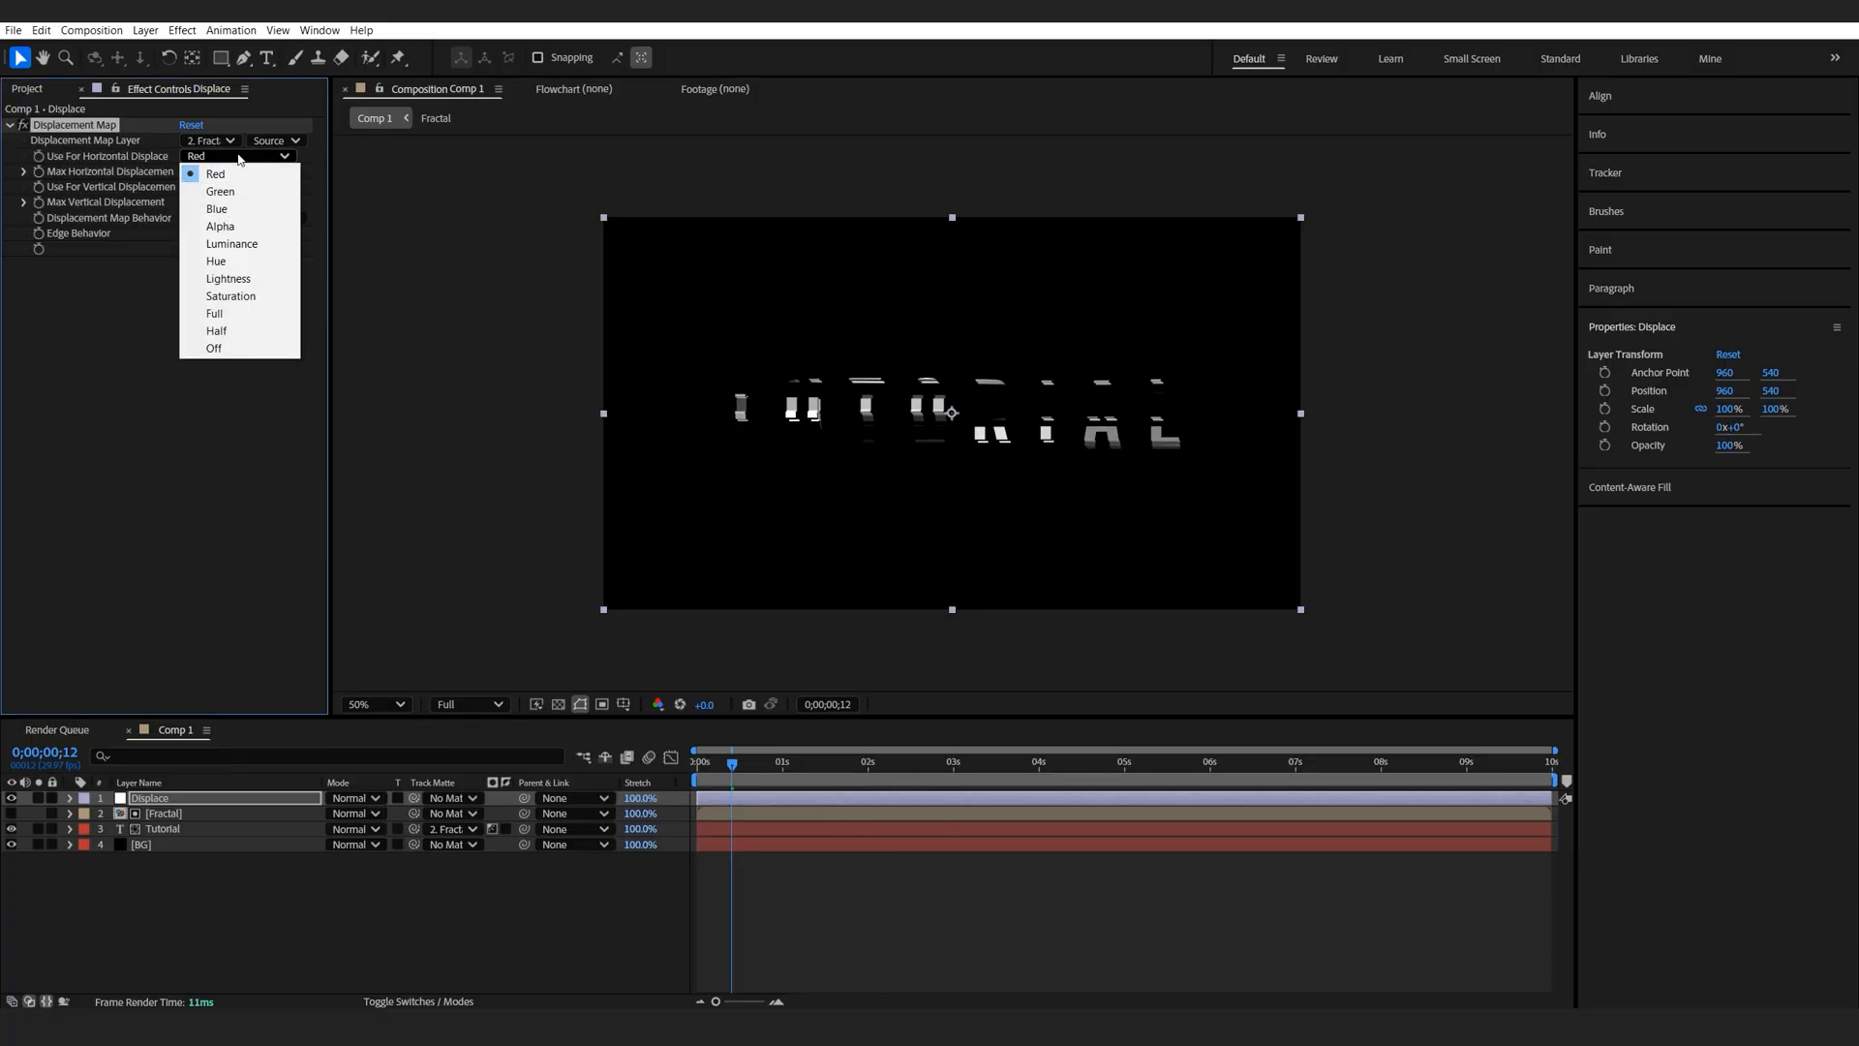
left_click(232, 243)
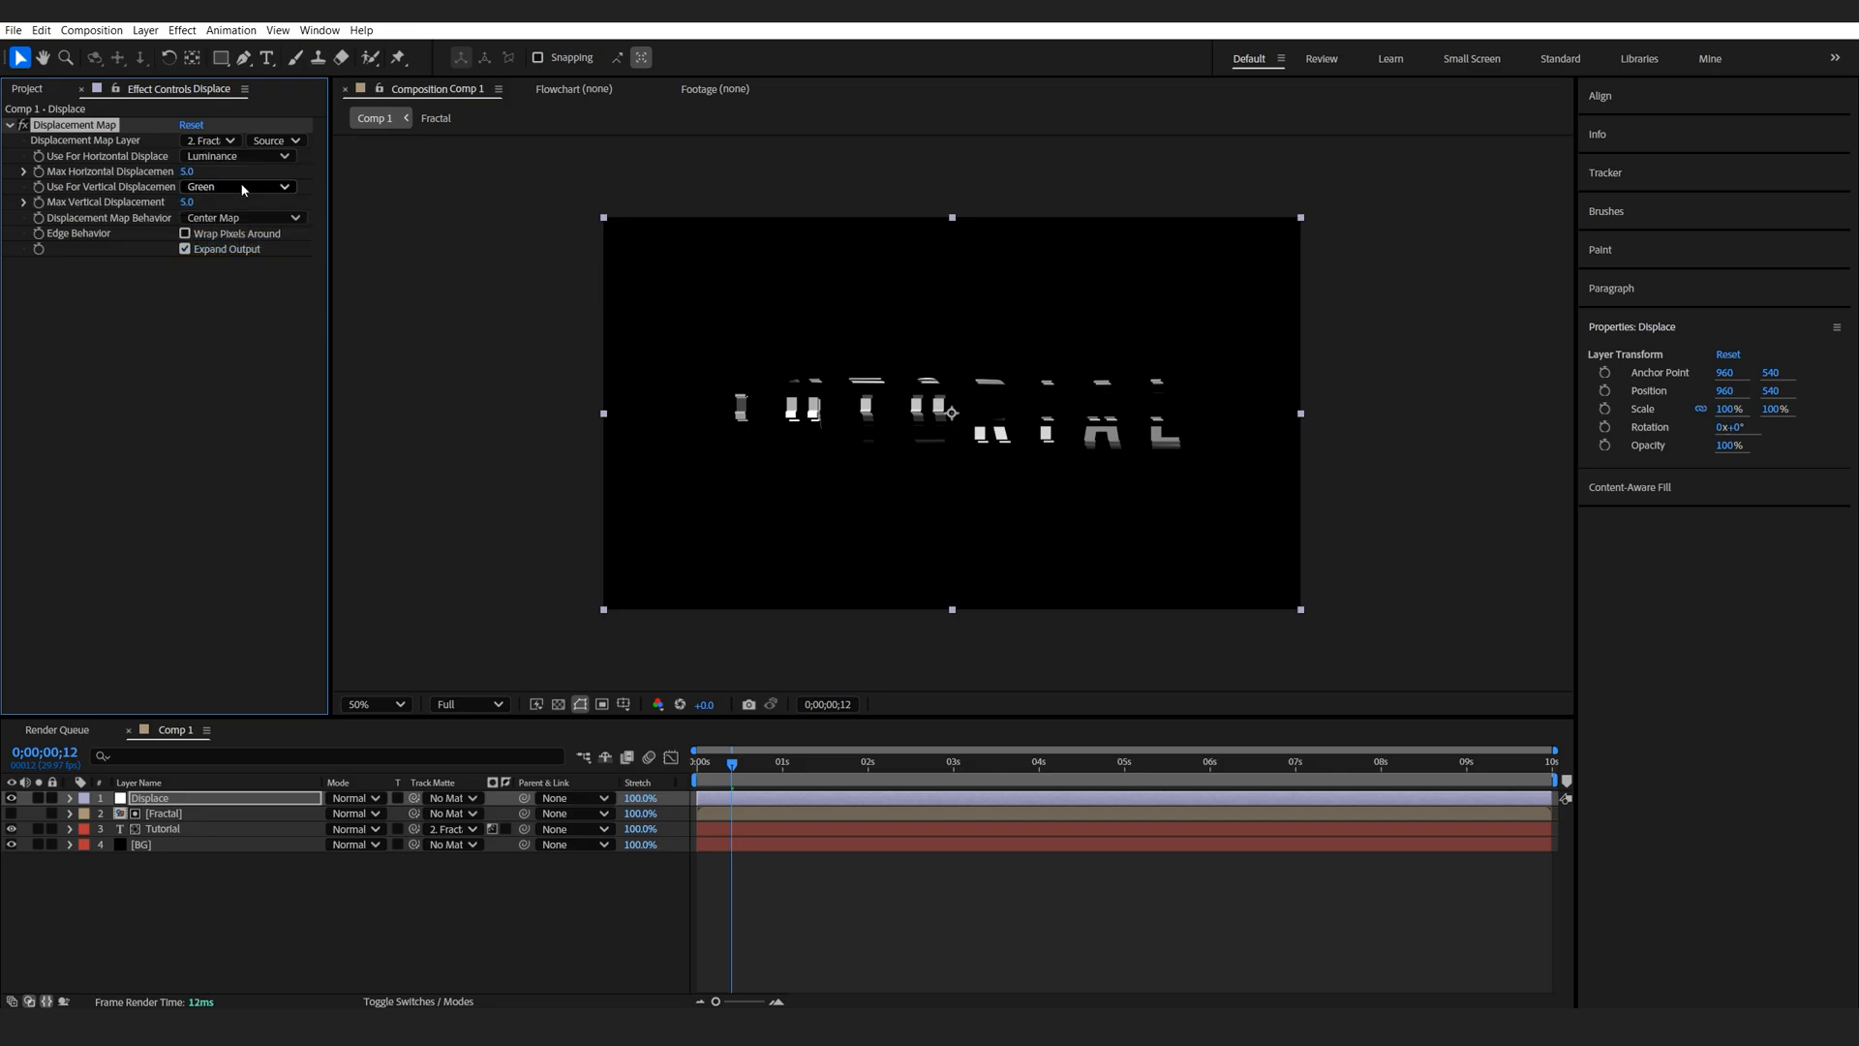
left_click(237, 186)
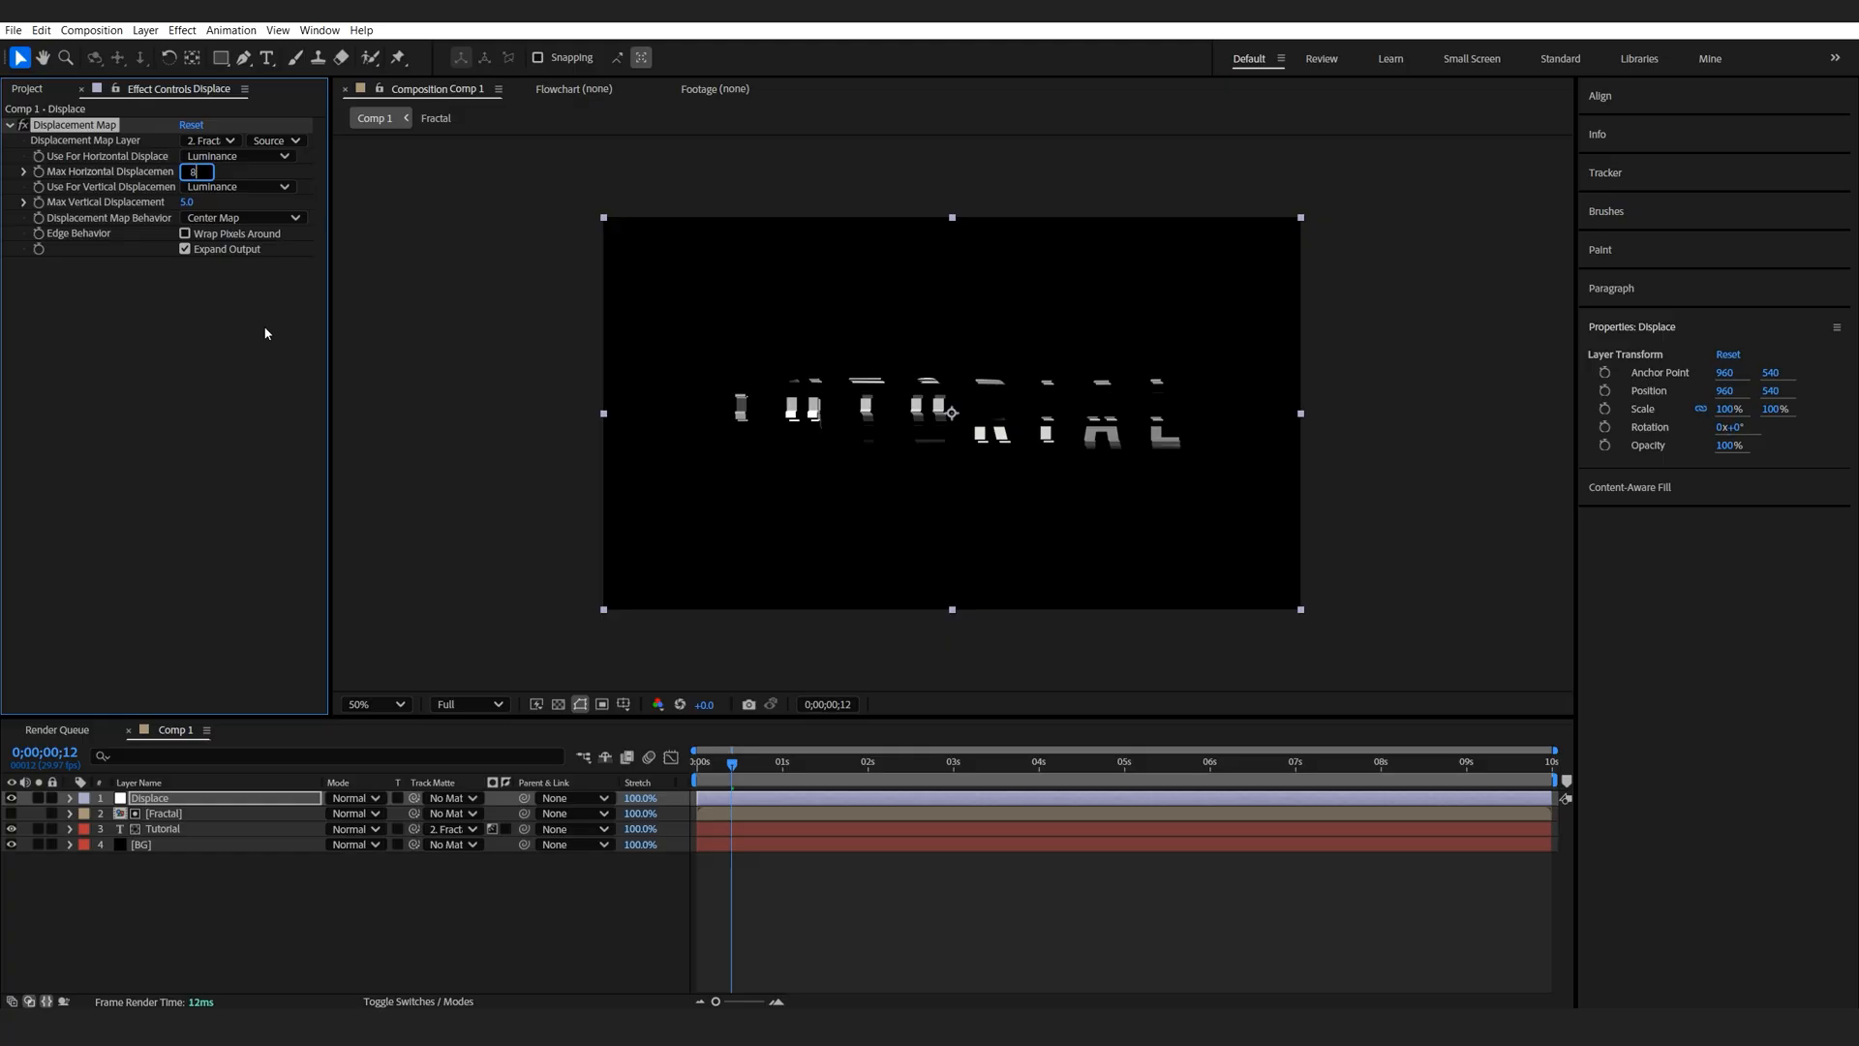
Step: Set Max Horizontal displacement to 198 and adjust Max Vertical displacement
type("80.0")
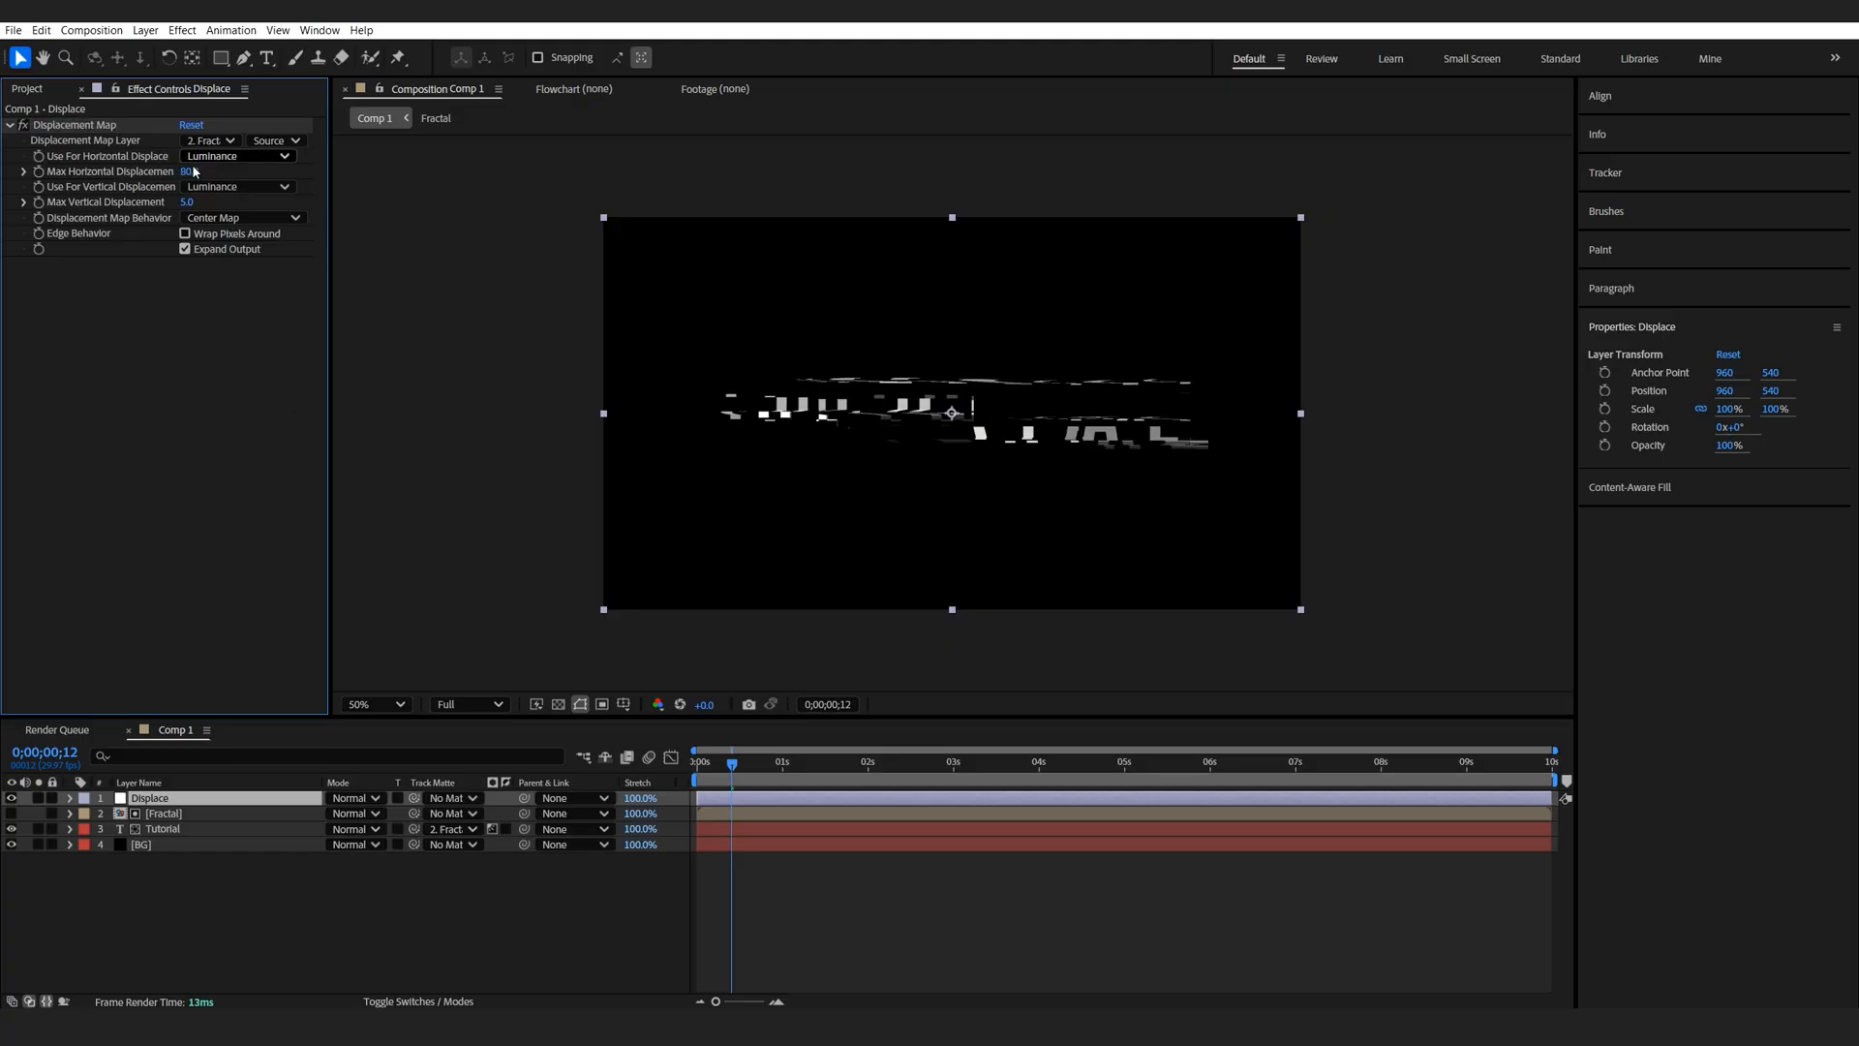
type("198.0")
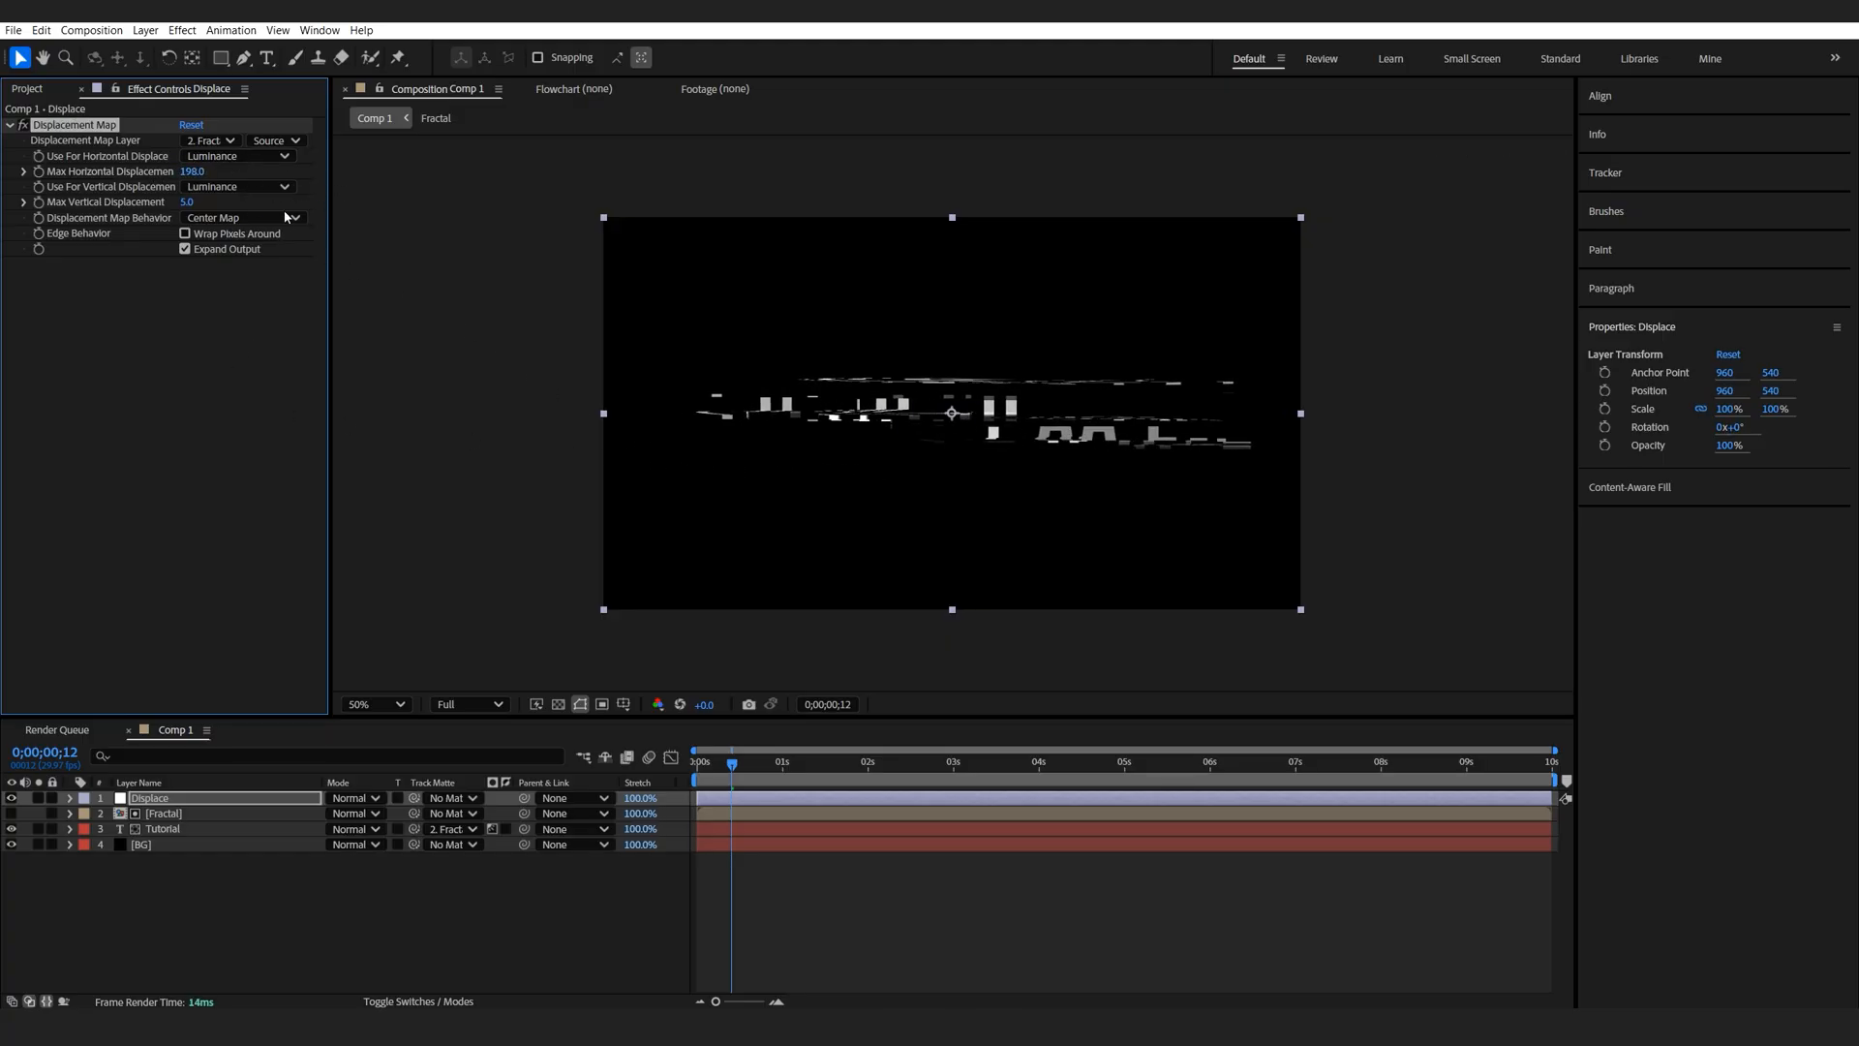
left_click_drag(192, 170, 143, 170)
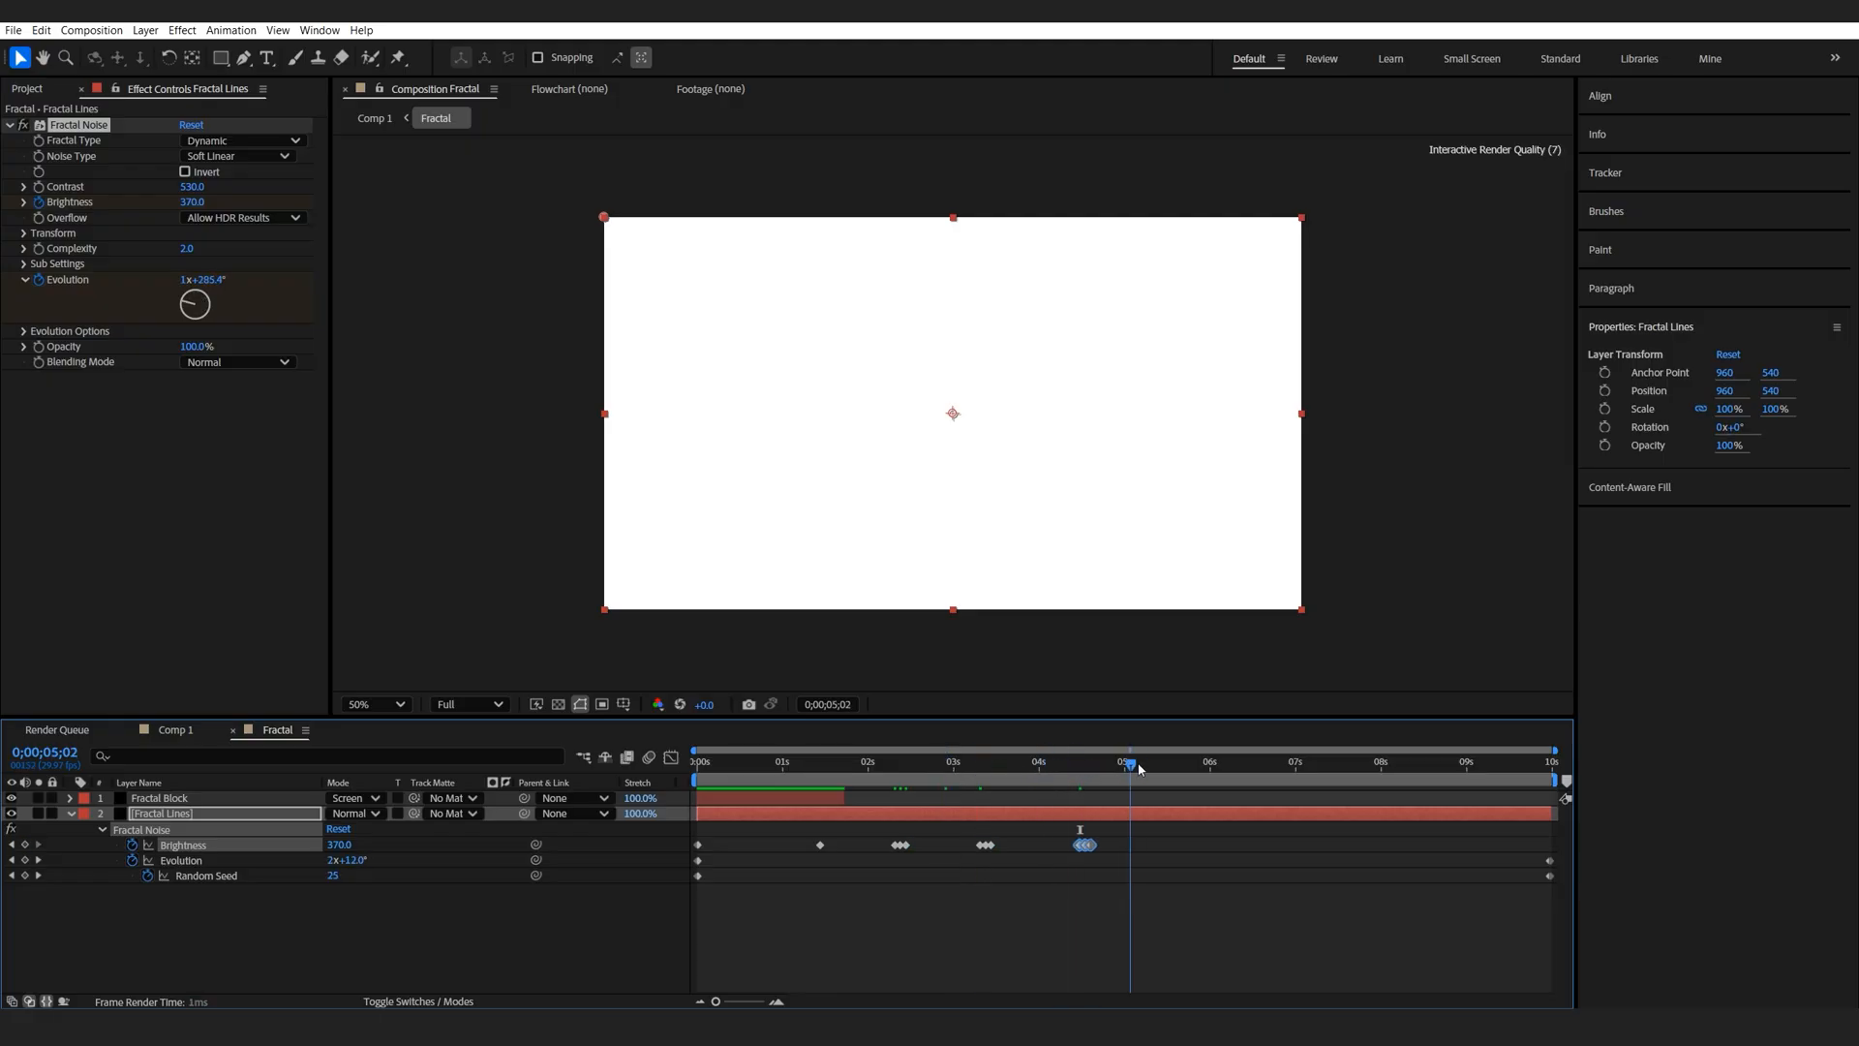
Step: Respace the Fractal Lines brightness keyframes around the three-second mark
left_click(956, 761)
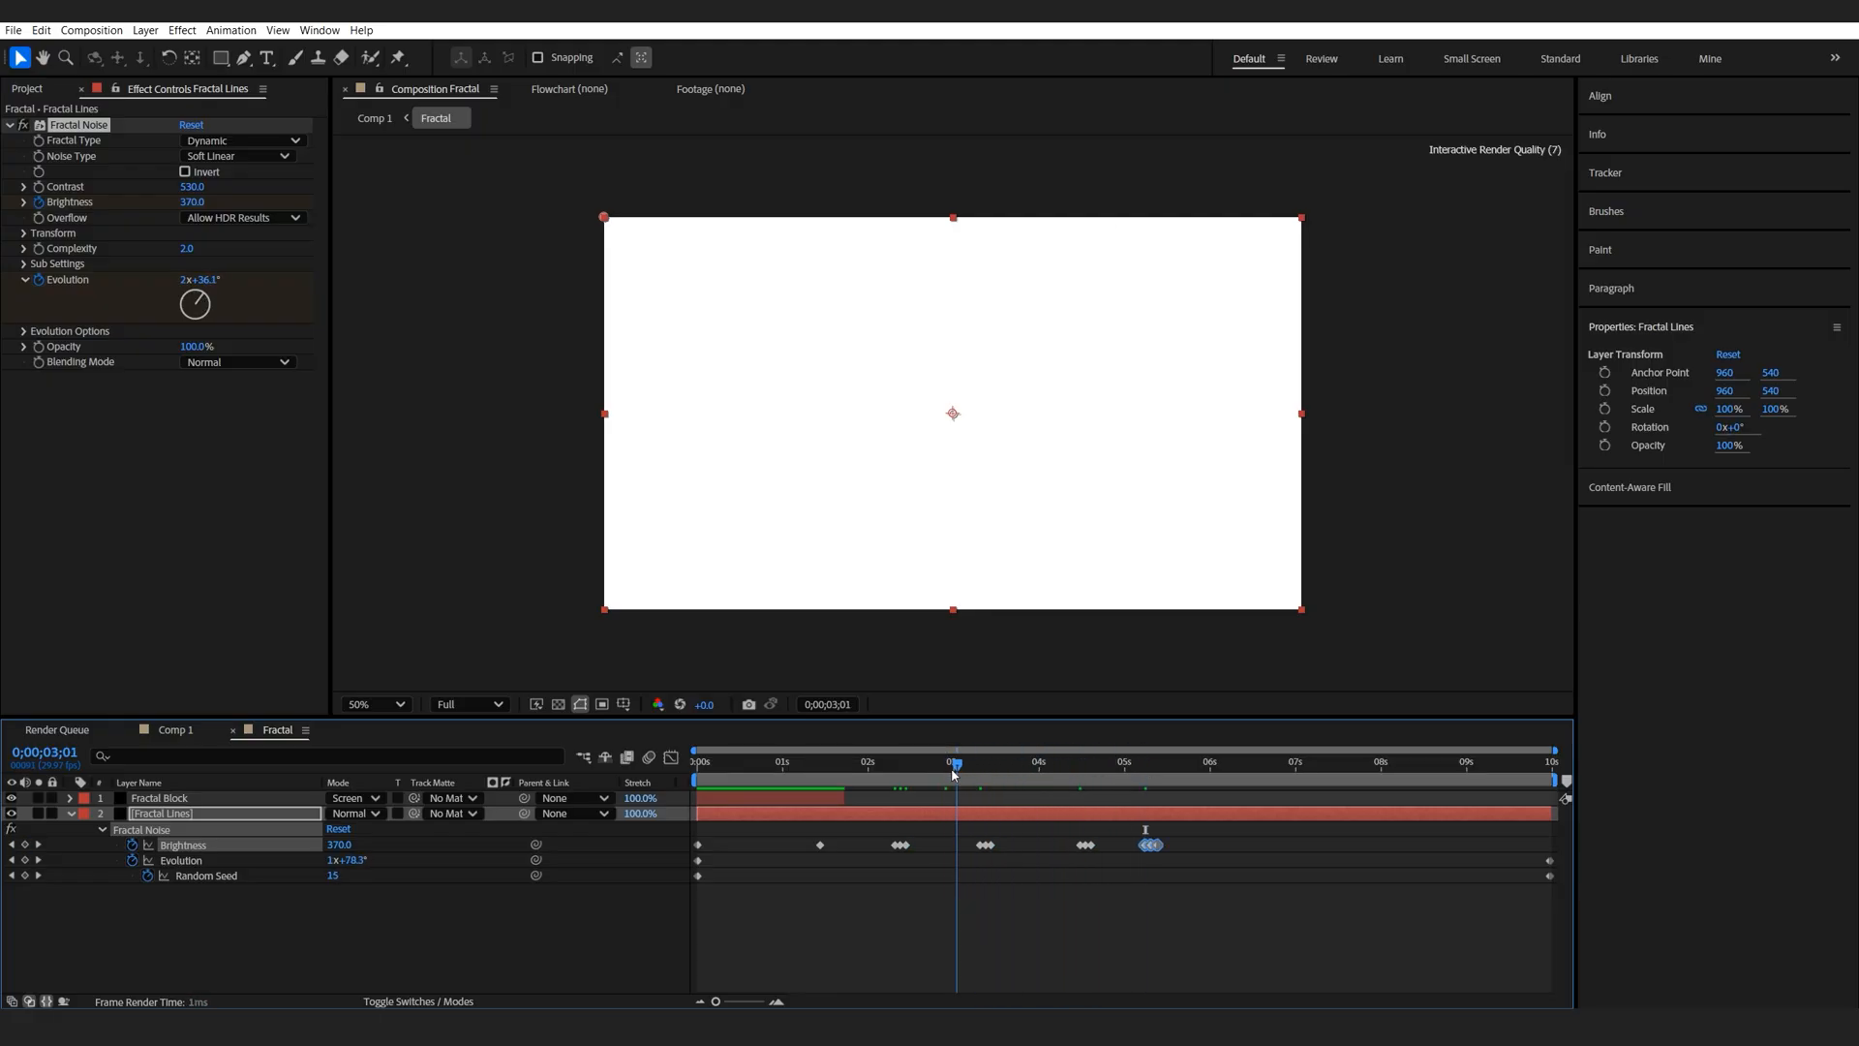
left_click(903, 761)
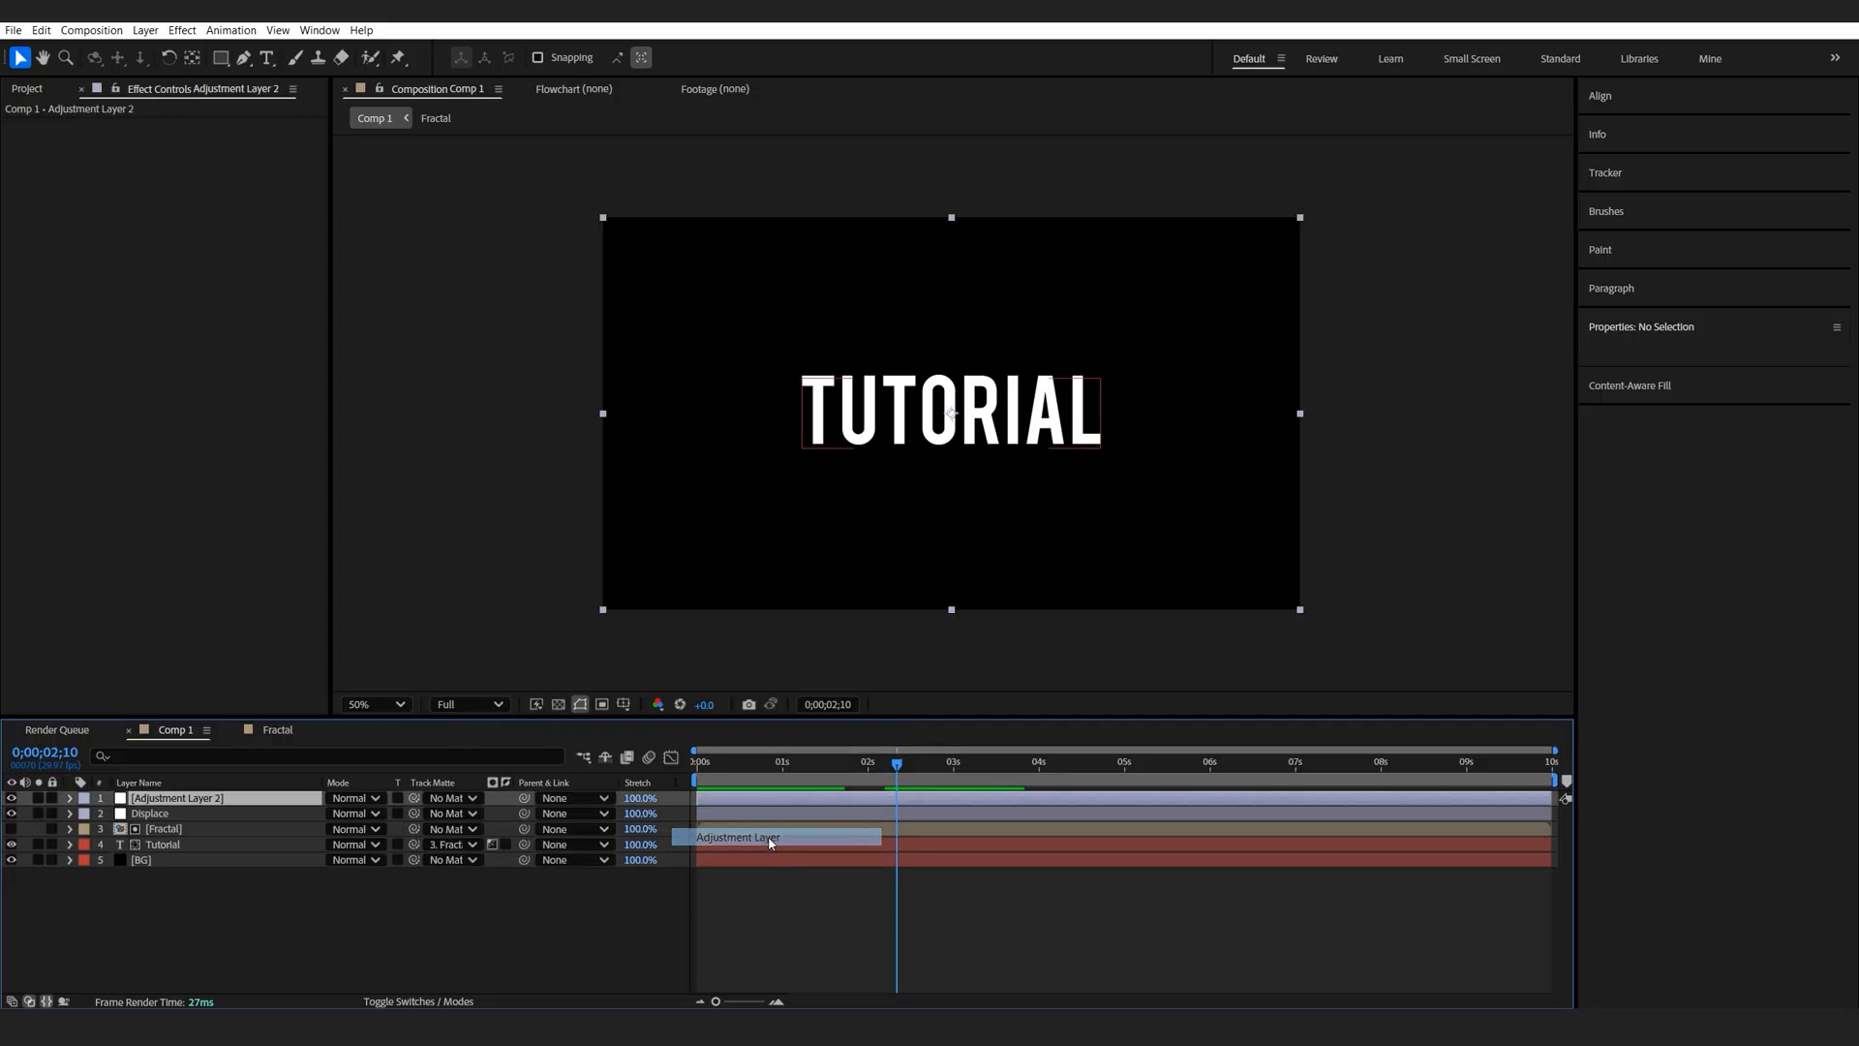
Step: Rename the adjustment layer Stretch, apply CC Scale Wipe, and move it below Displace
double_click(176, 797)
type("Stretch")
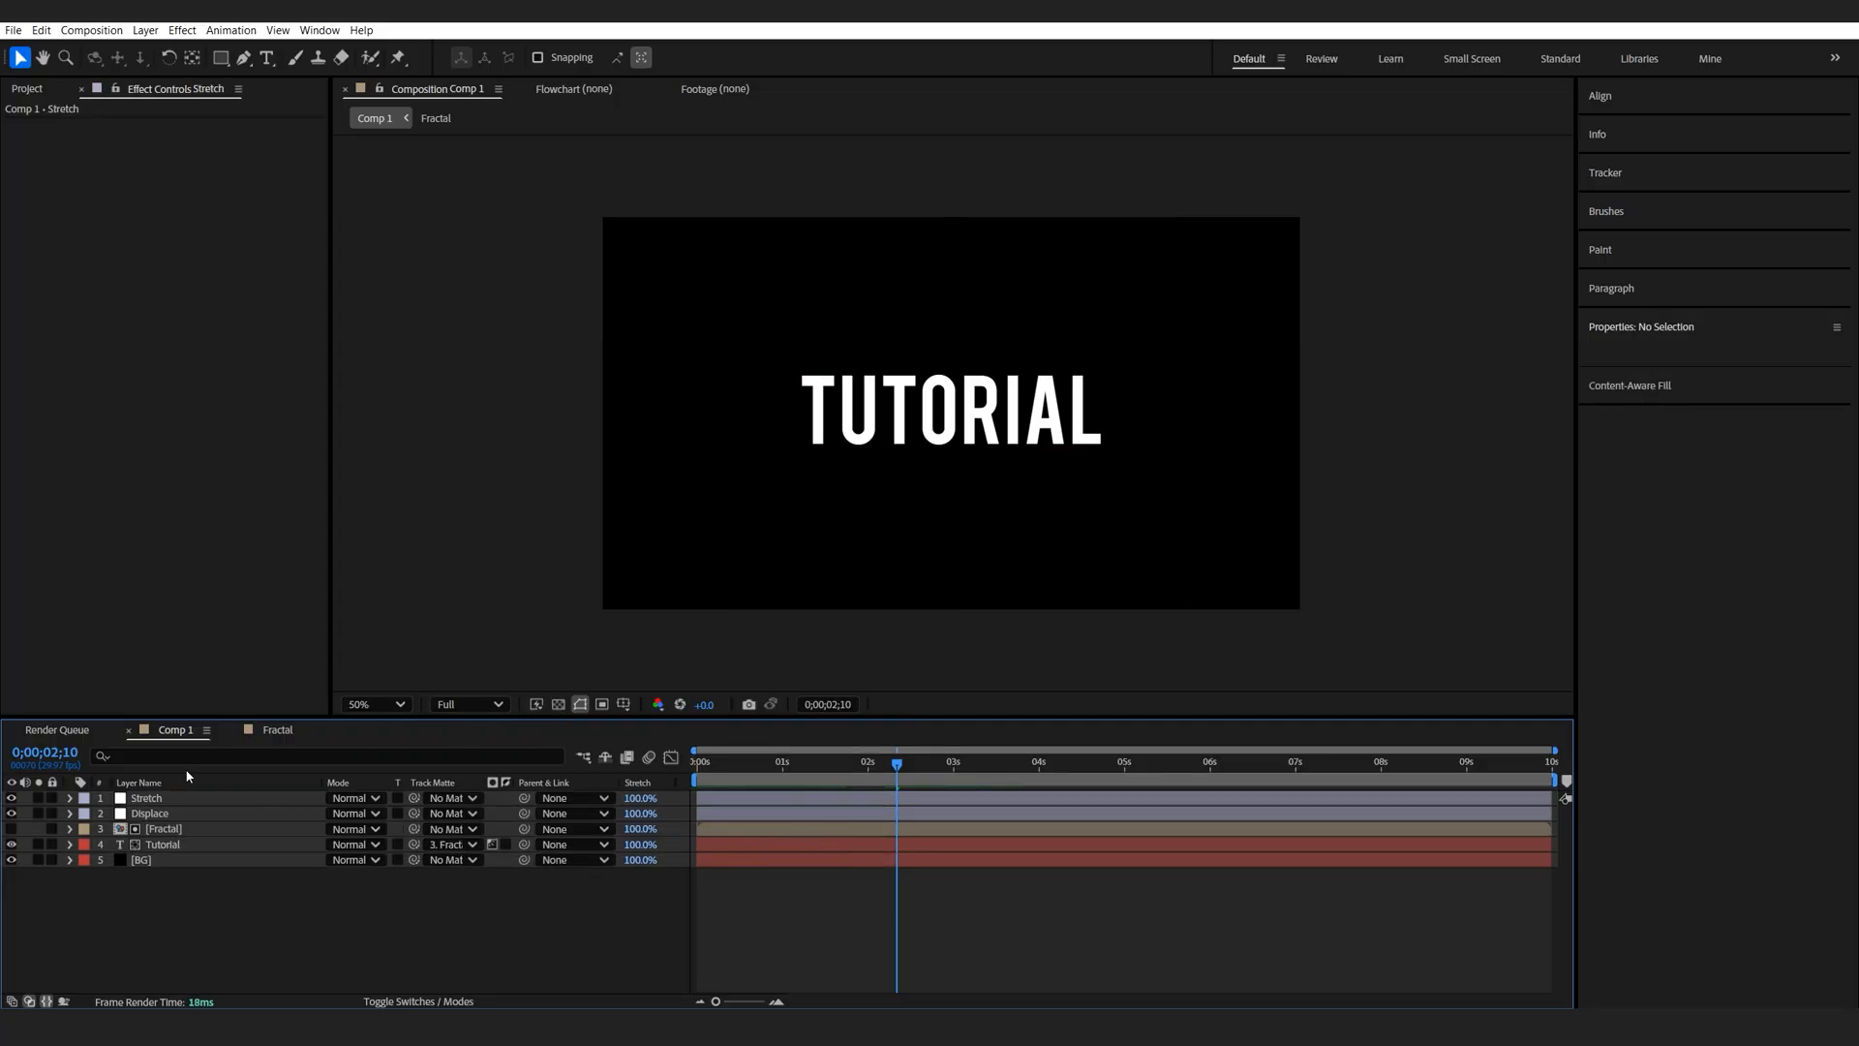
type("cc sc")
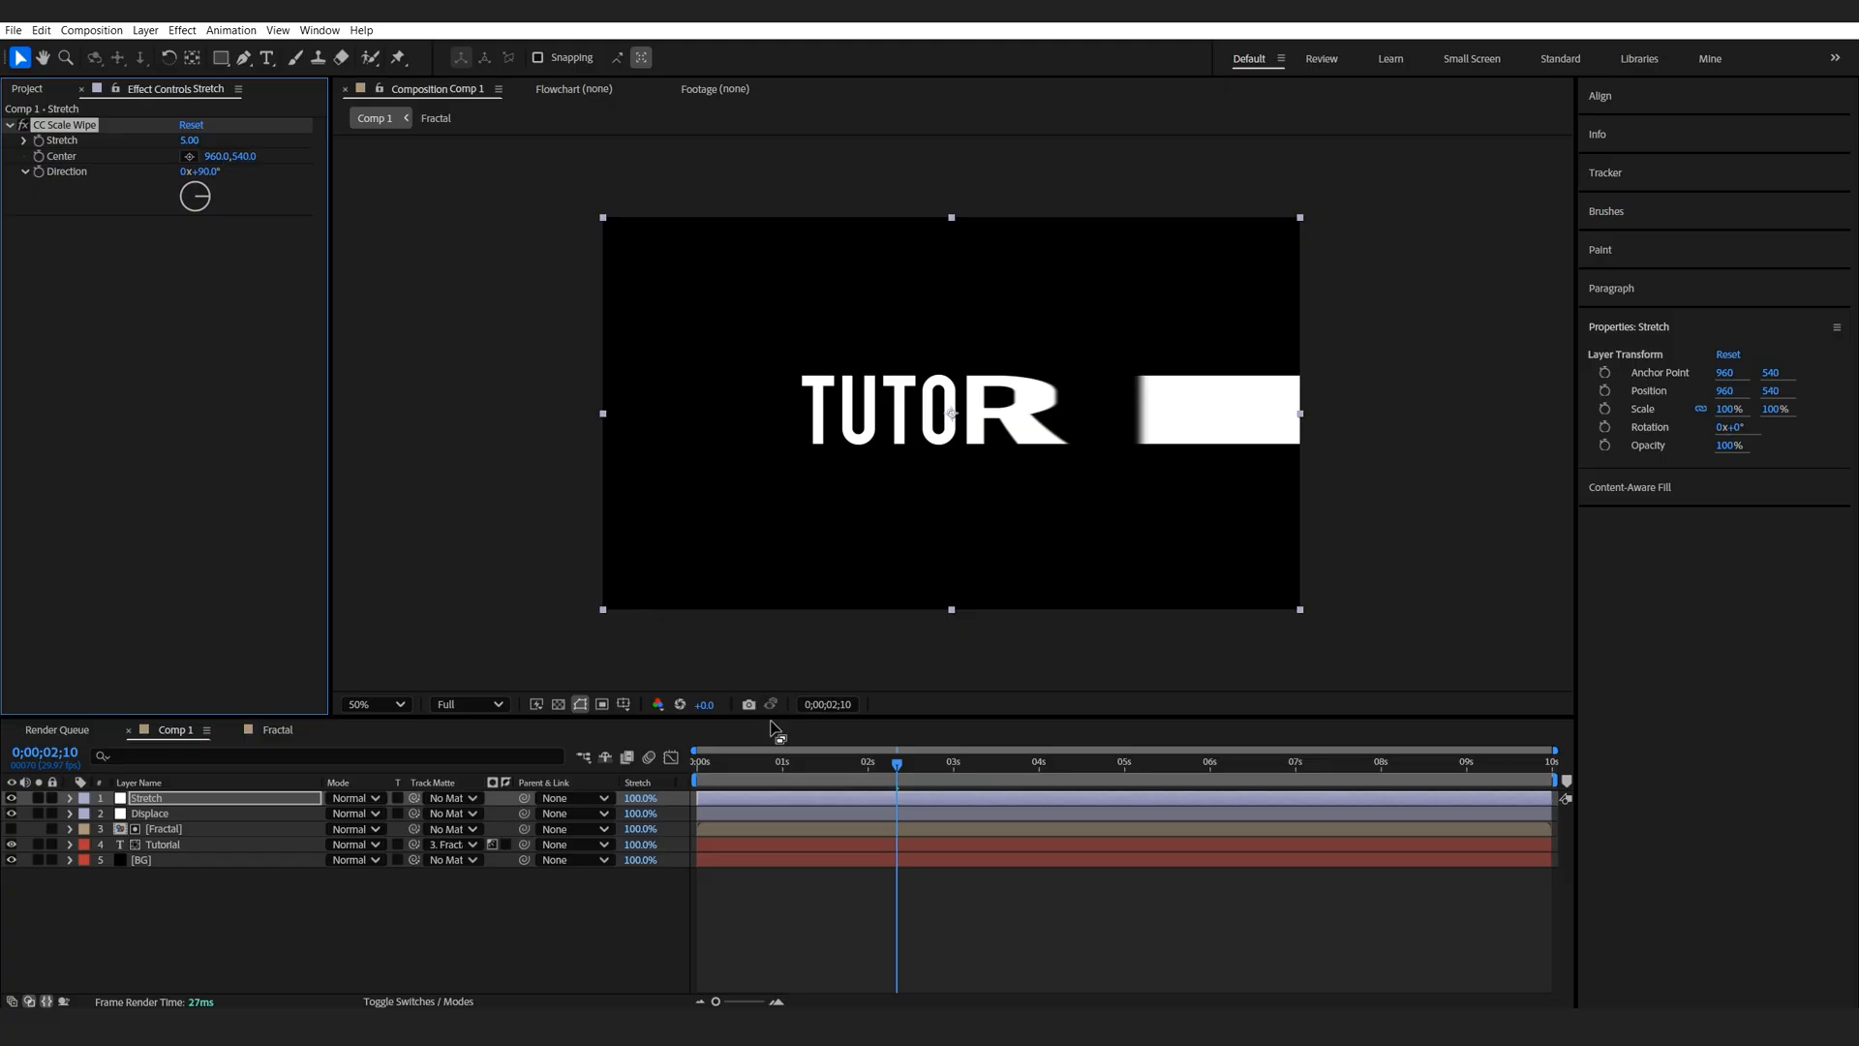
left_click(735, 761)
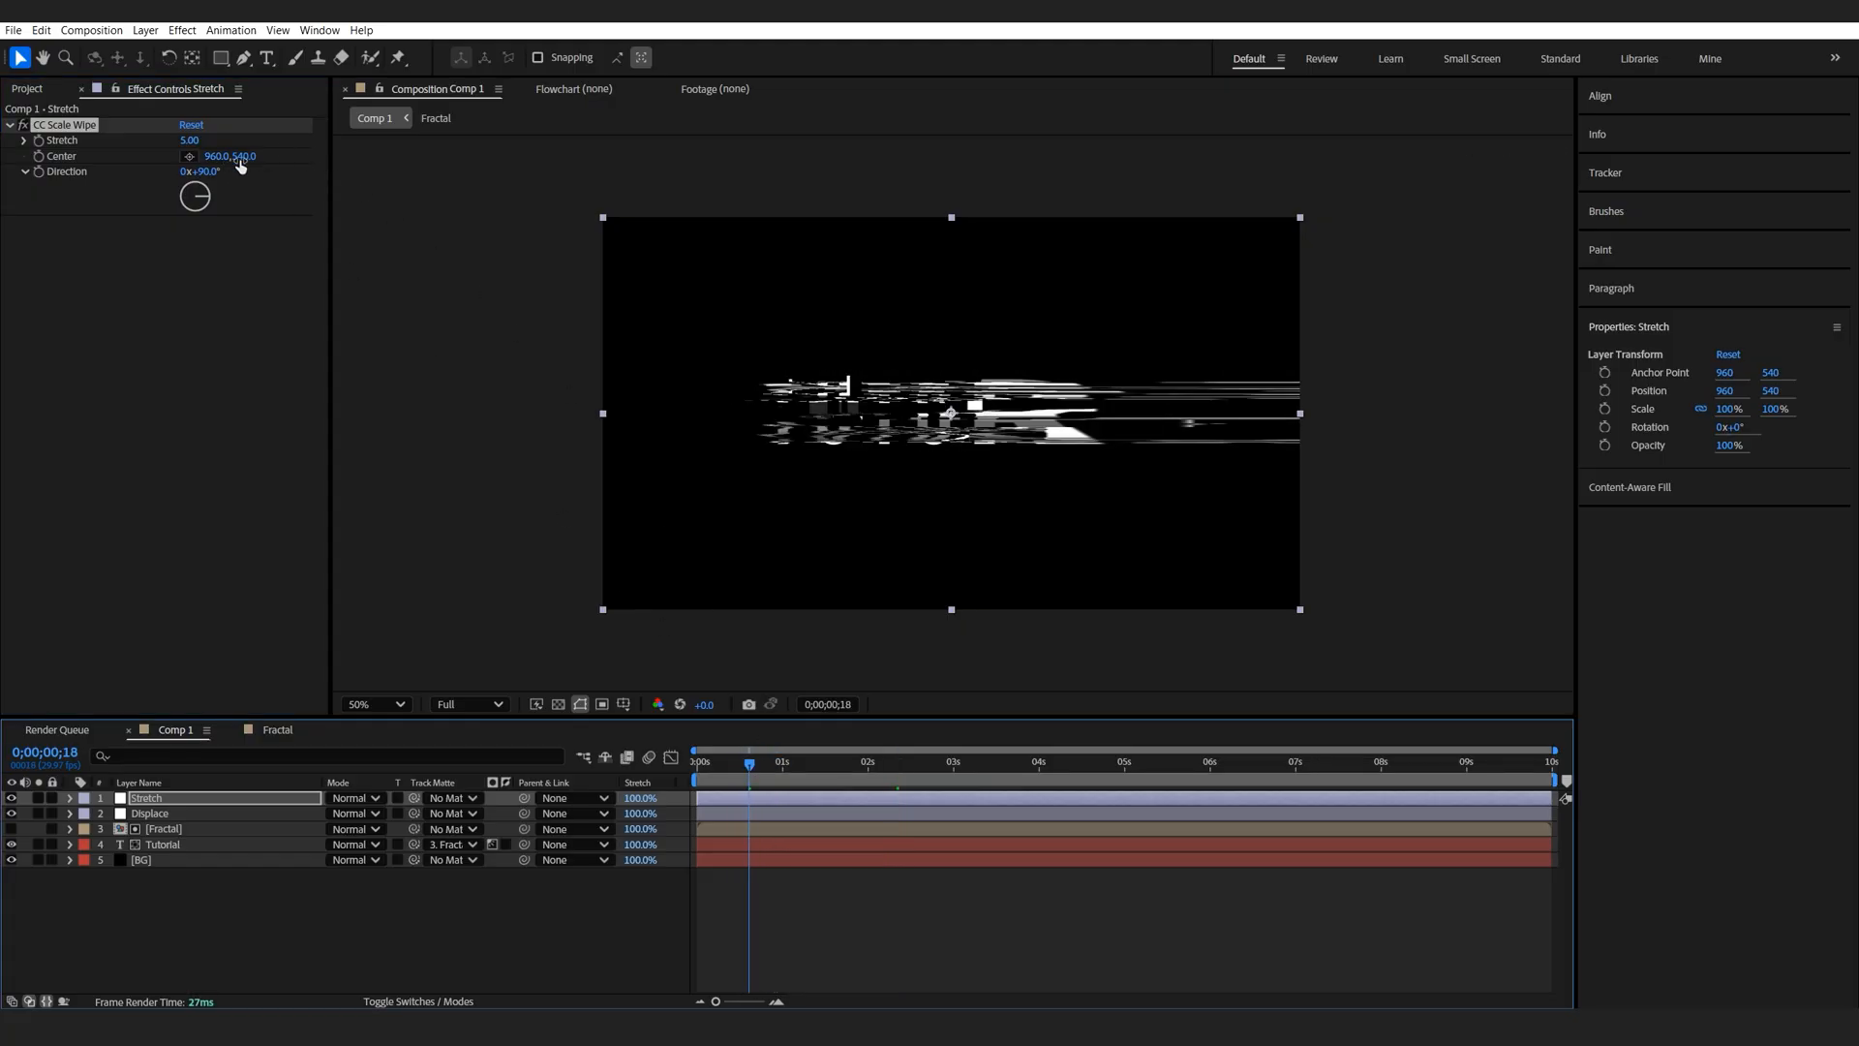
left_click(163, 828)
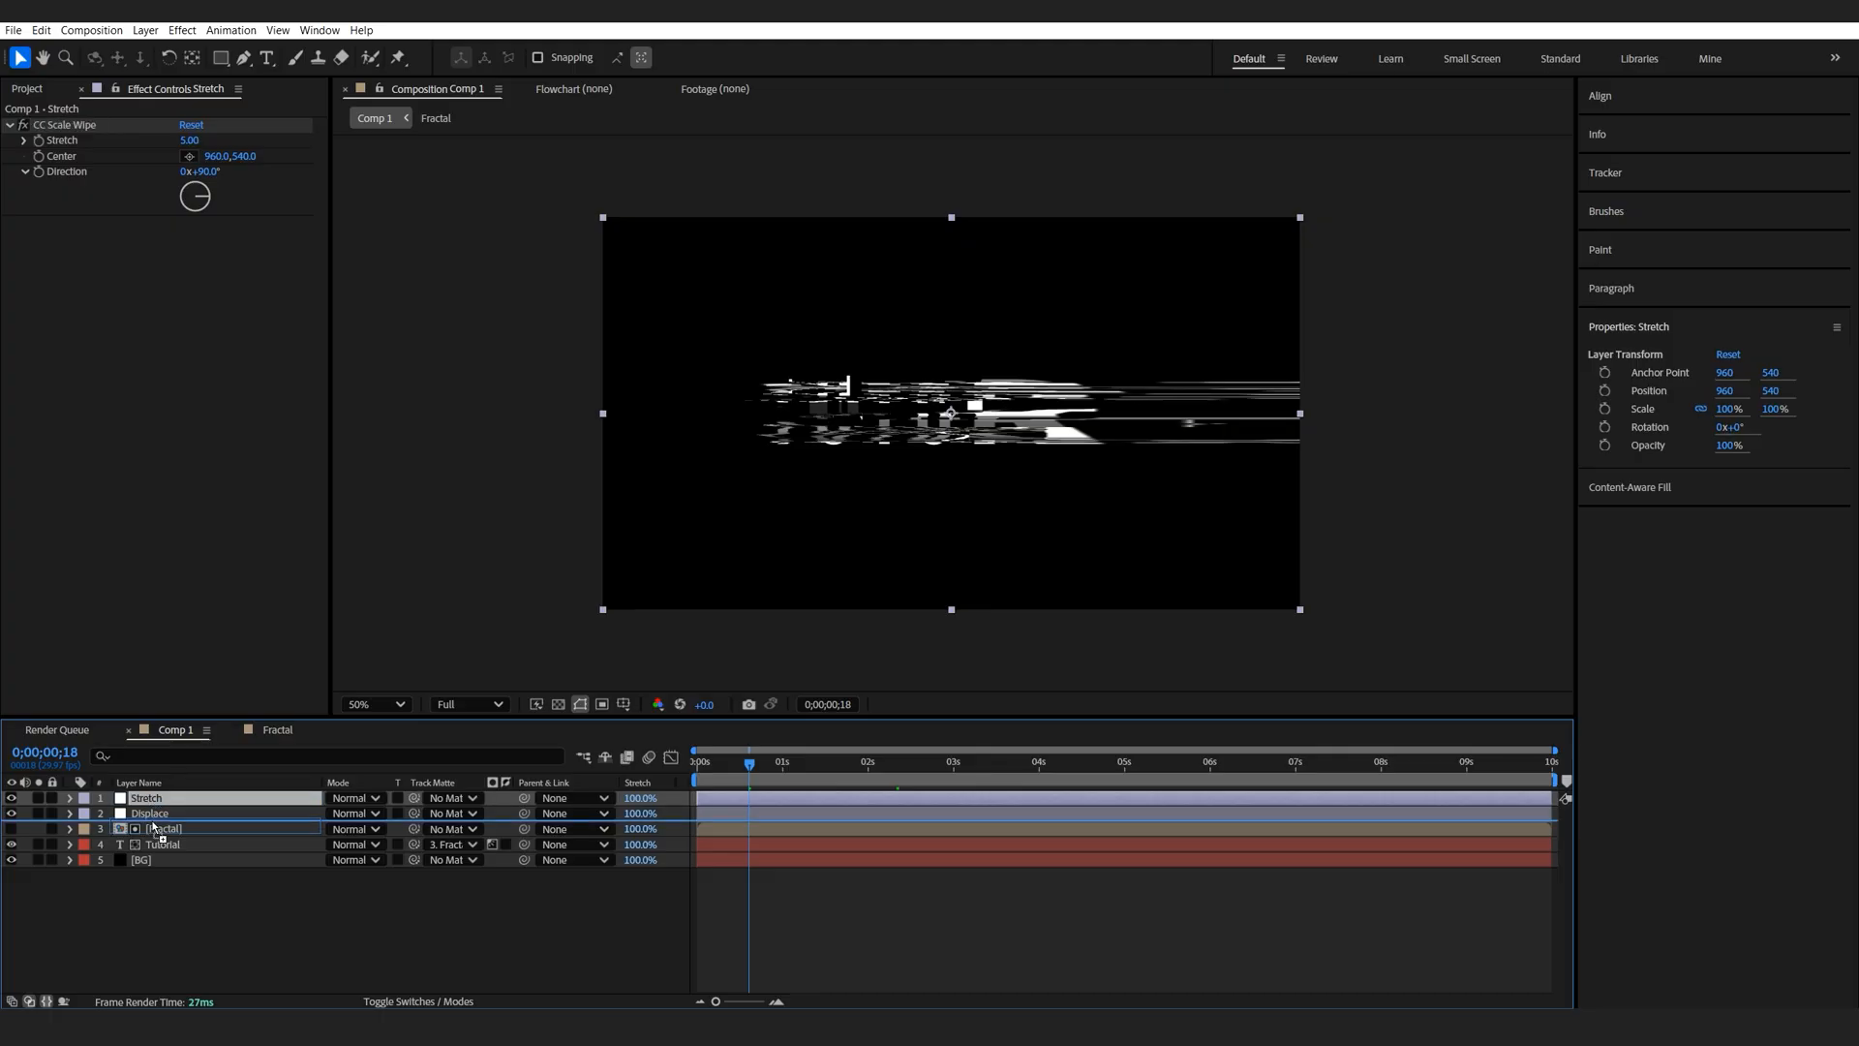
left_click_drag(147, 797, 146, 816)
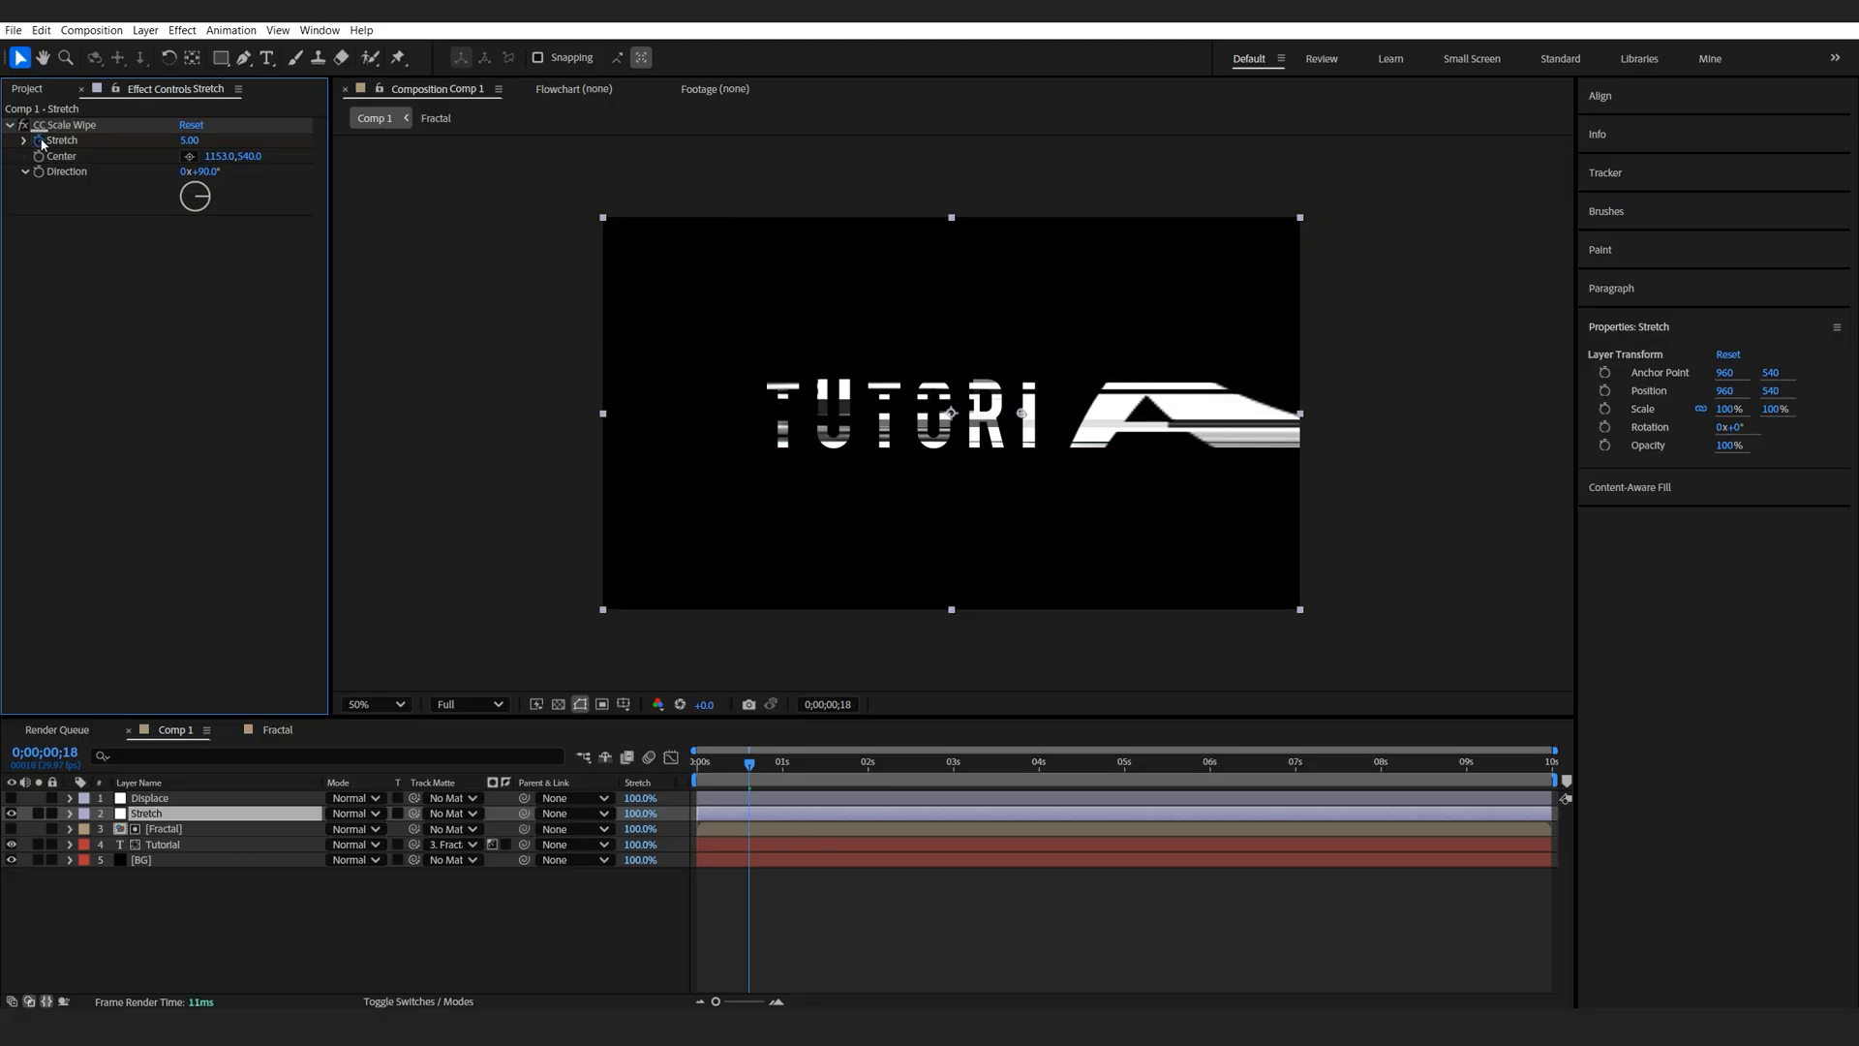
Step: Keyframe the Stretch amount so it drops to 0 at 0:22
left_click(69, 814)
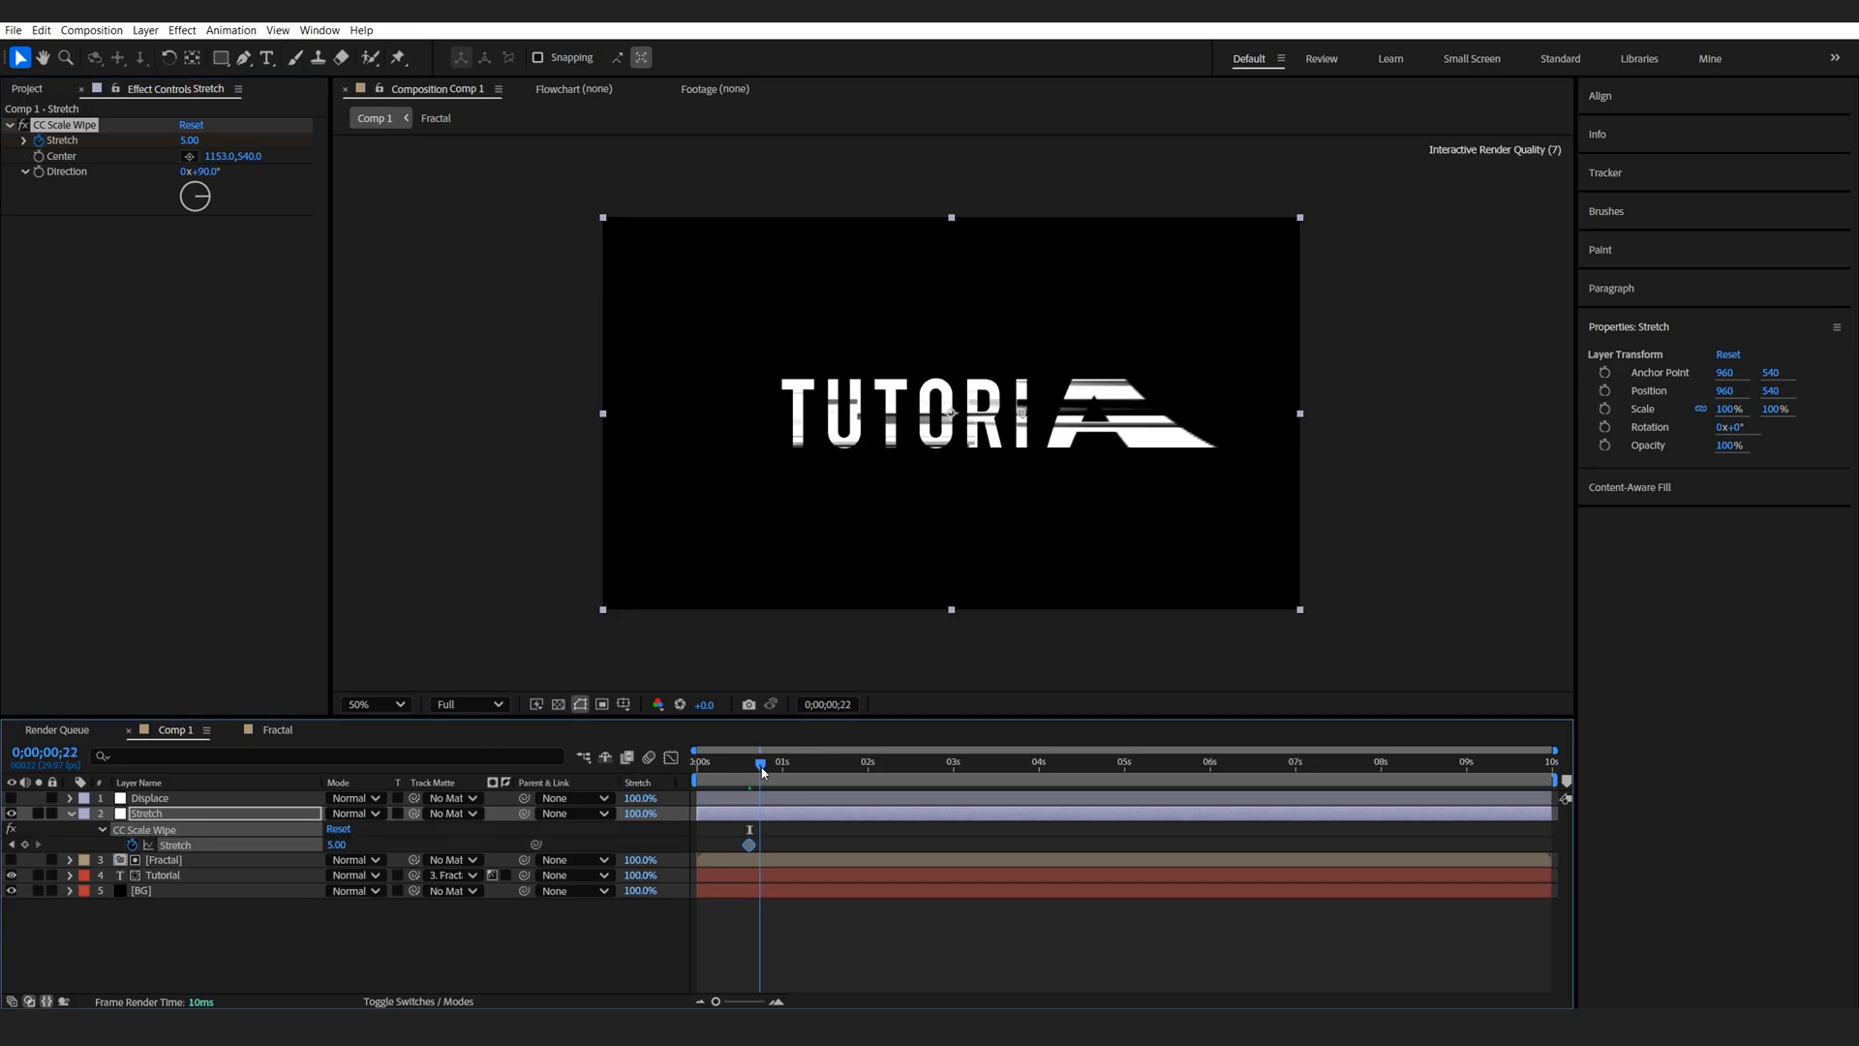
double_click(338, 845)
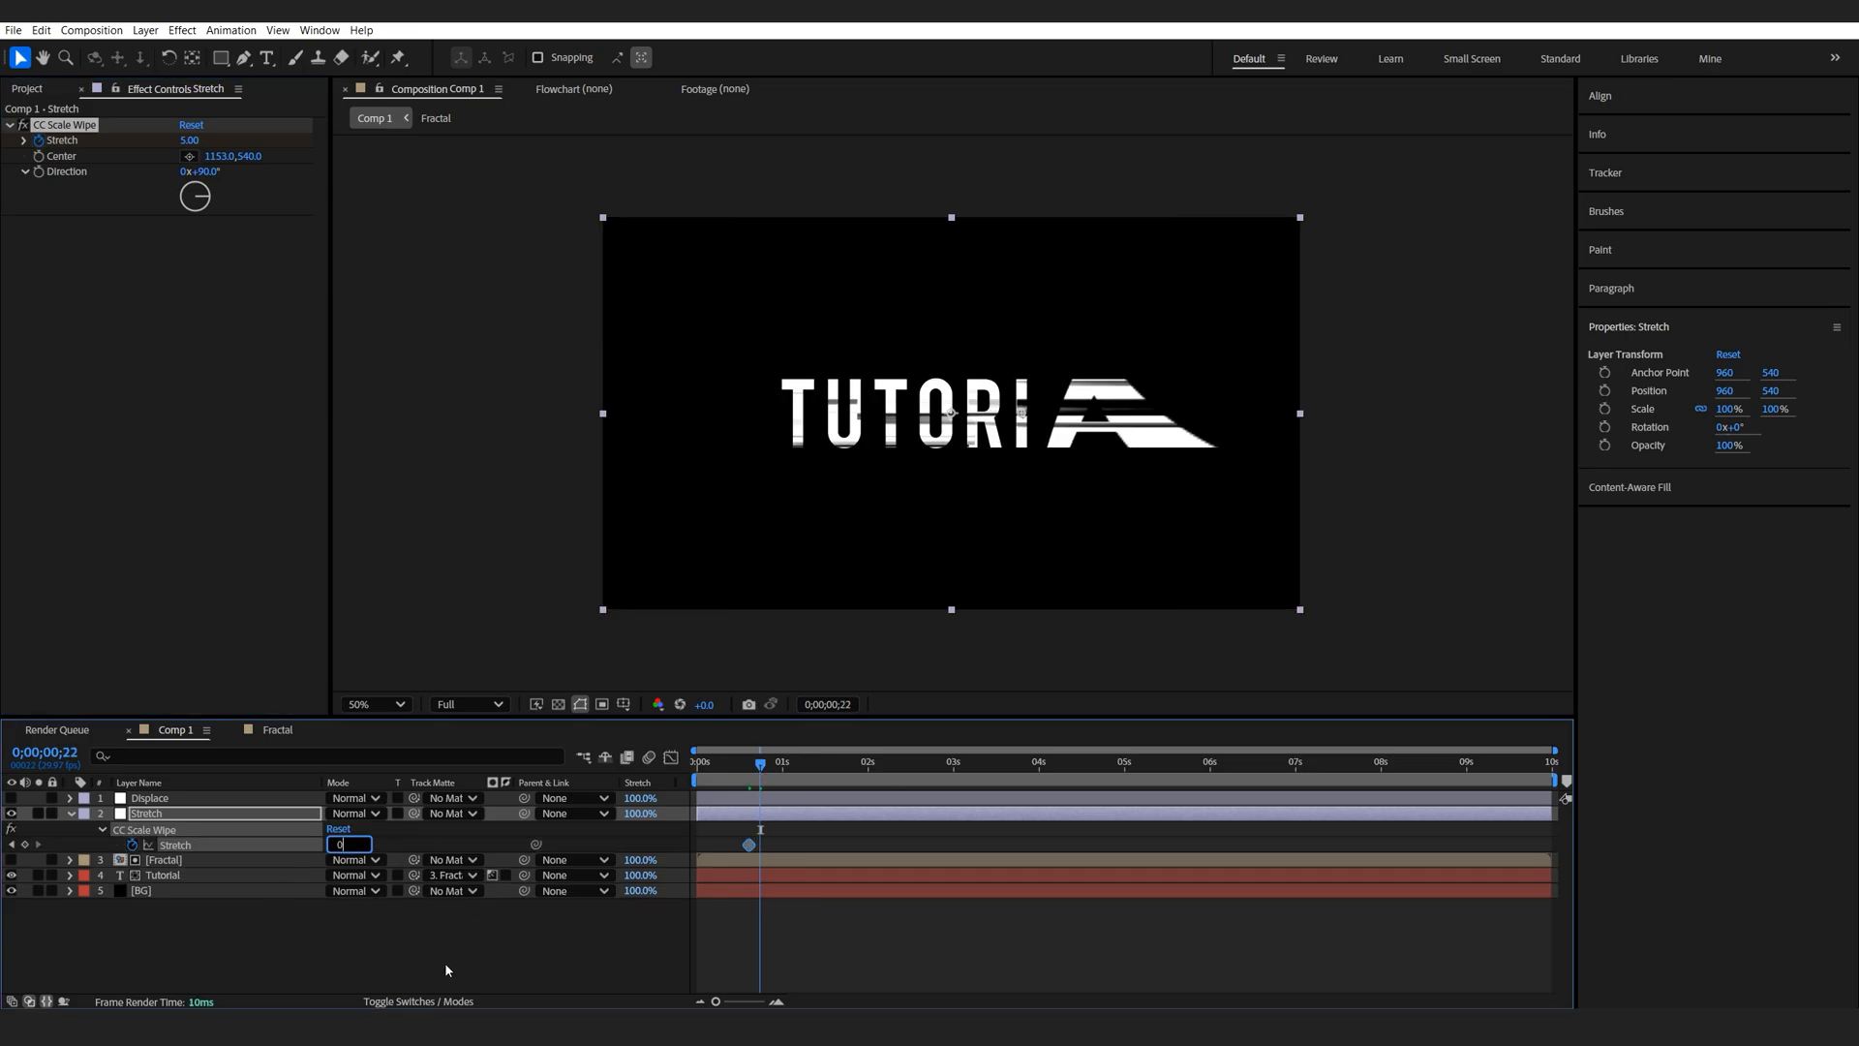
type("00")
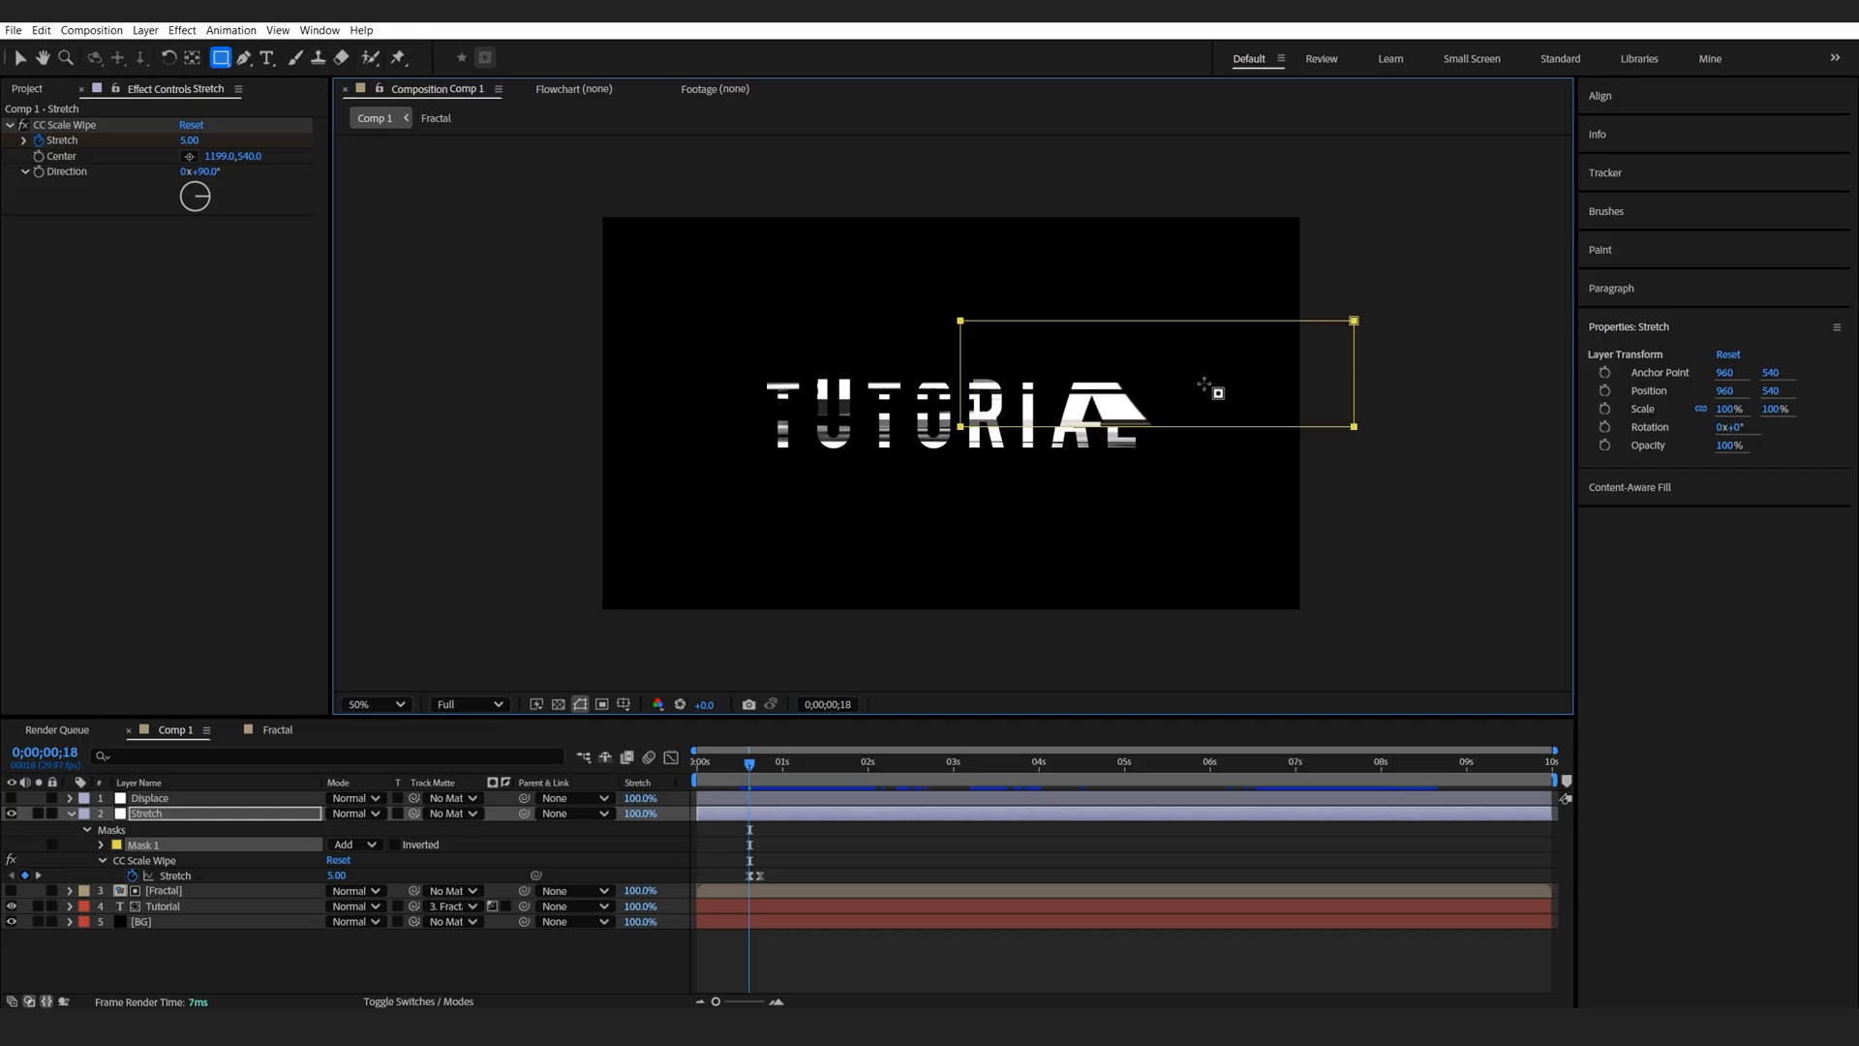
Step: Switch the Stretch layer's rectangle mask mode to Subtract
left_click(350, 844)
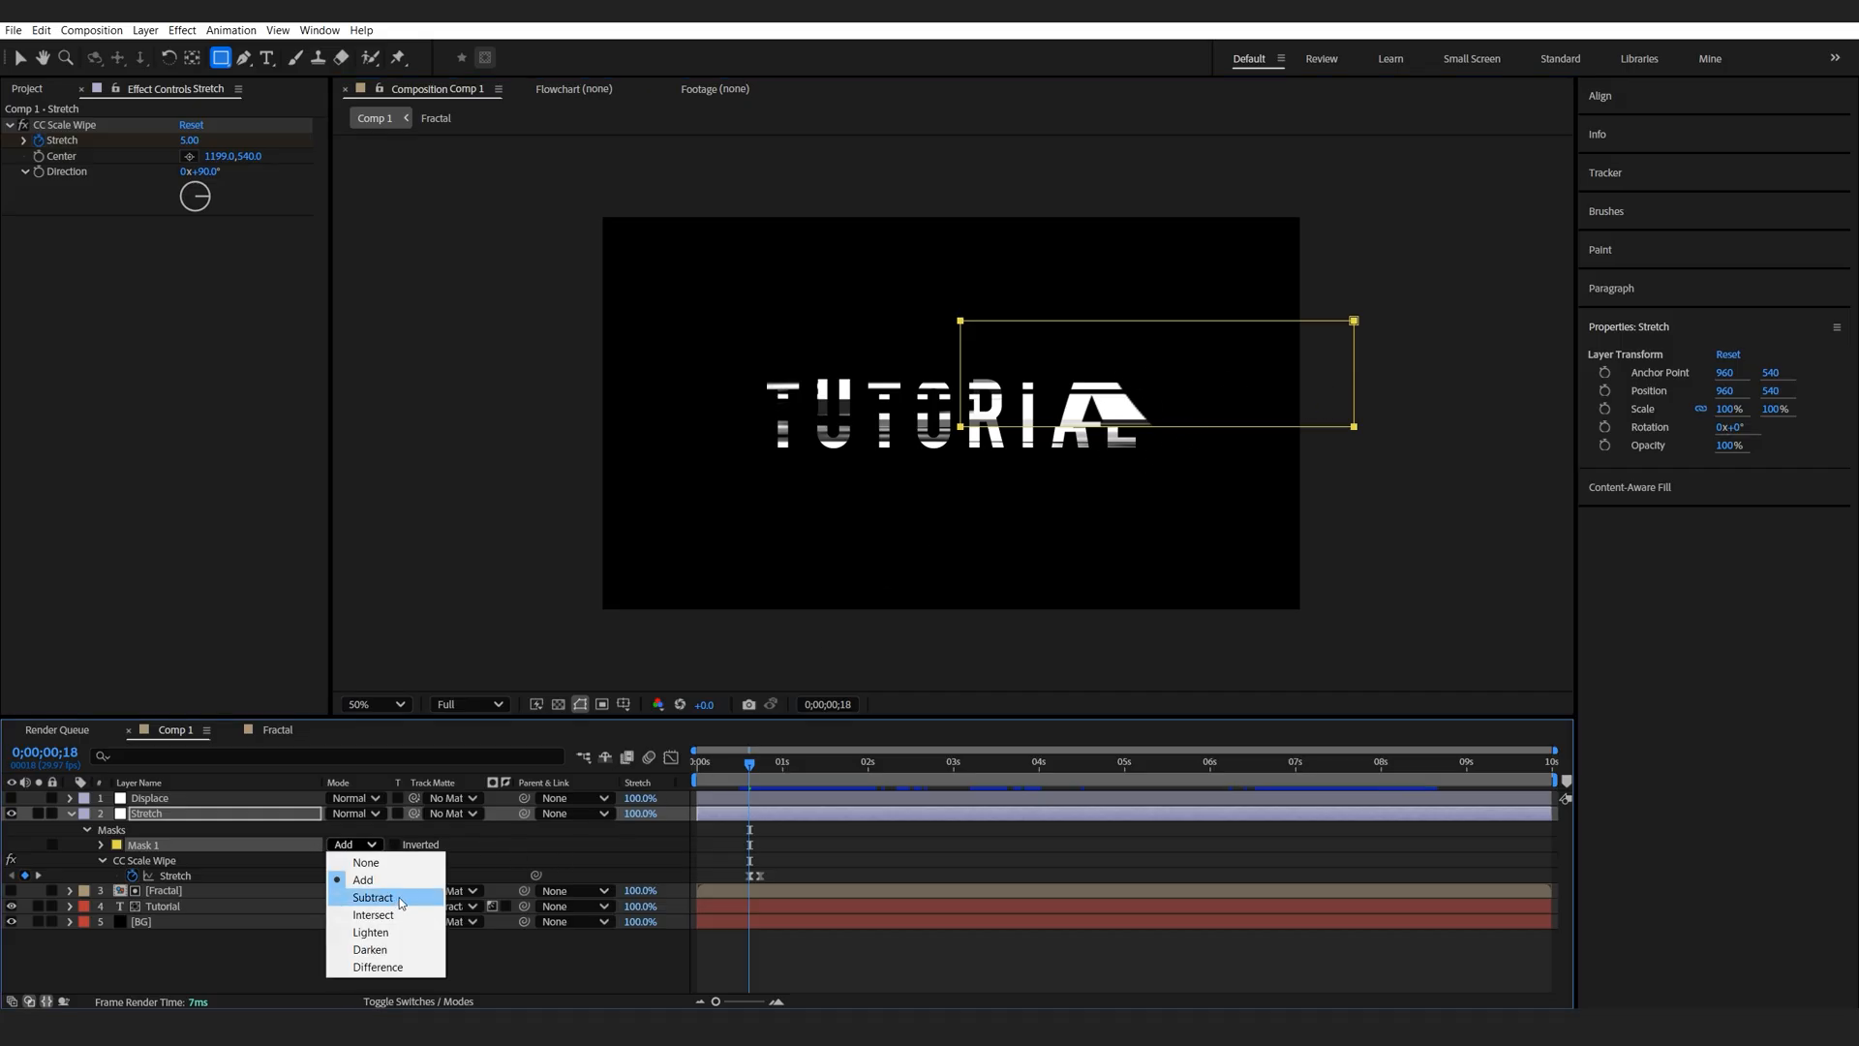
left_click(372, 896)
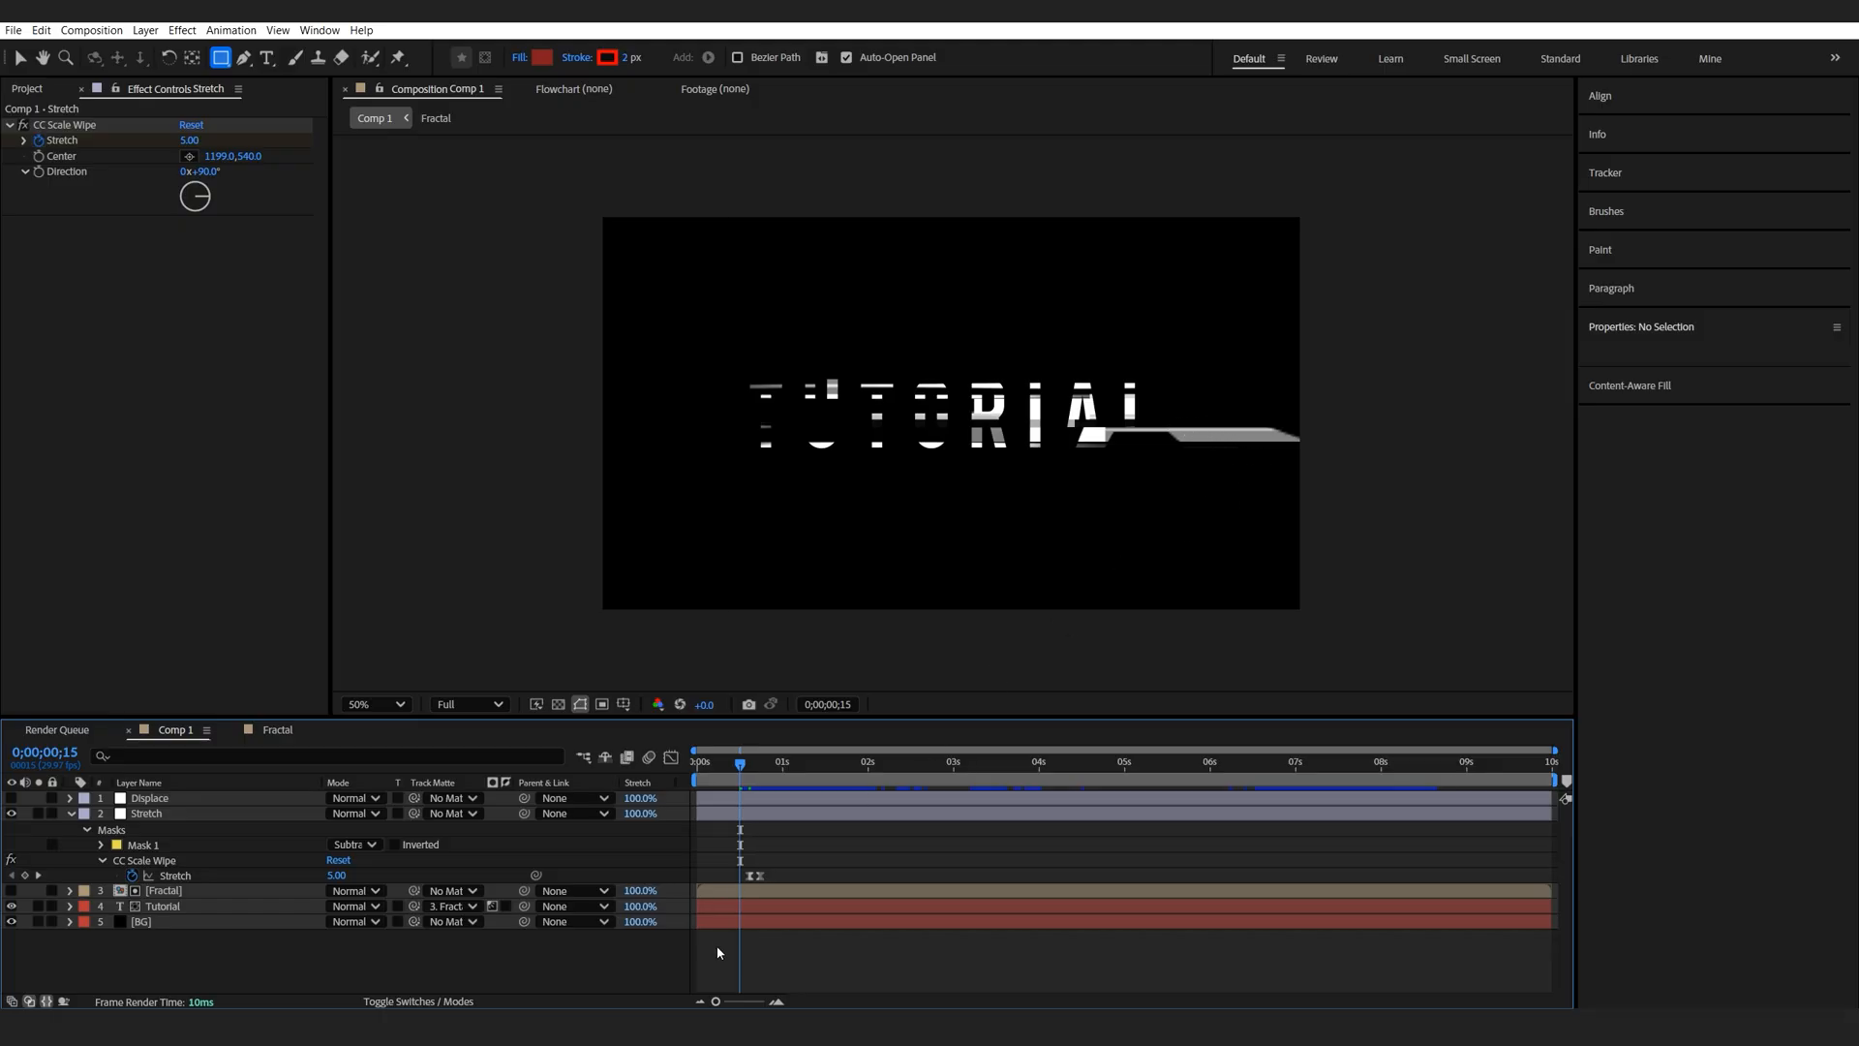
Step: Duplicate Stretch as Stretch 2 with Direction -90° and adjusted Center and mask
left_click(144, 814)
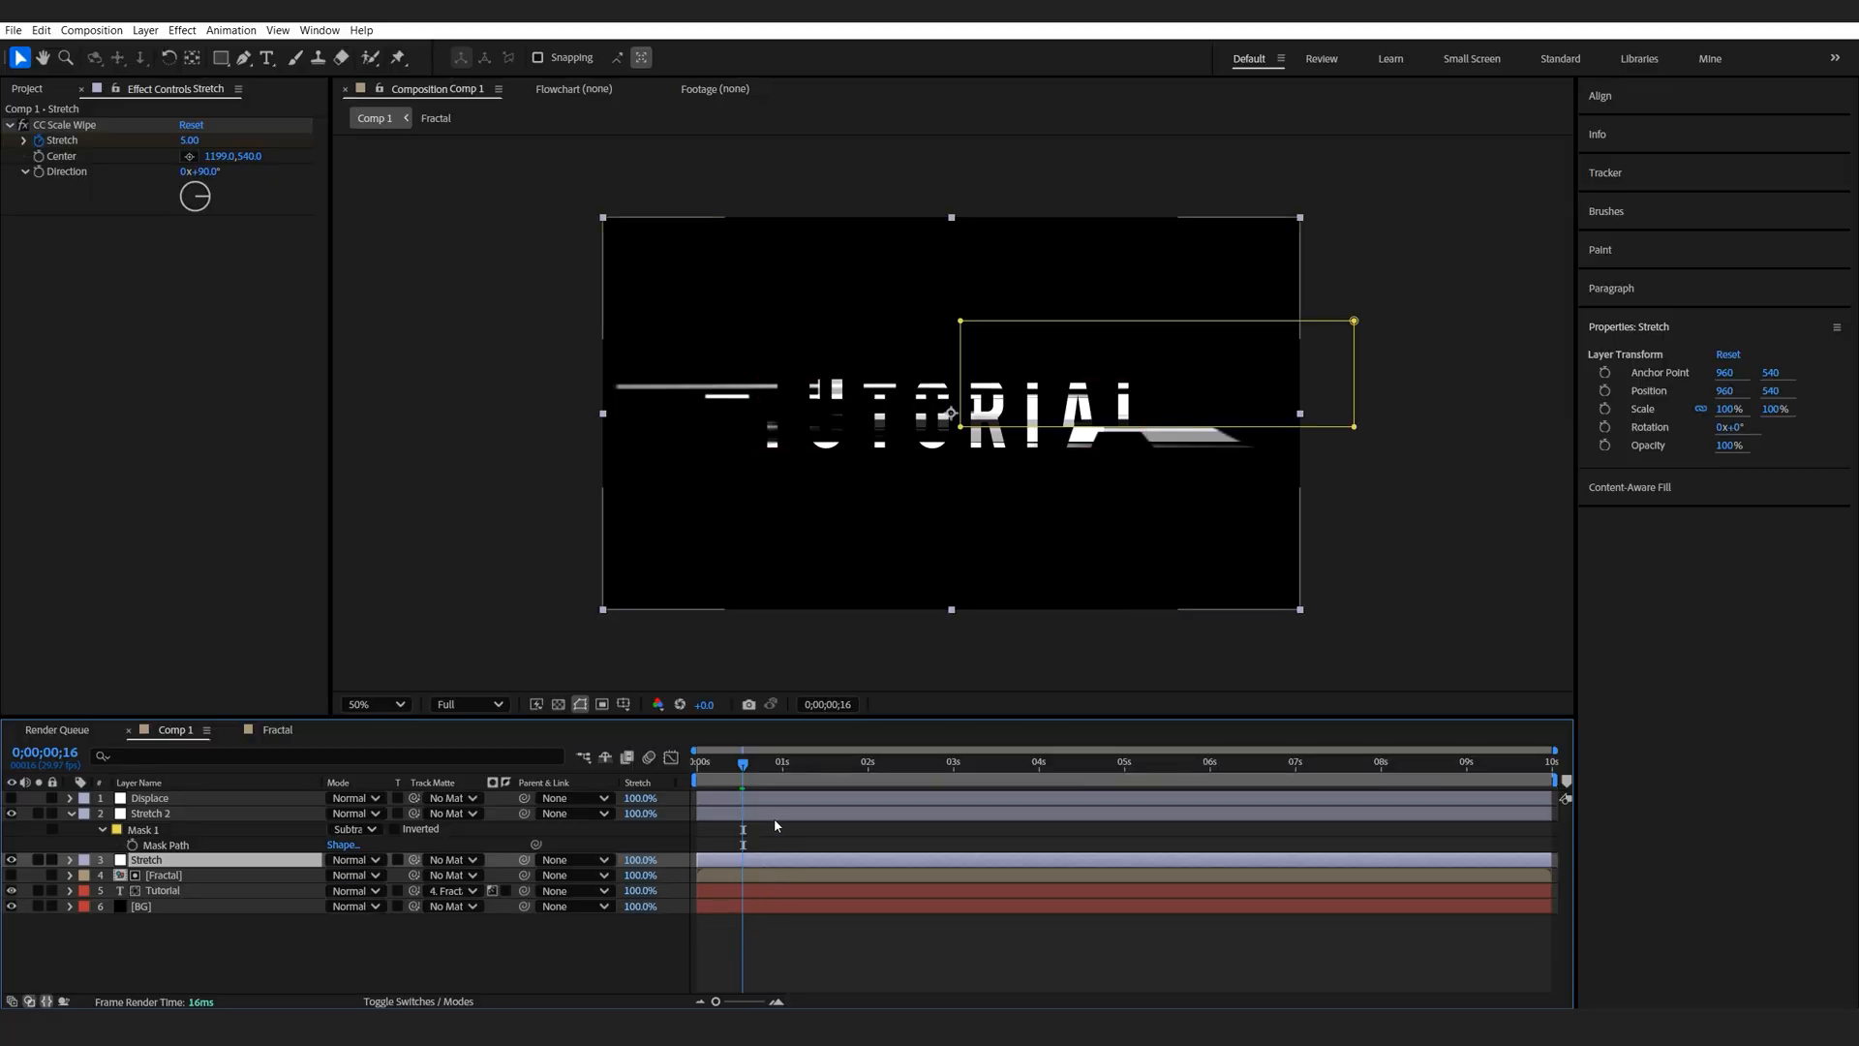
left_click(69, 860)
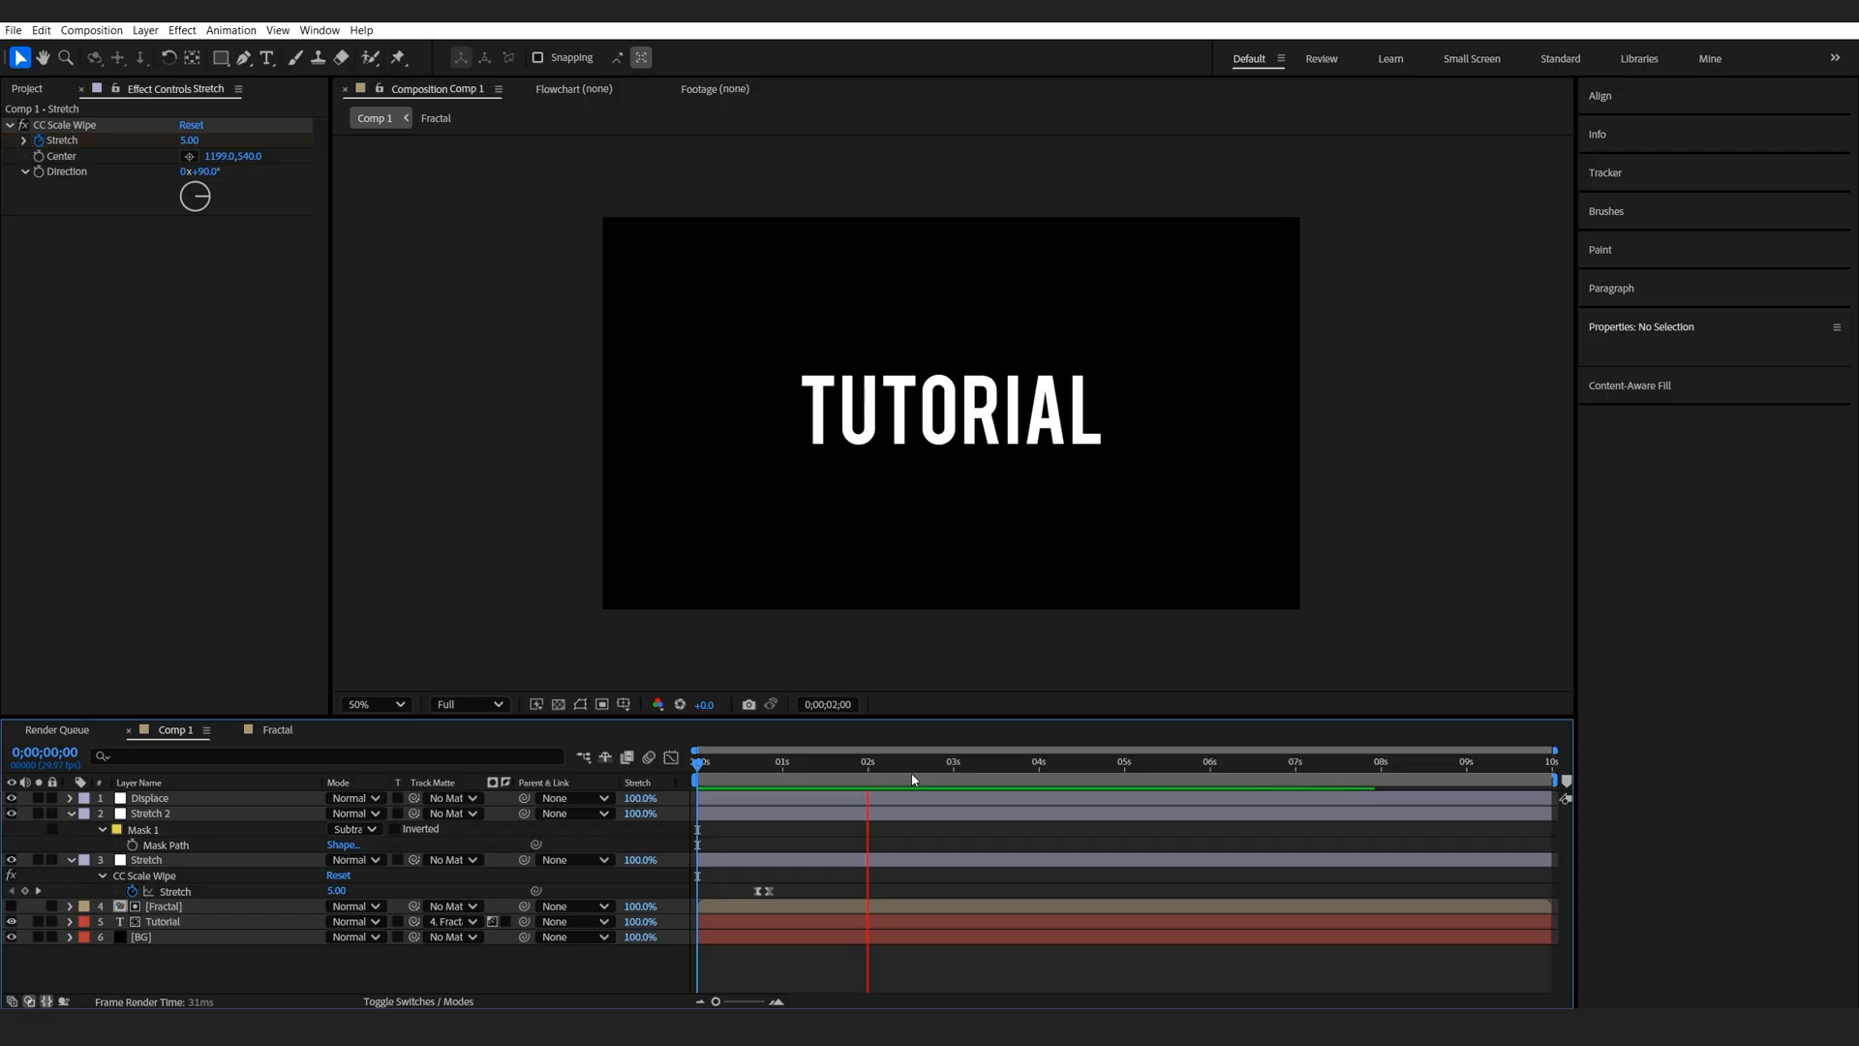
Step: Retype the Tutorial text layer's content as AFTER
left_click(162, 921)
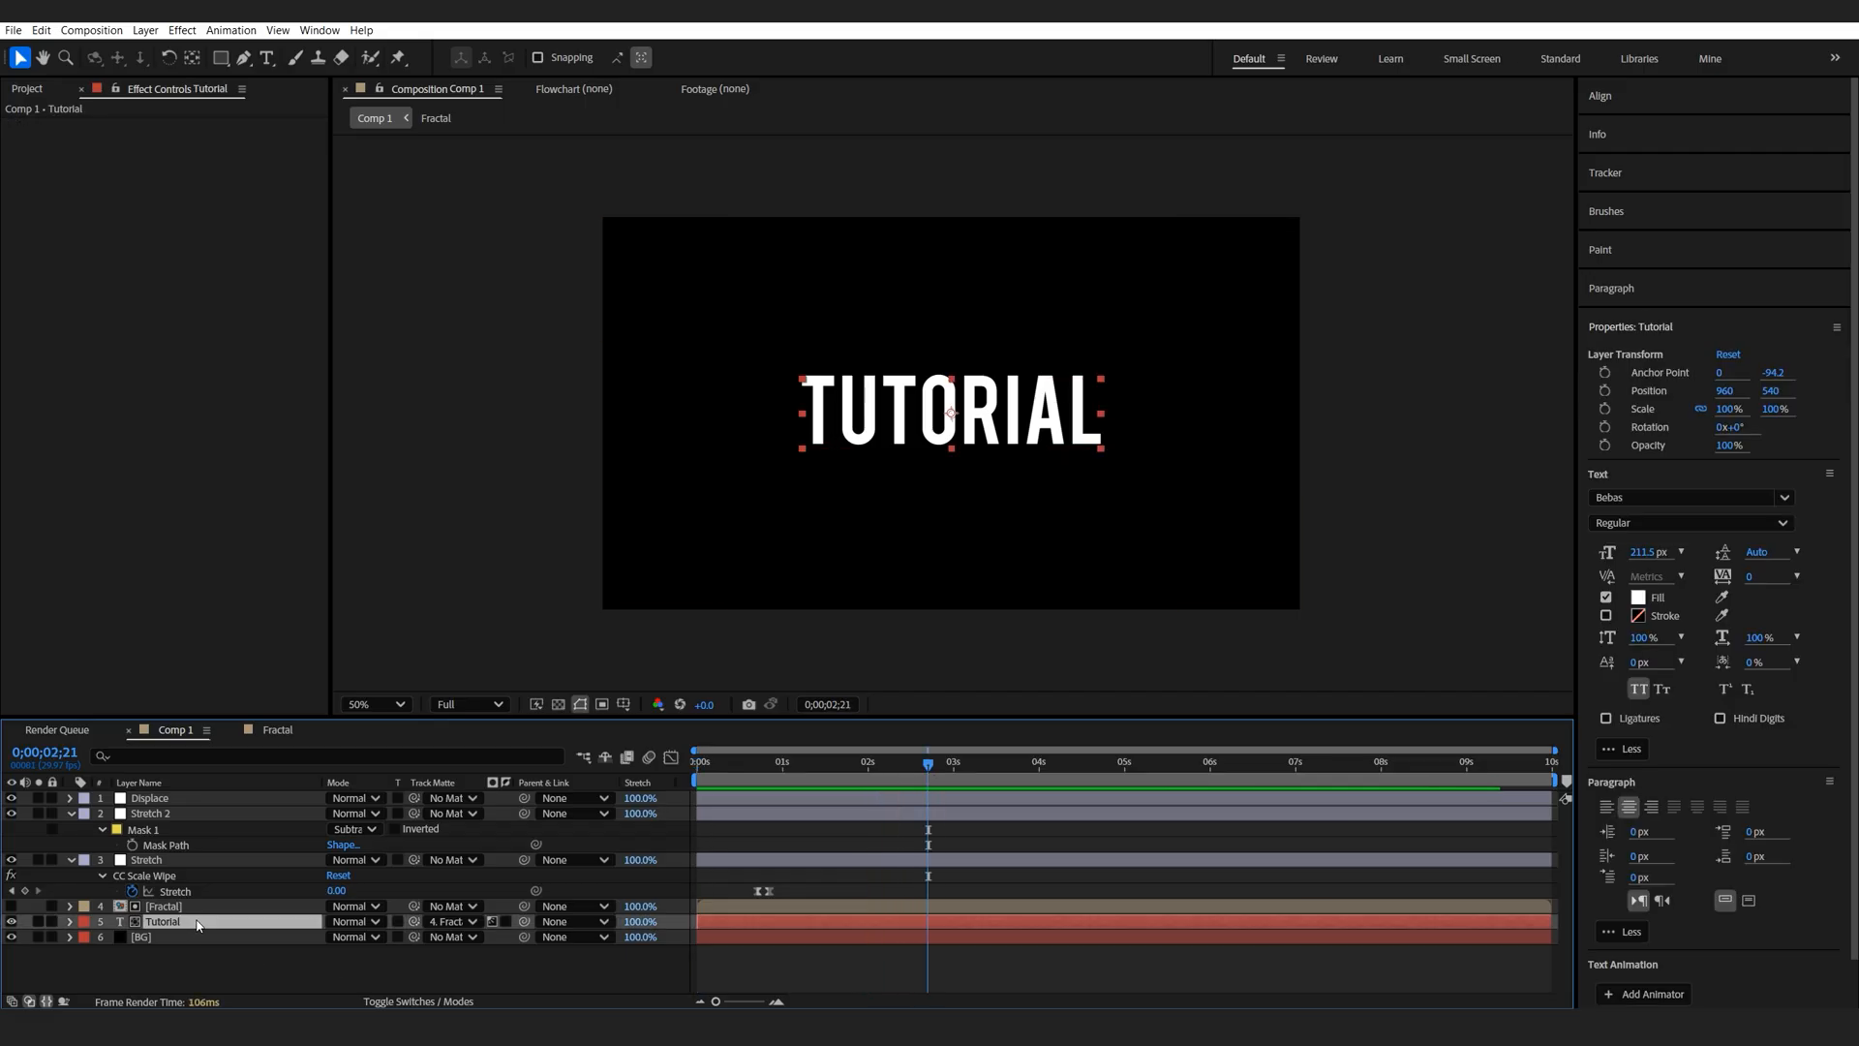
left_click(267, 57)
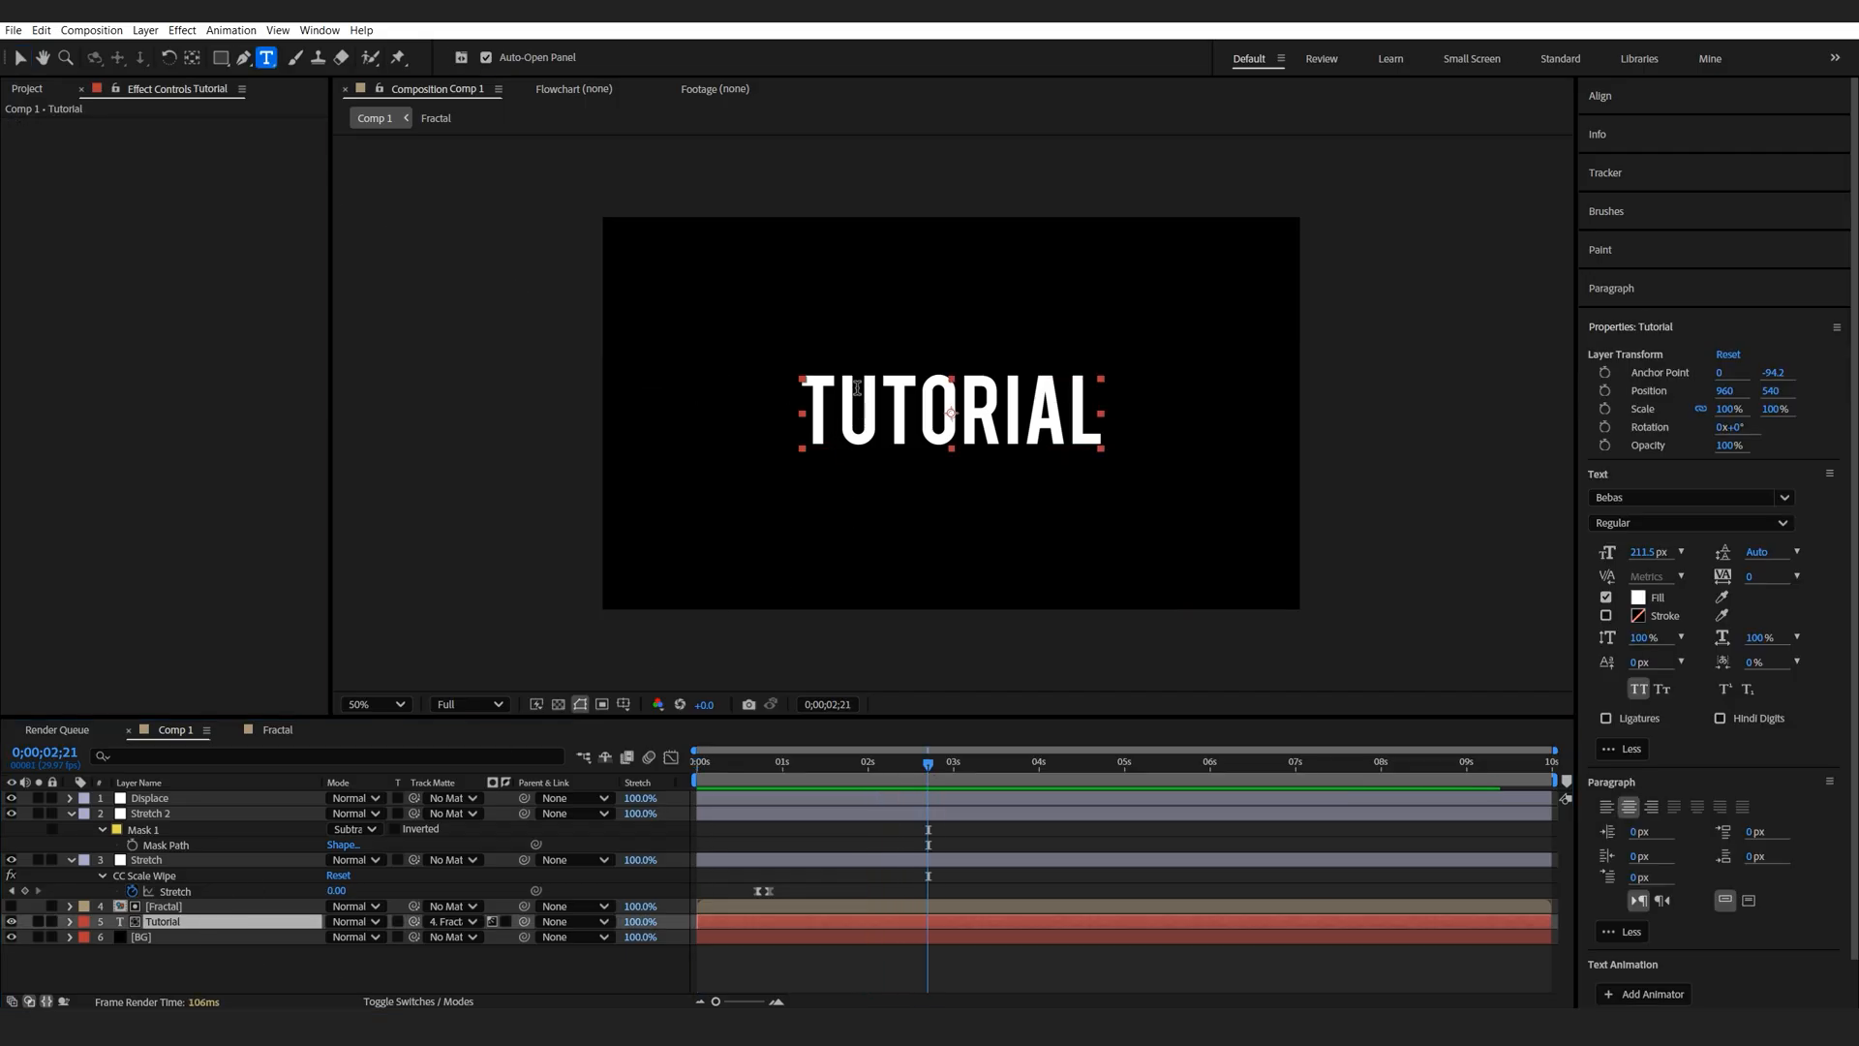
type("AFTER")
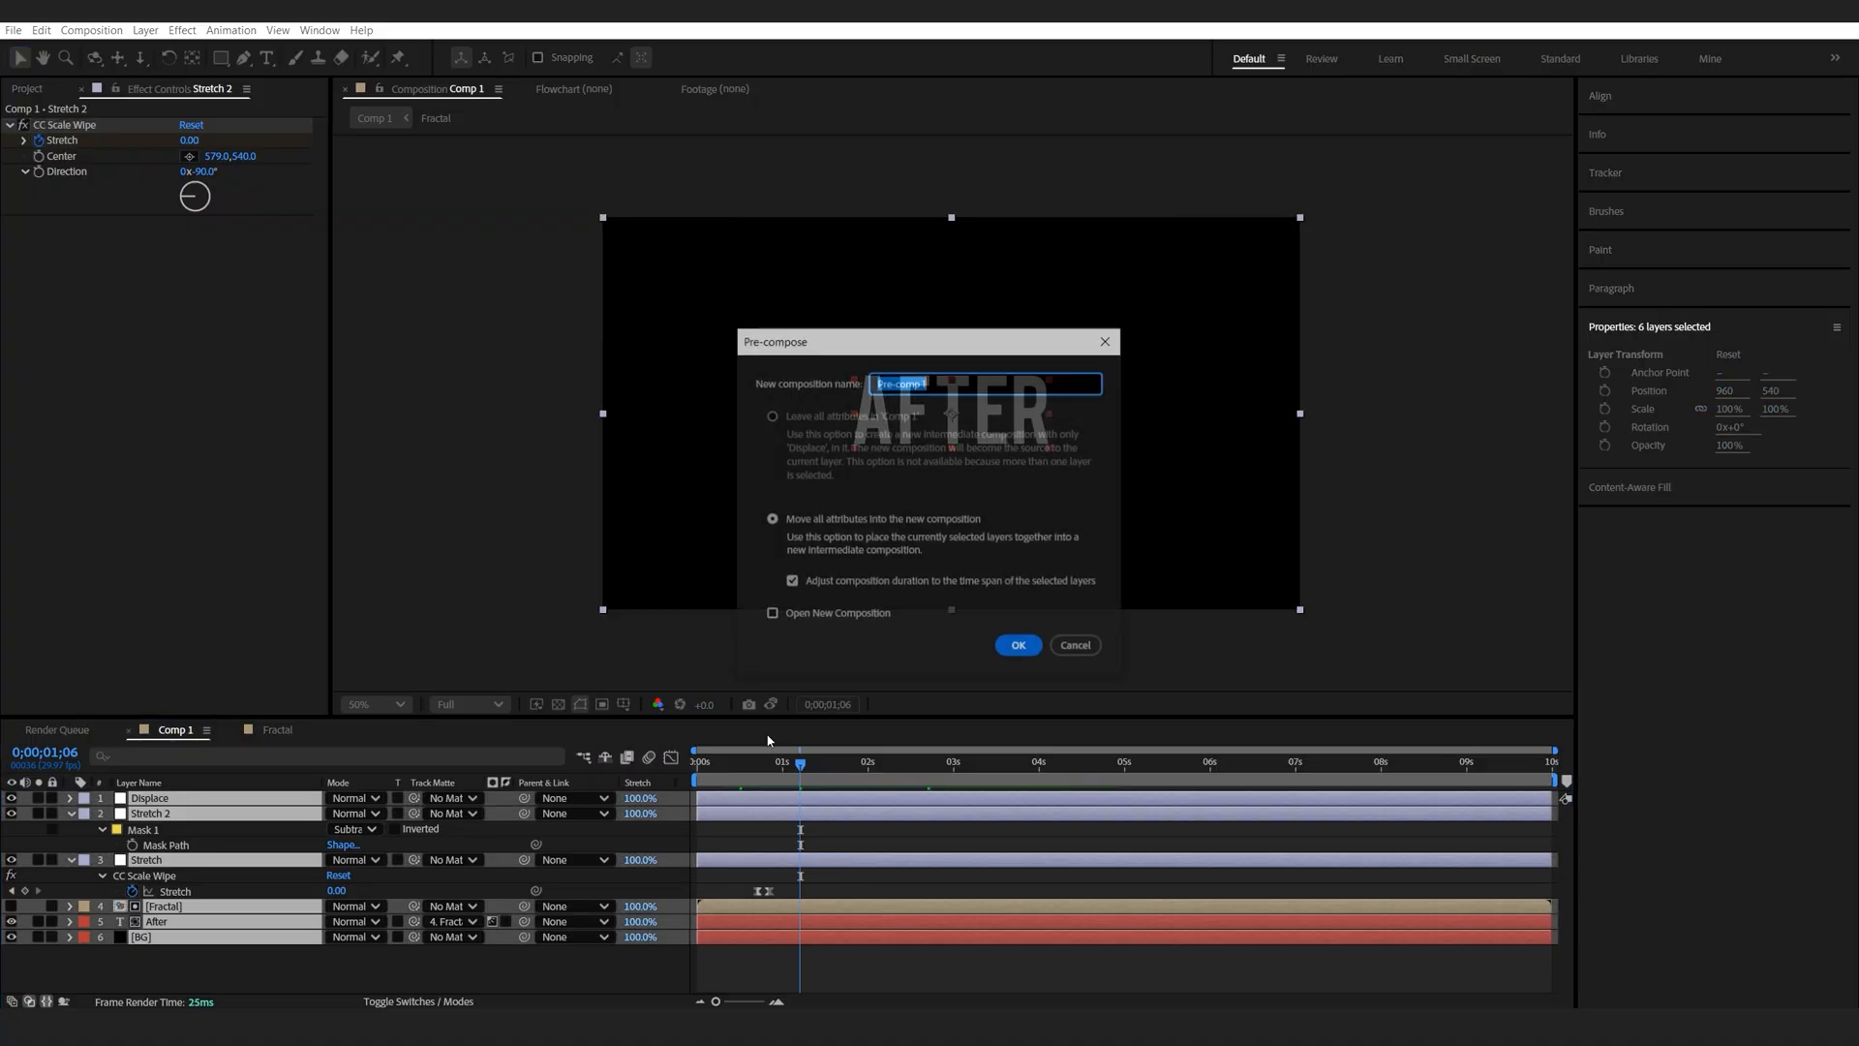
Step: Create Pre-comp 1 and apply Noise at 15% and Quick Chromatic Aberration
left_click(1015, 644)
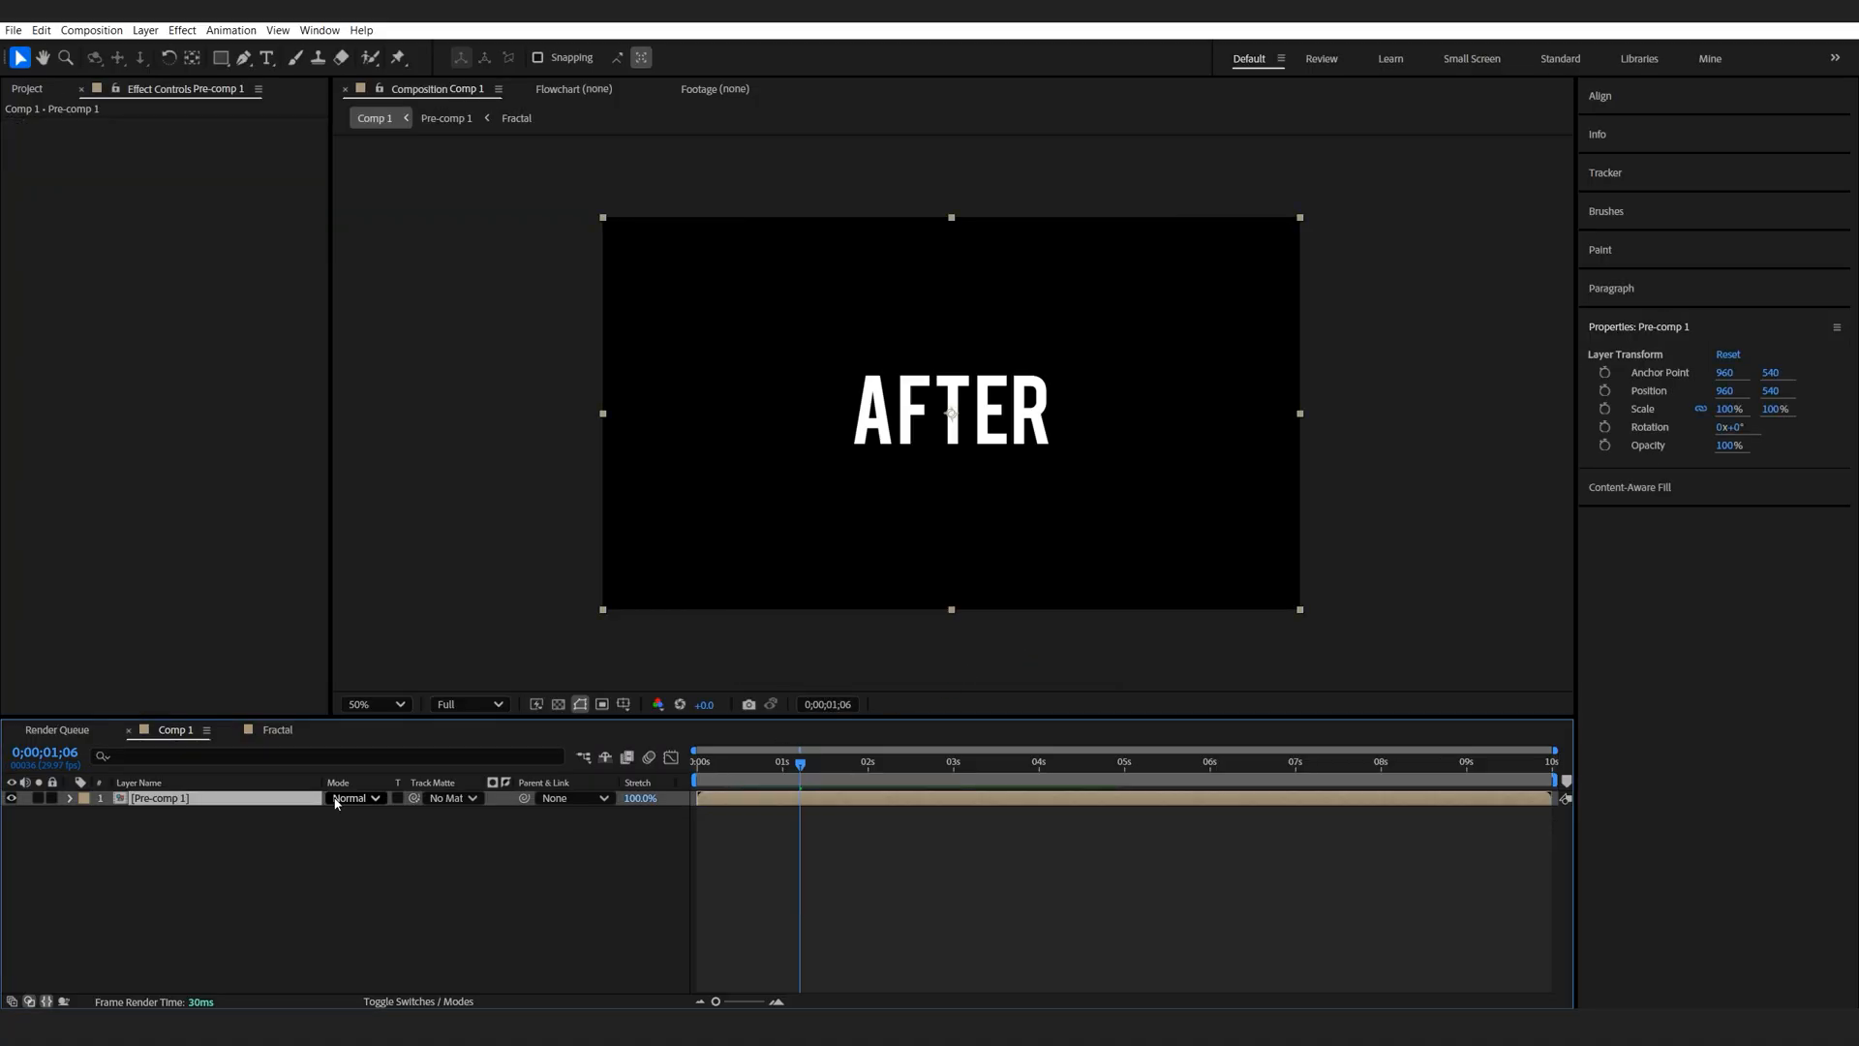
type("n")
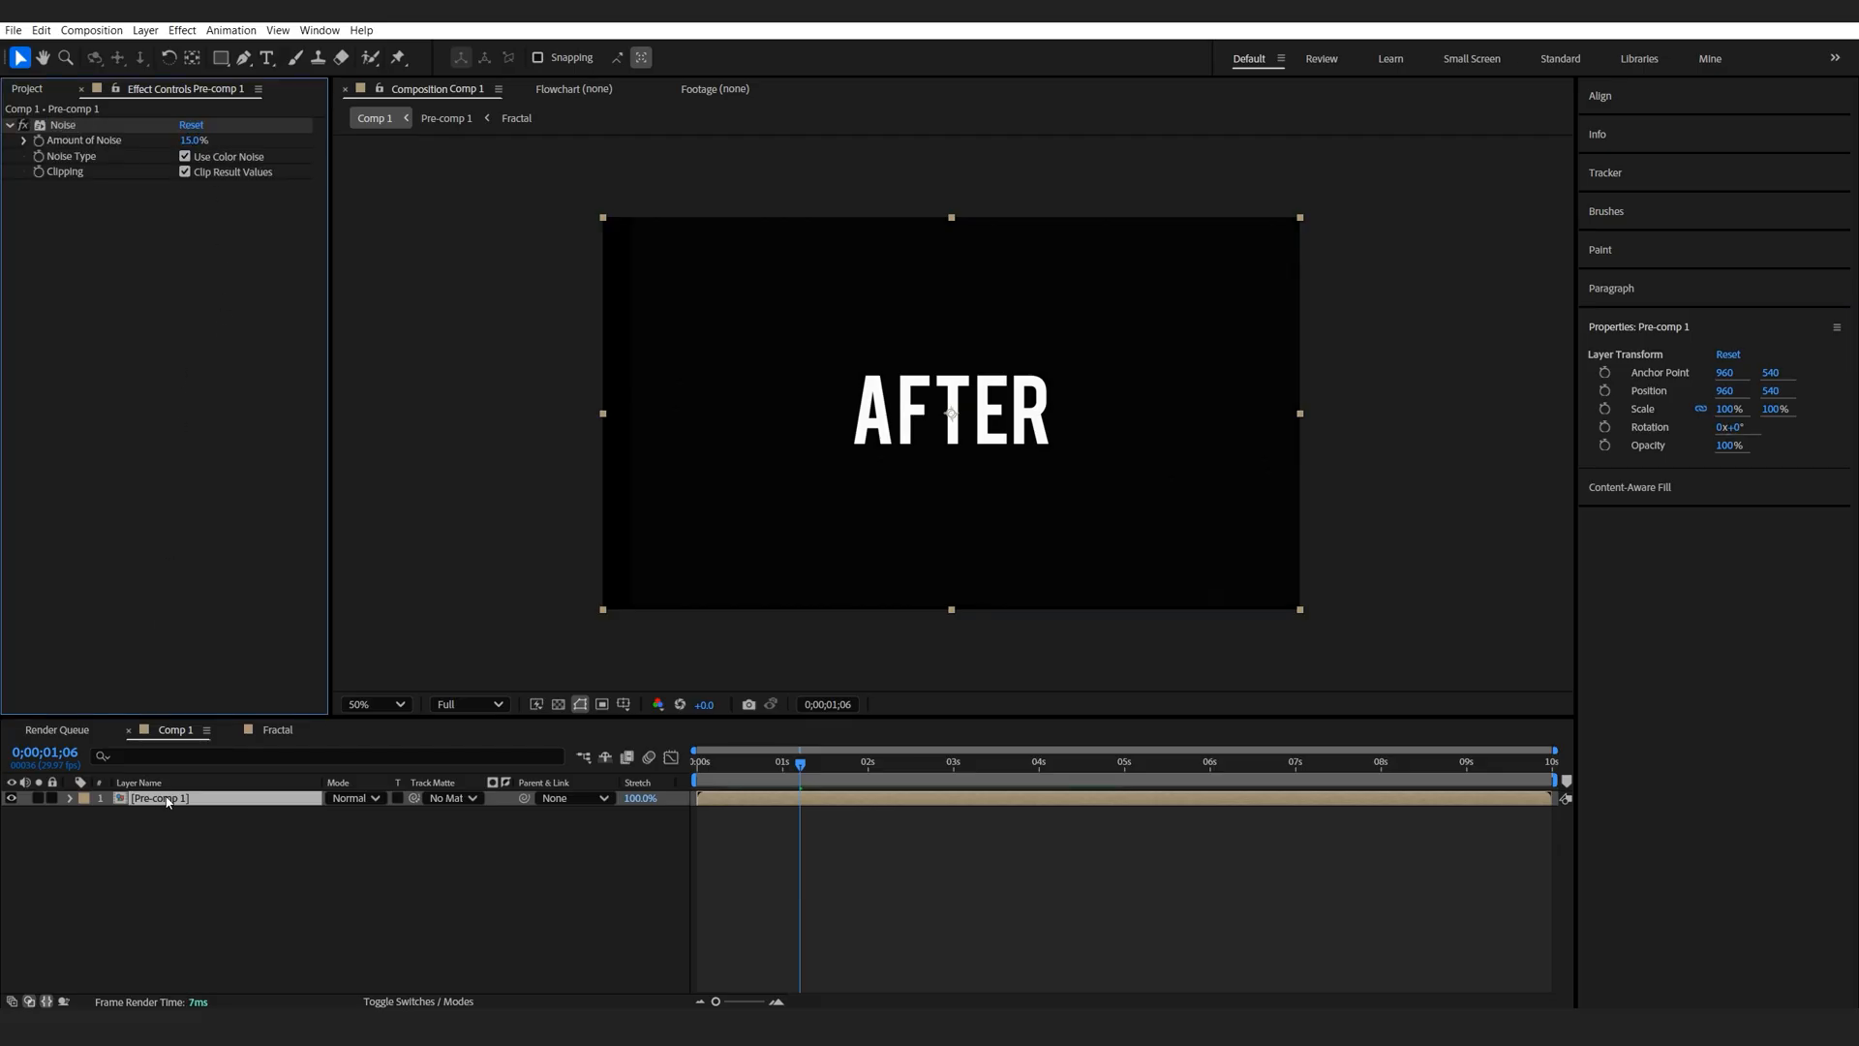
type("qui")
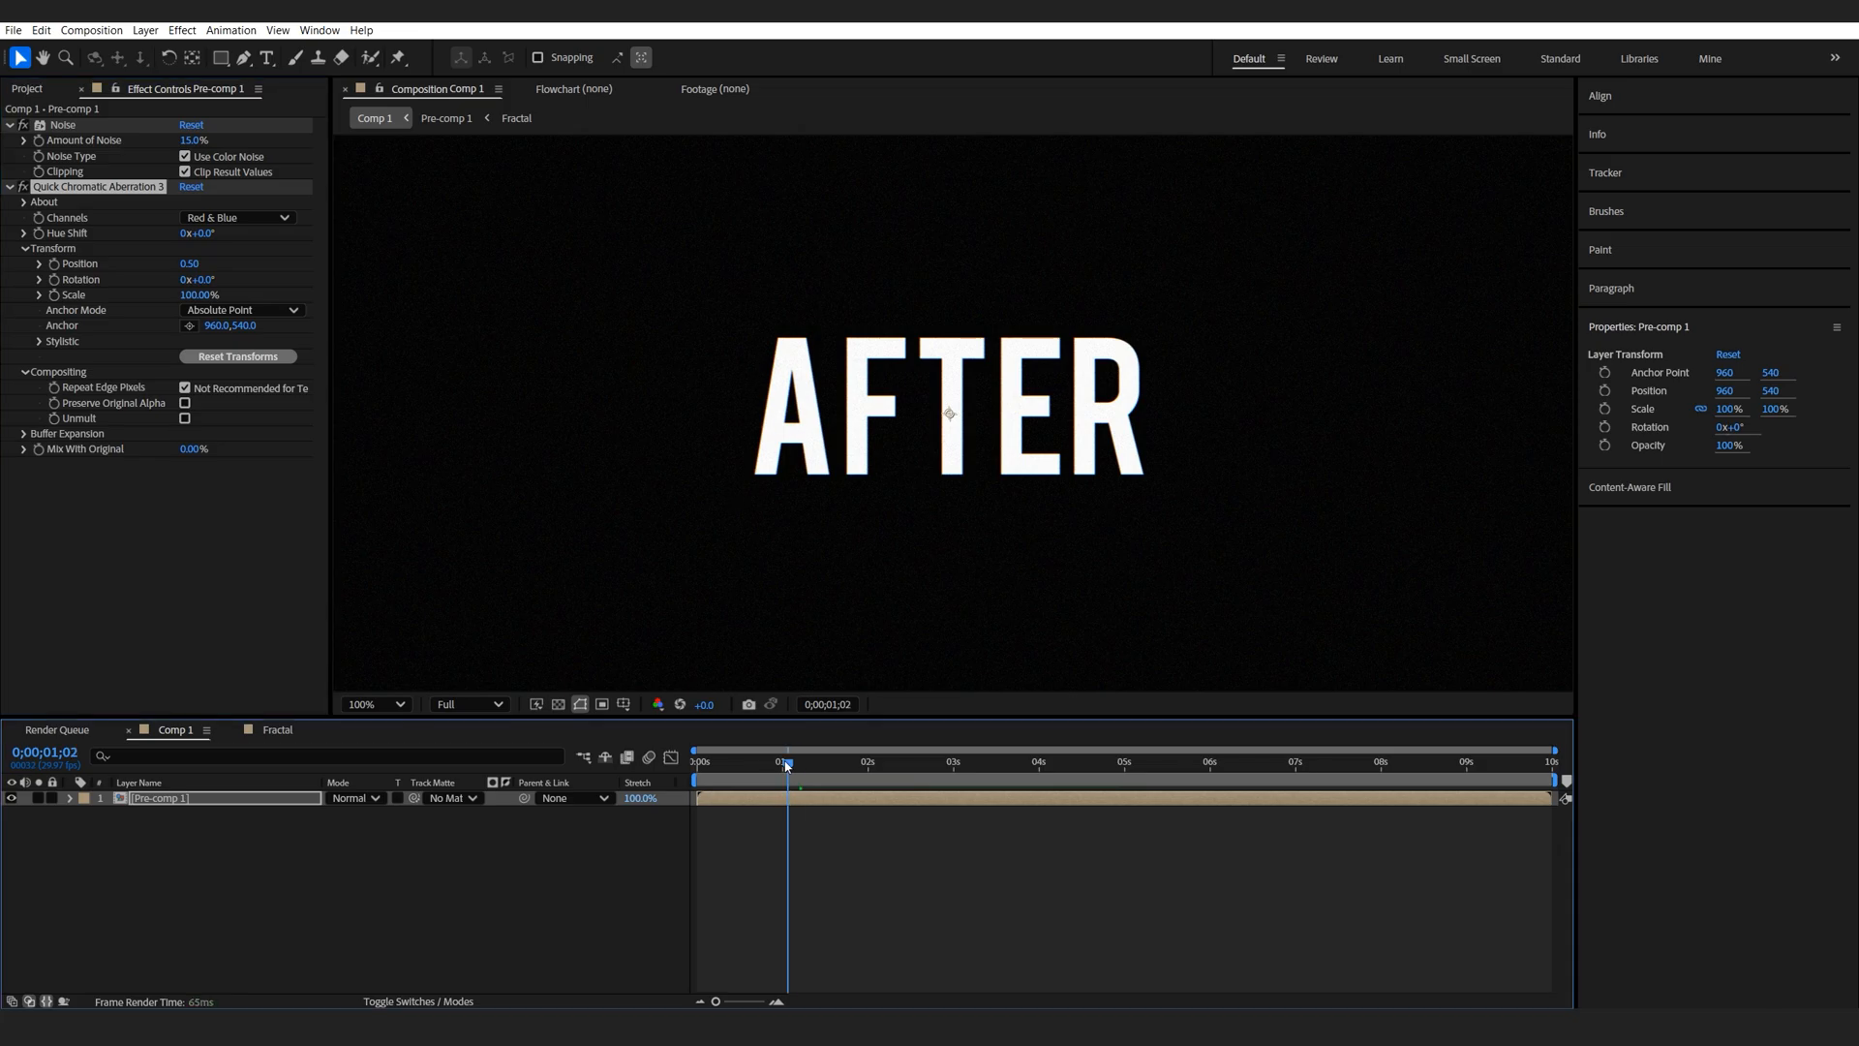
left_click(717, 761)
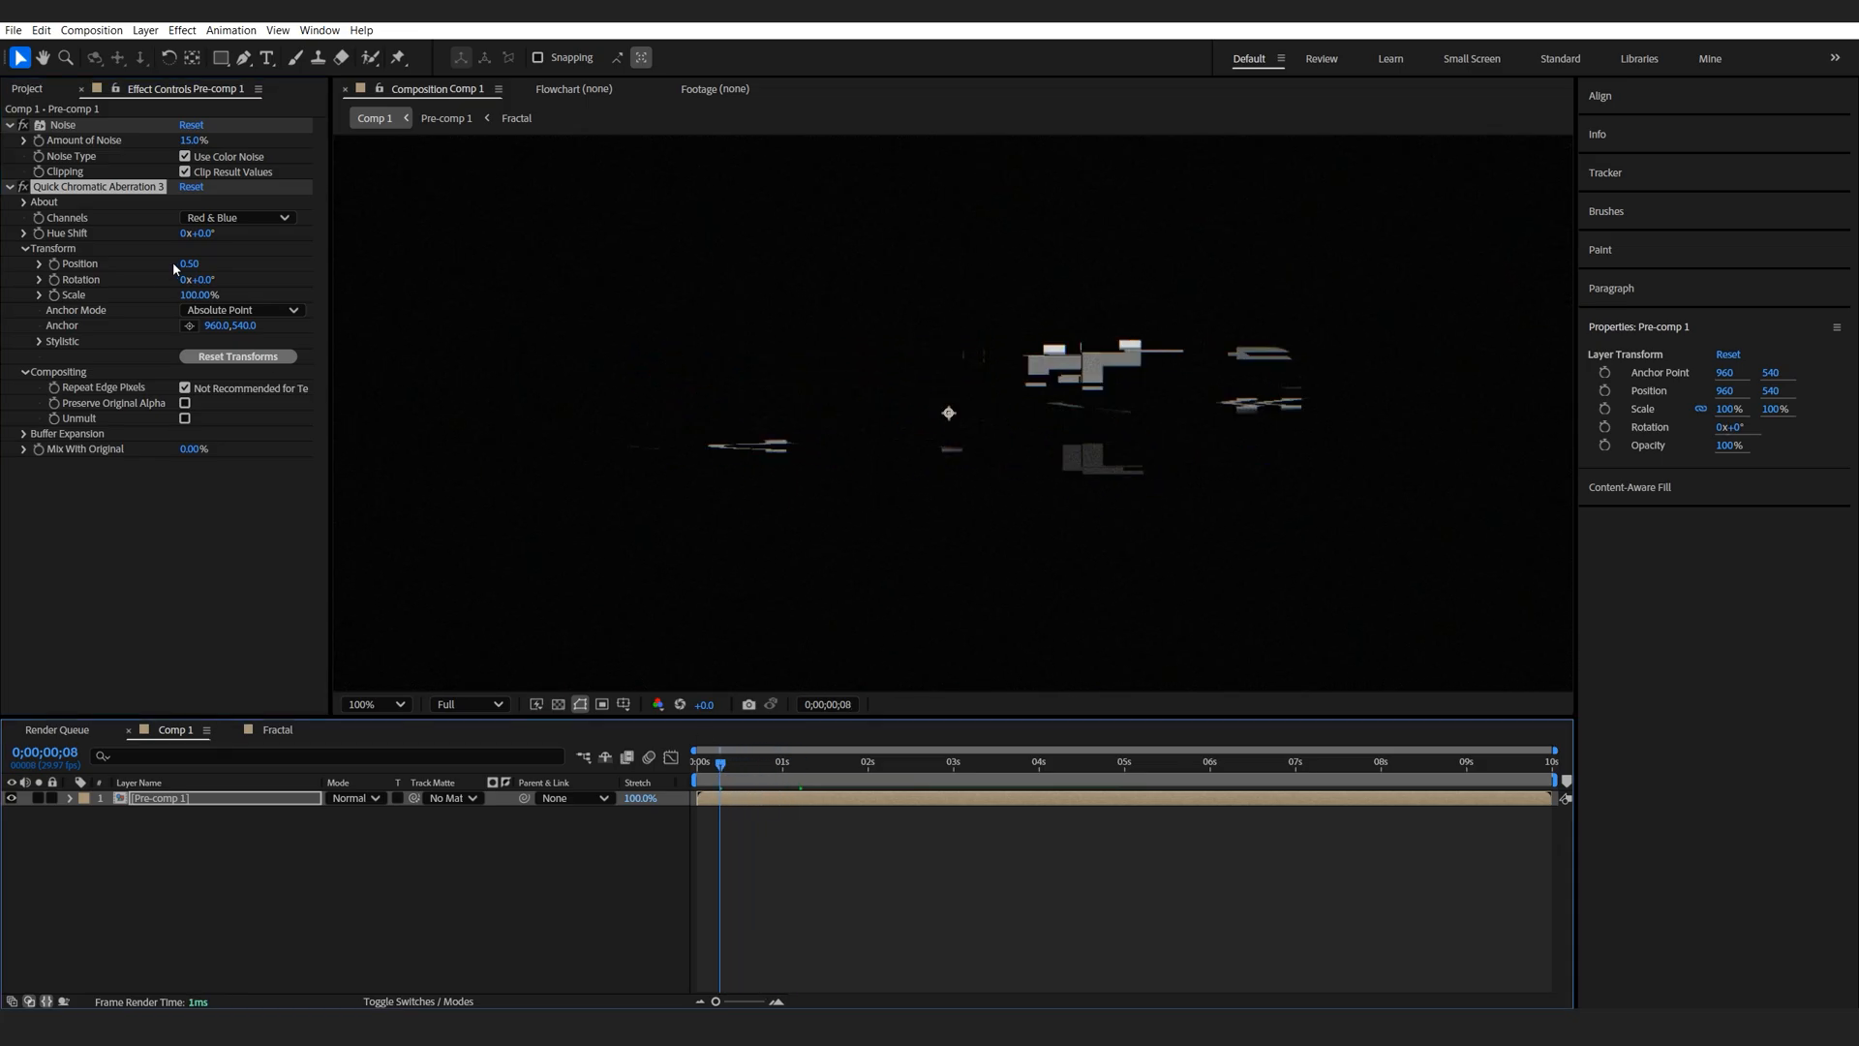